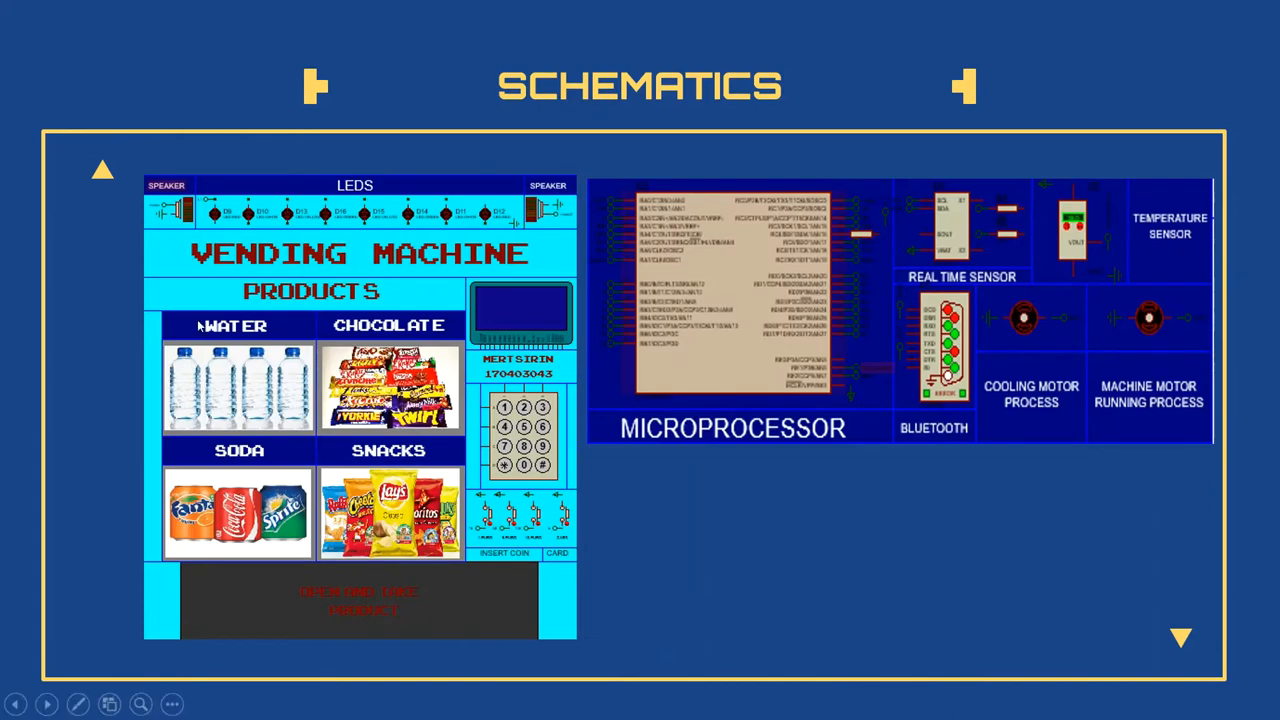
mouse_move(445, 393)
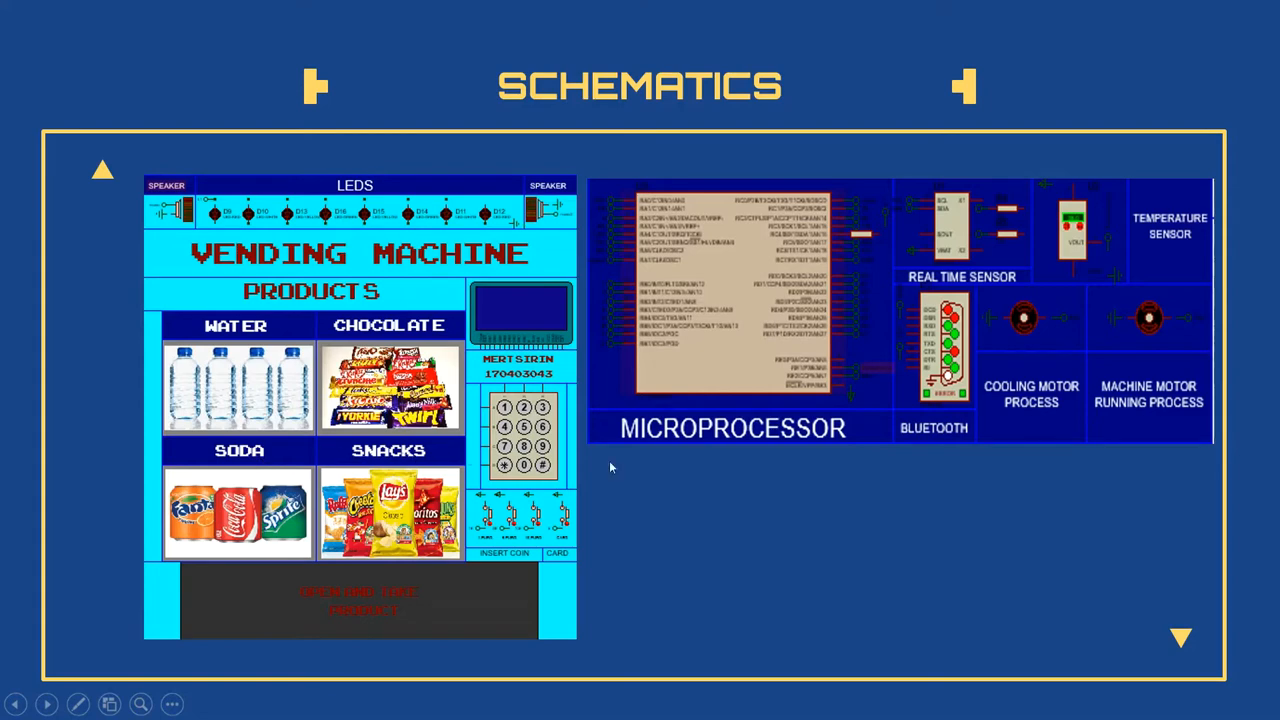
mouse_move(771, 395)
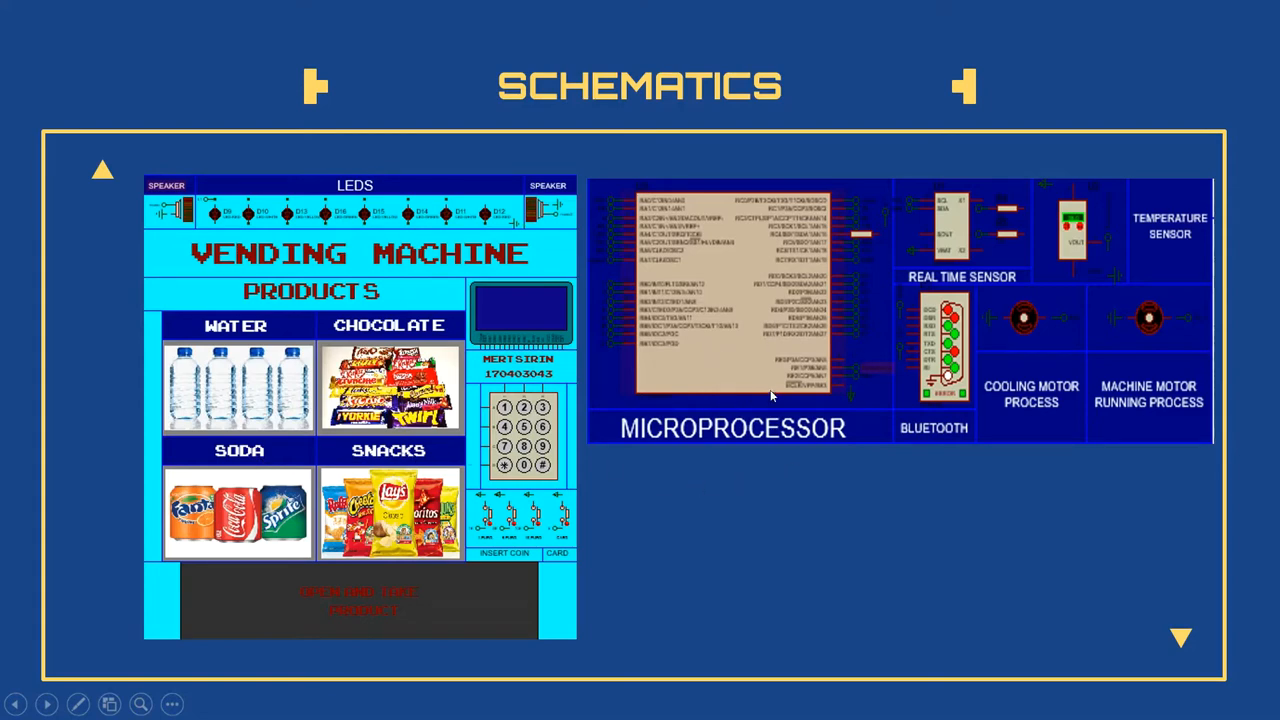
mouse_move(982, 314)
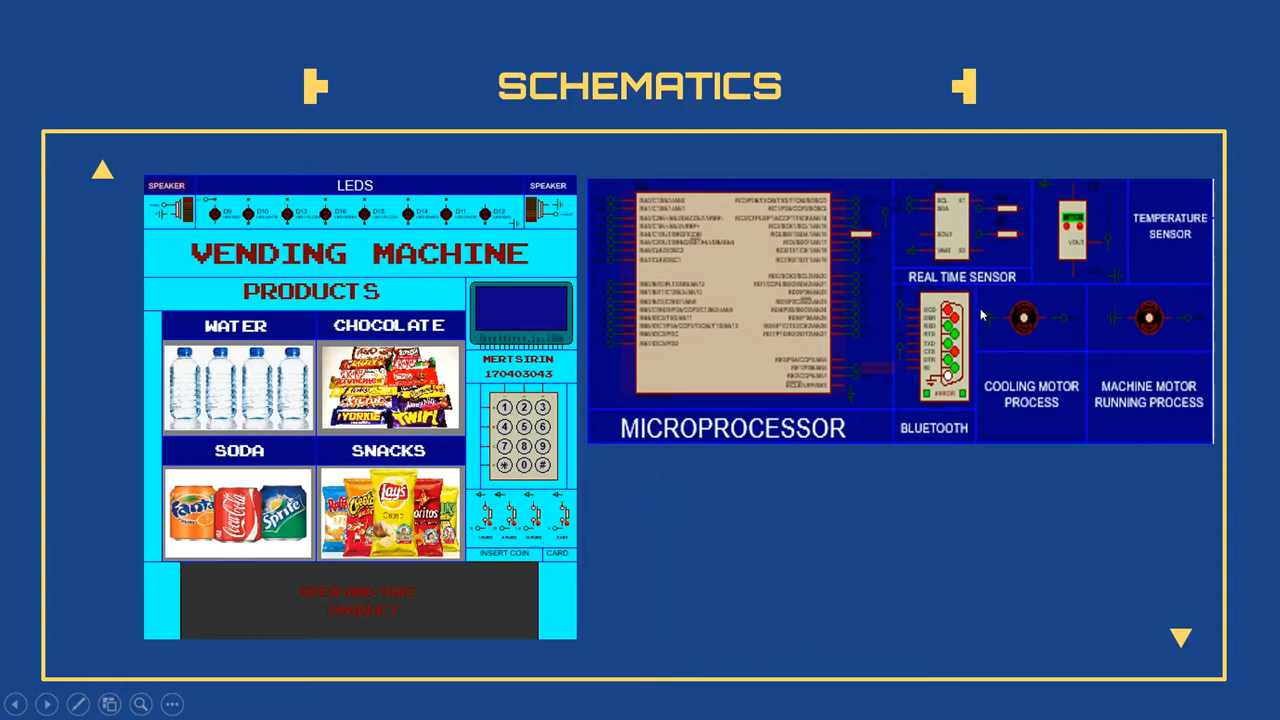
mouse_move(968, 372)
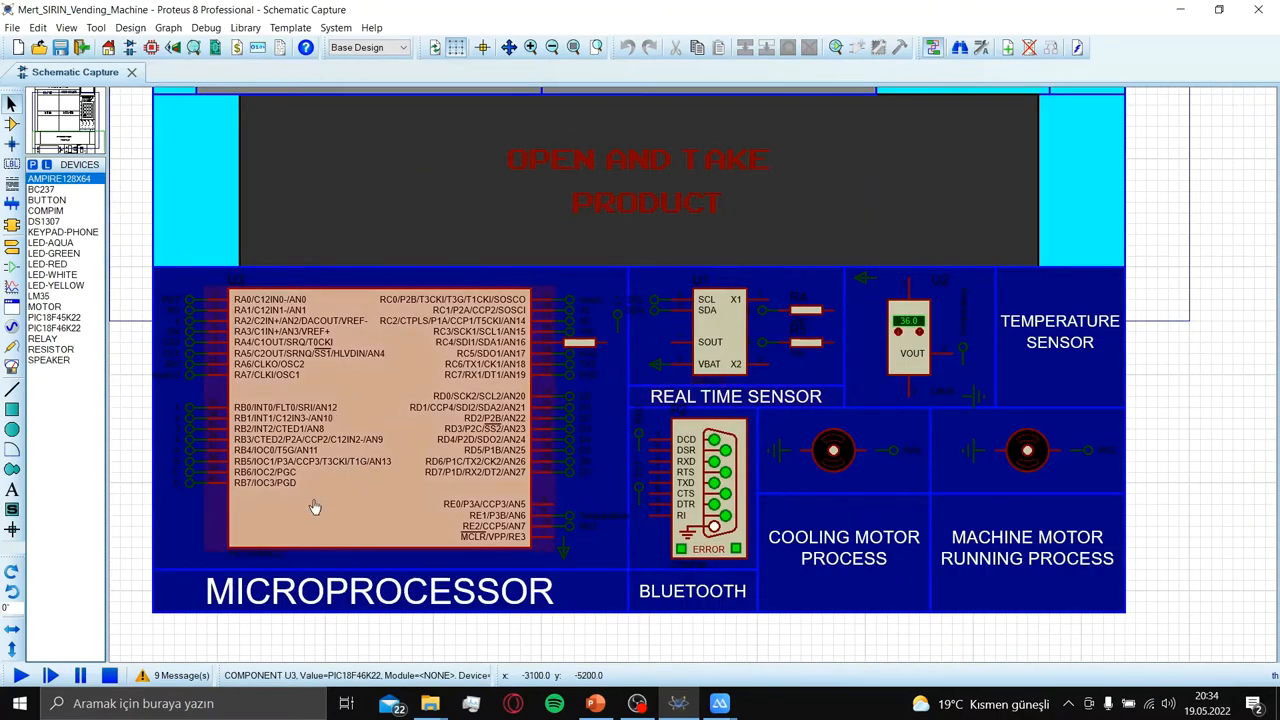
mouse_move(660, 348)
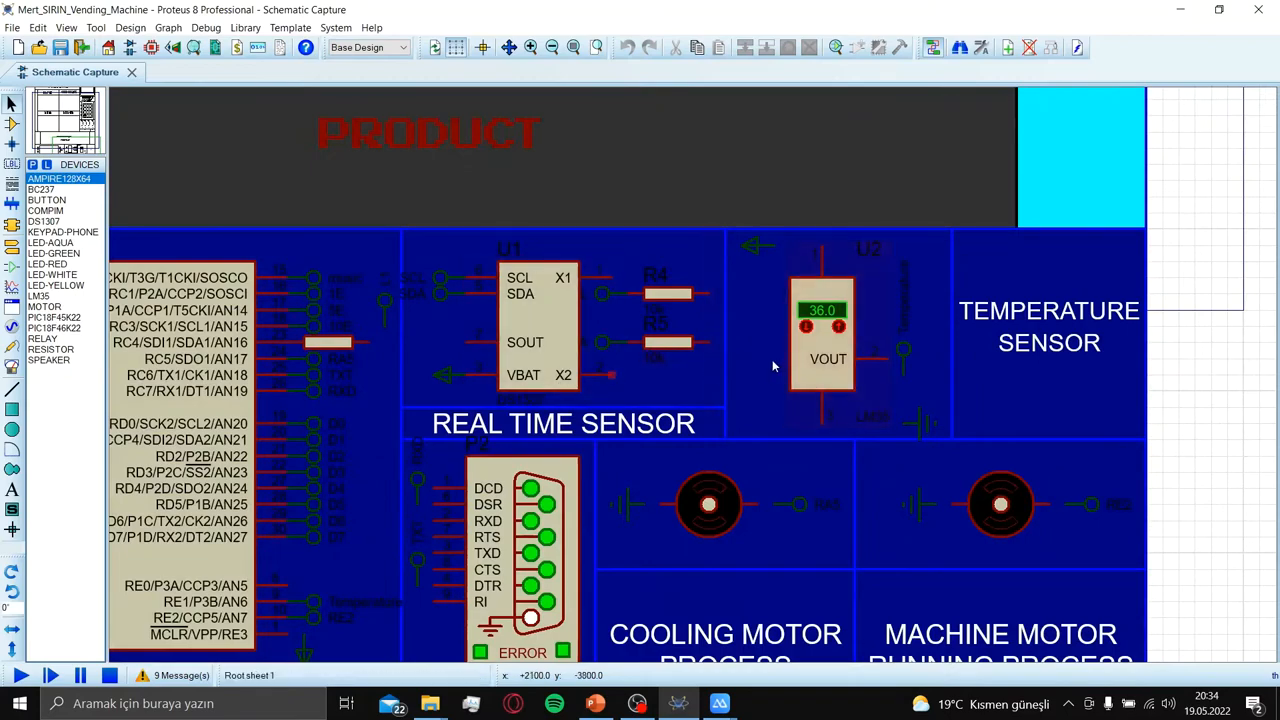
- Deselect the LCD and run the simulation until the LCD prompts 'press 0 for menu'
left_click(540, 340)
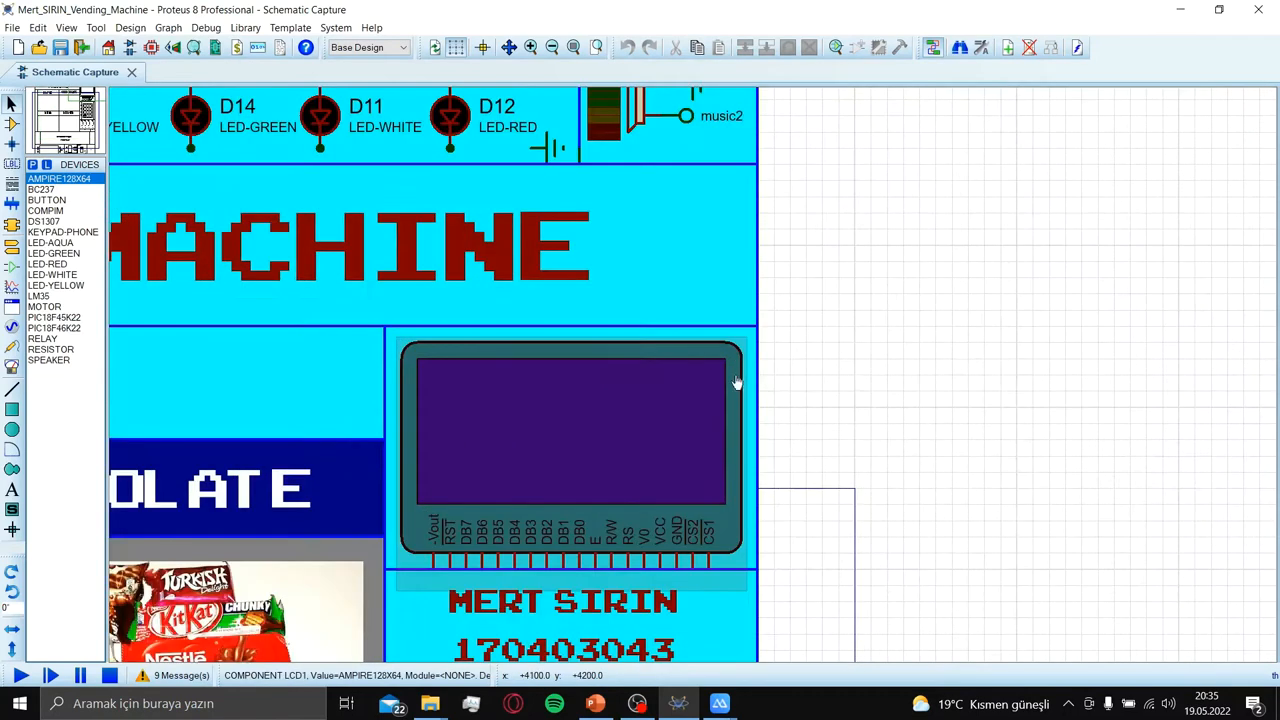
left_click(20, 676)
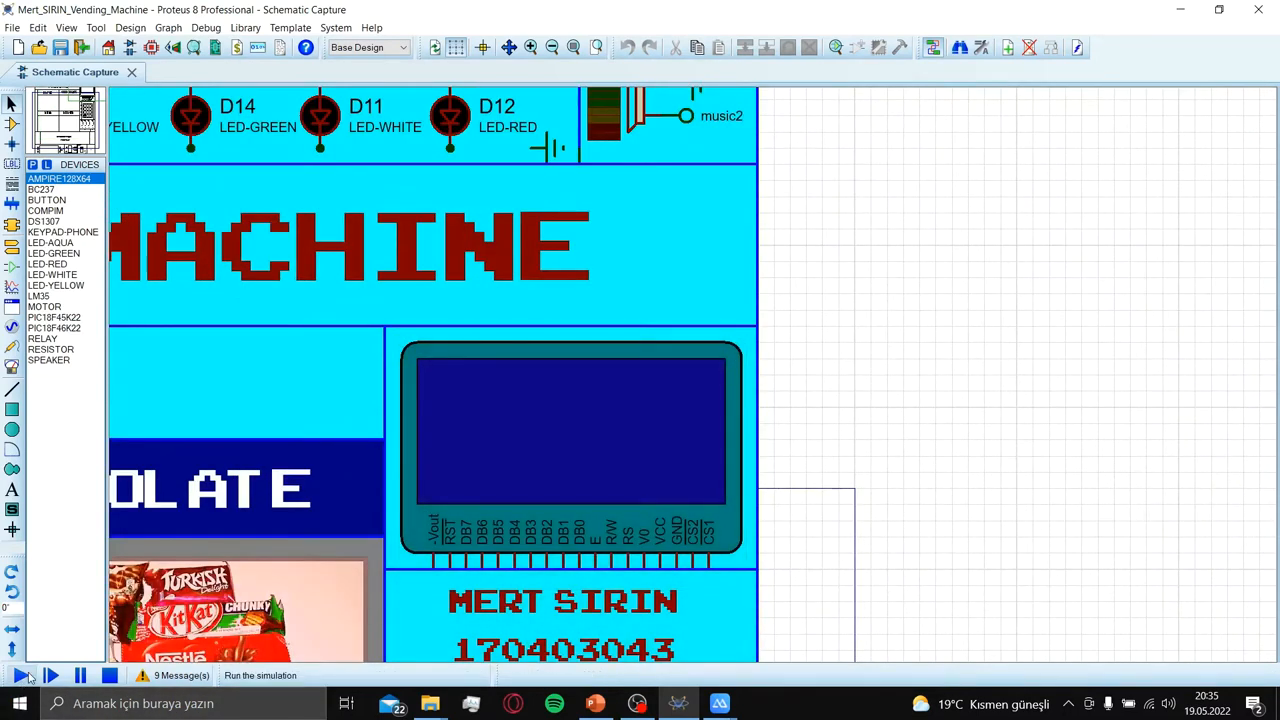
left_click(20, 675)
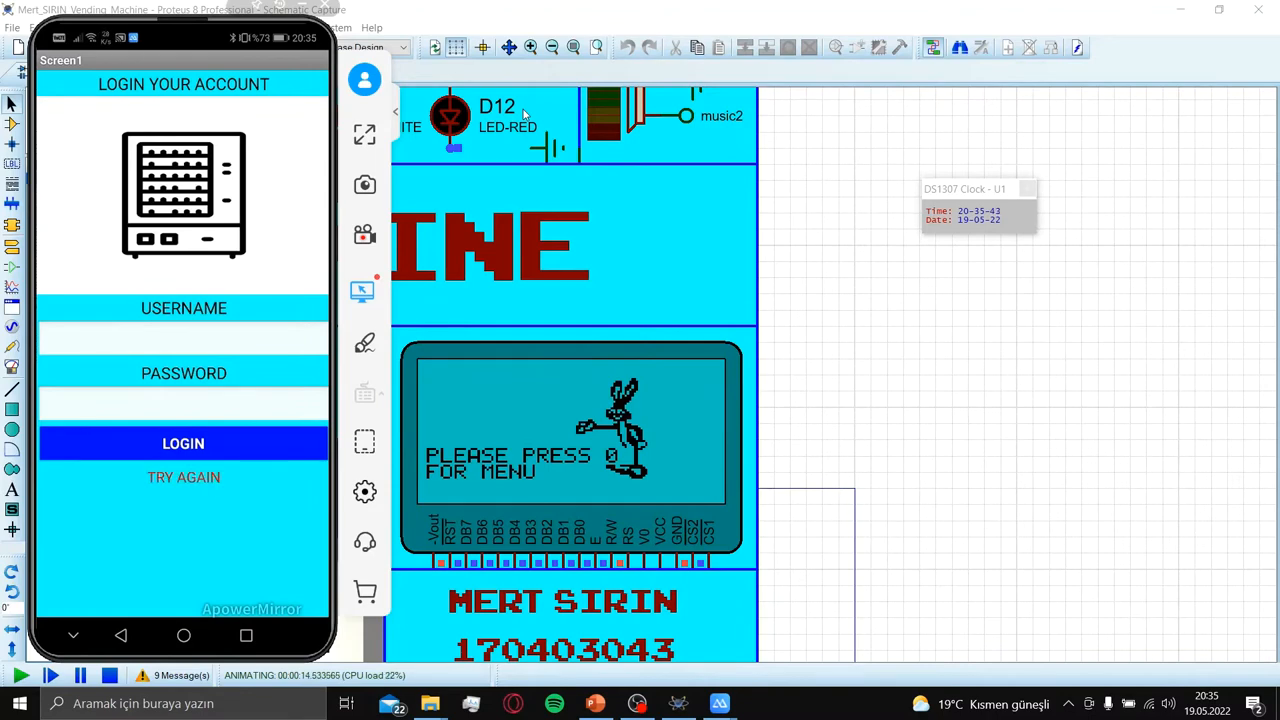
- Log in as admin, pair and connect over Bluetooth, then show the products page
type("admin")
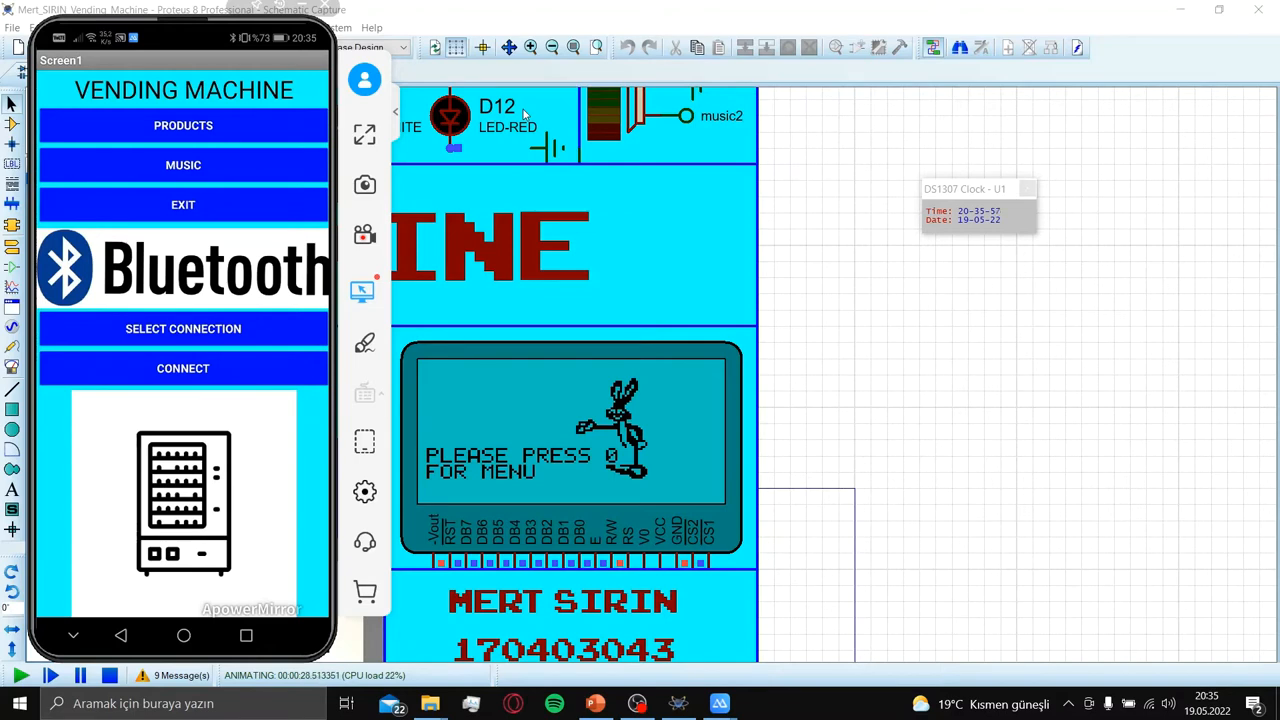
left_click(183, 328)
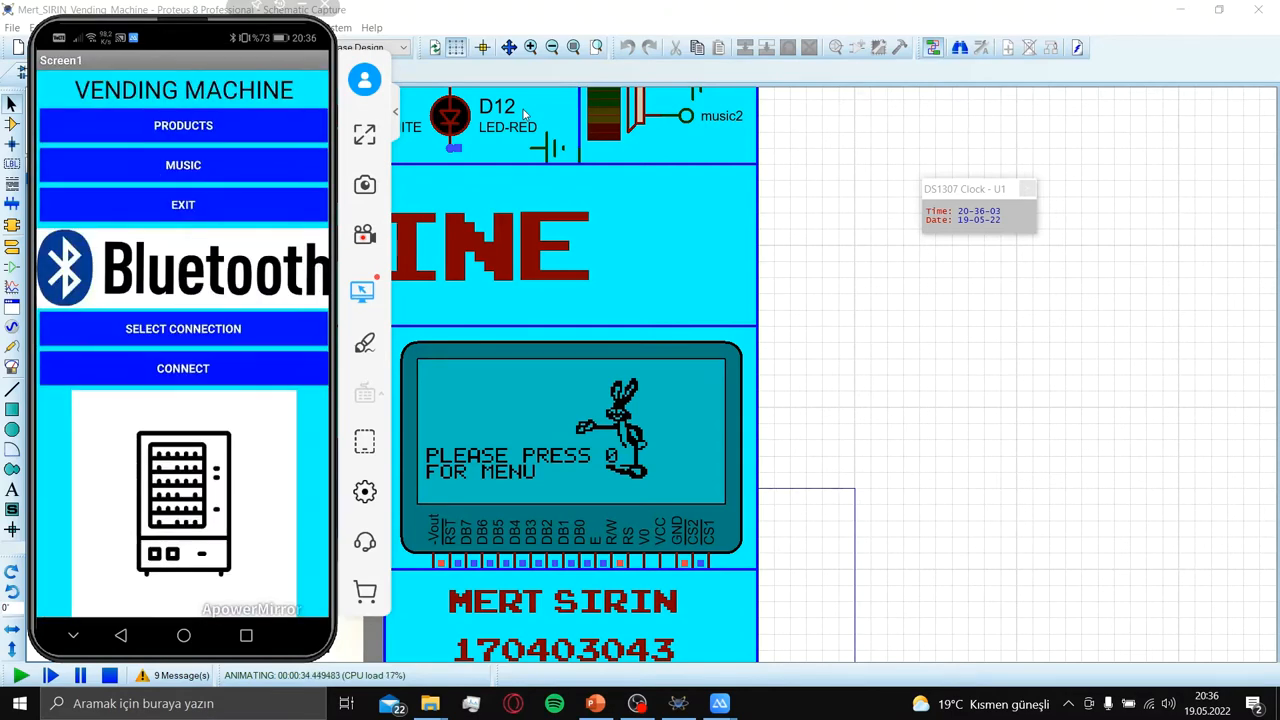
left_click(183, 368)
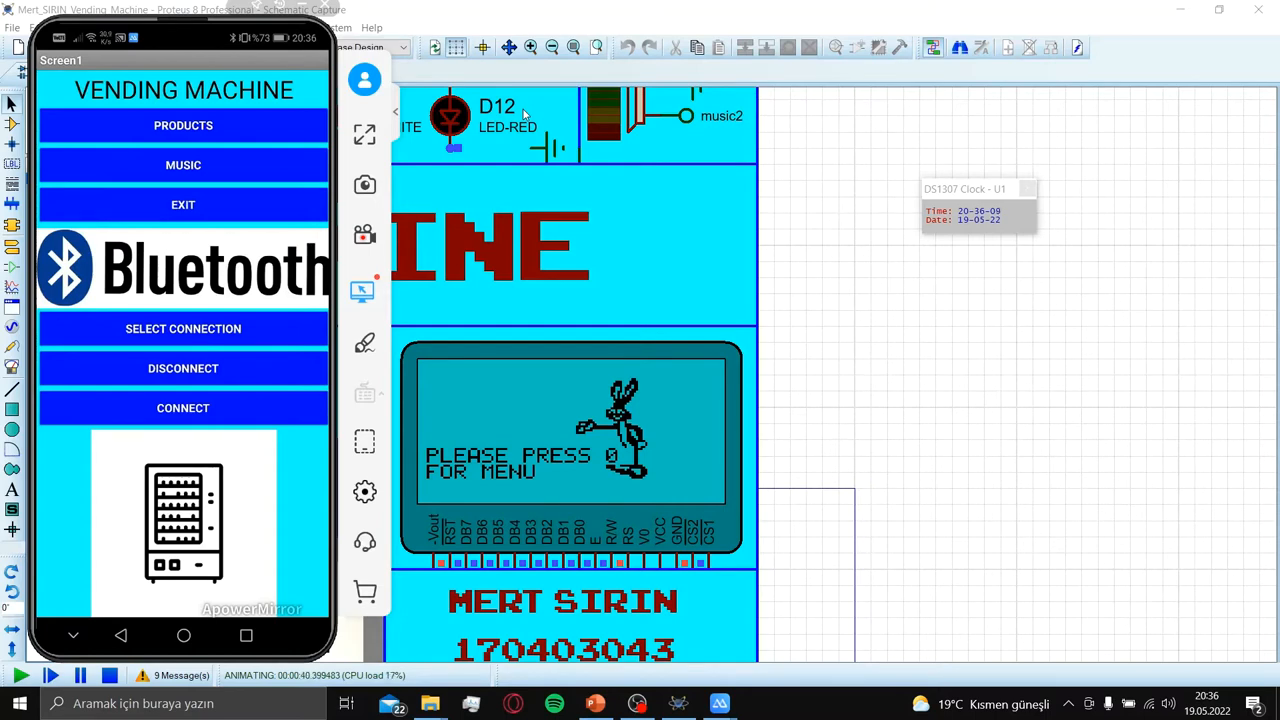
left_click(183, 125)
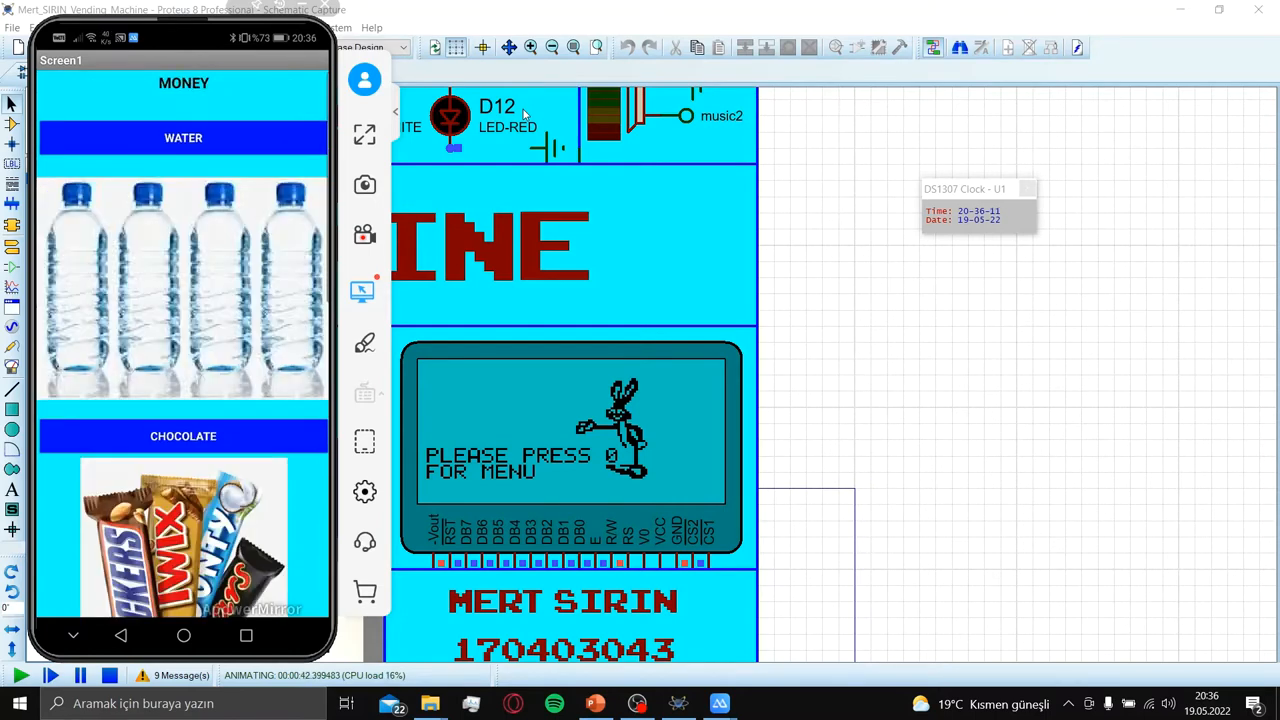
- Buy a water in the app, dropping credit to 997, and return to the main menu
scroll("down", 3)
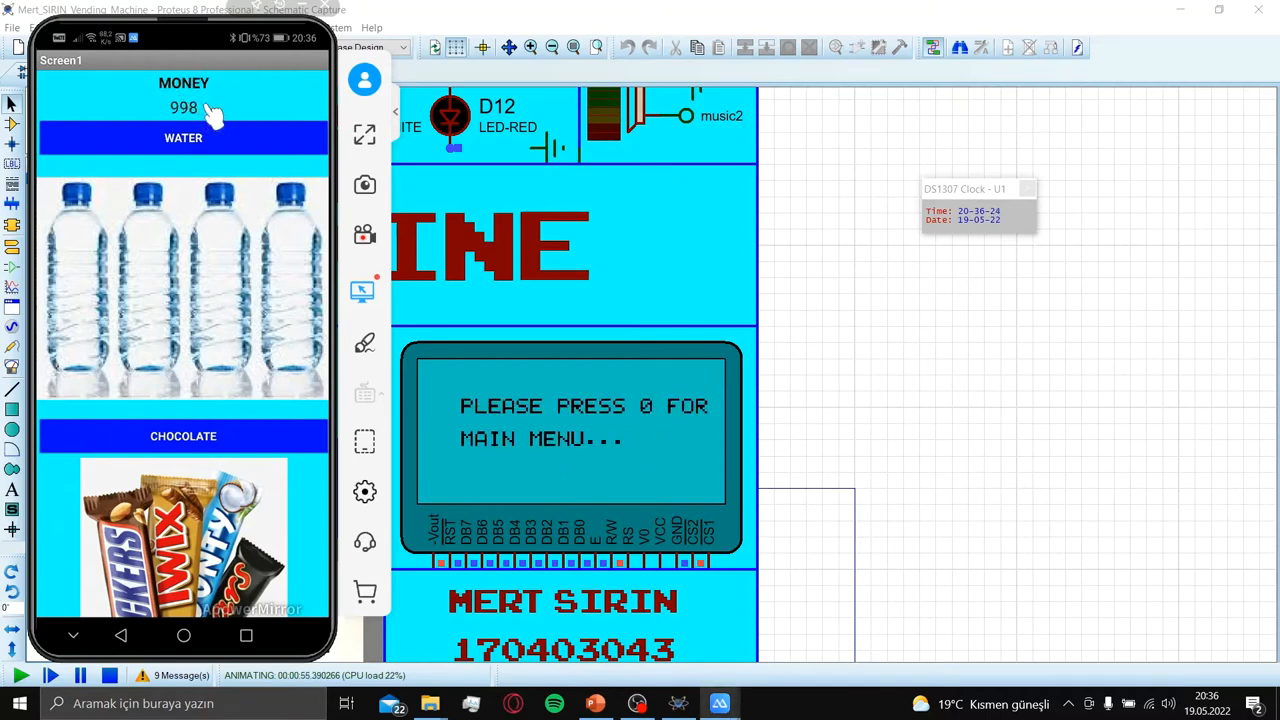
mouse_move(665, 466)
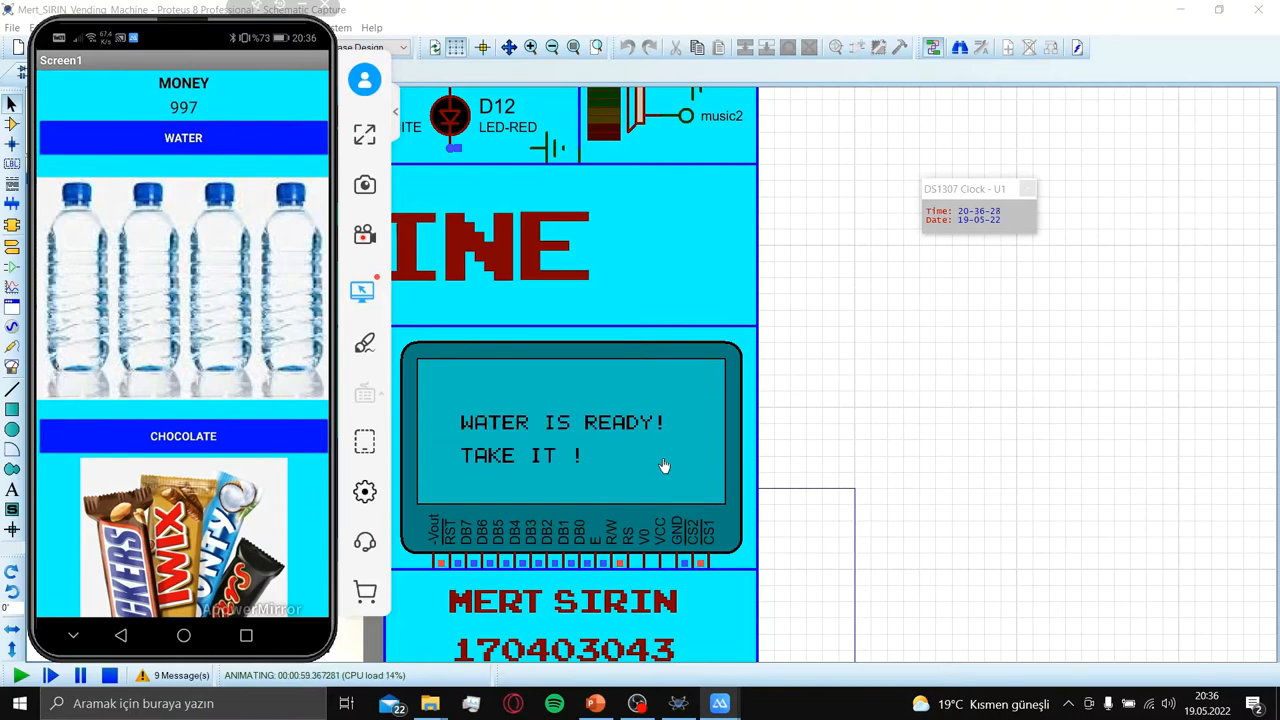
scroll("down", 3)
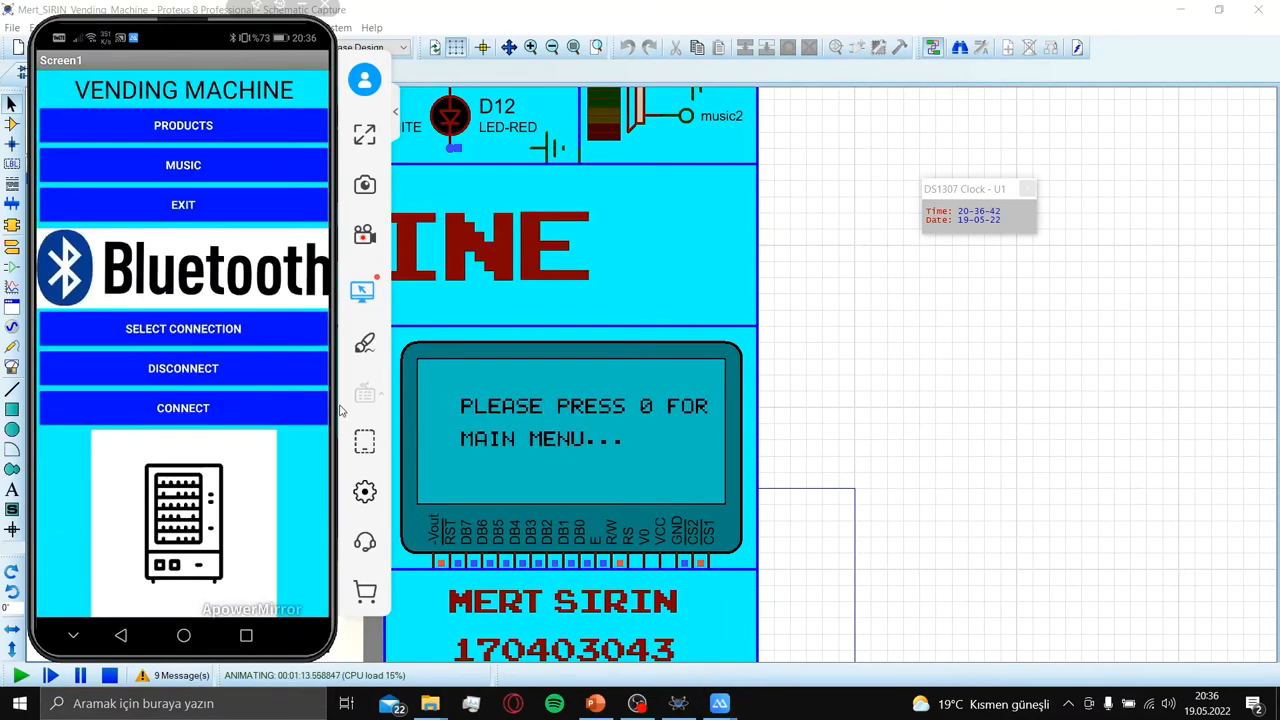
- Leave the phone app idle so the full vending machine panel with LEDs and keypad shows
left_click(183, 165)
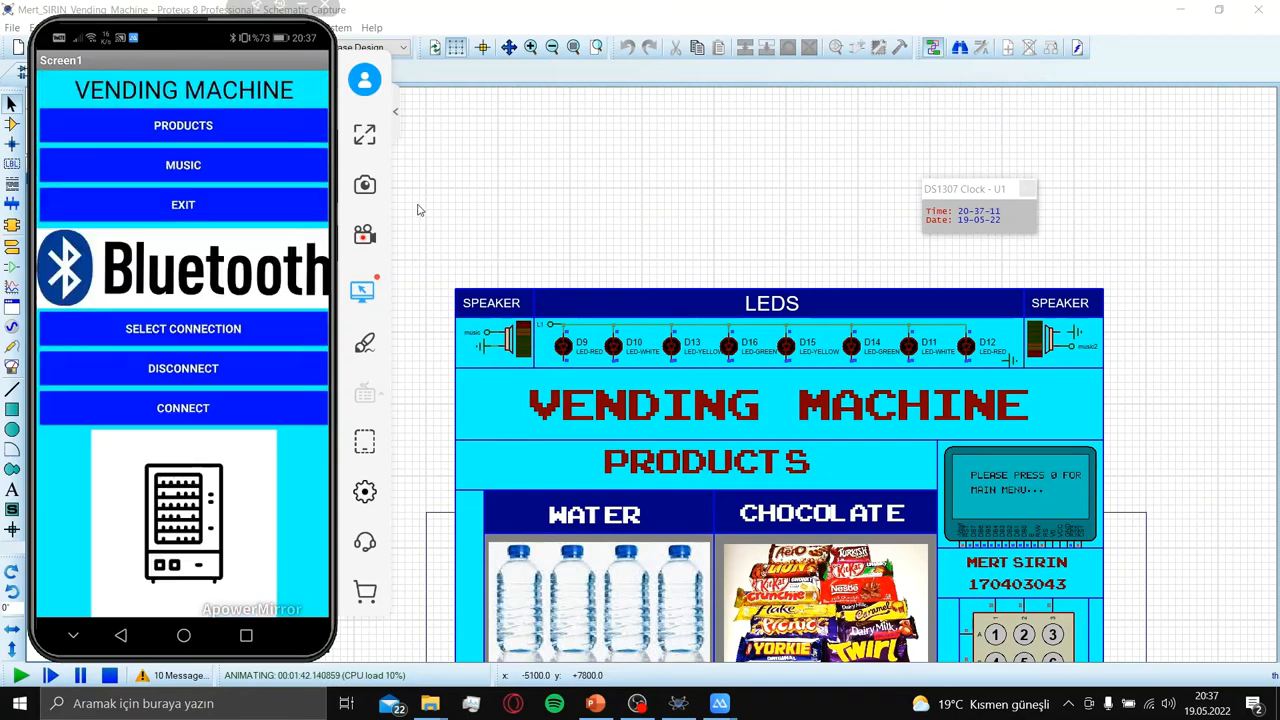
mouse_move(450, 216)
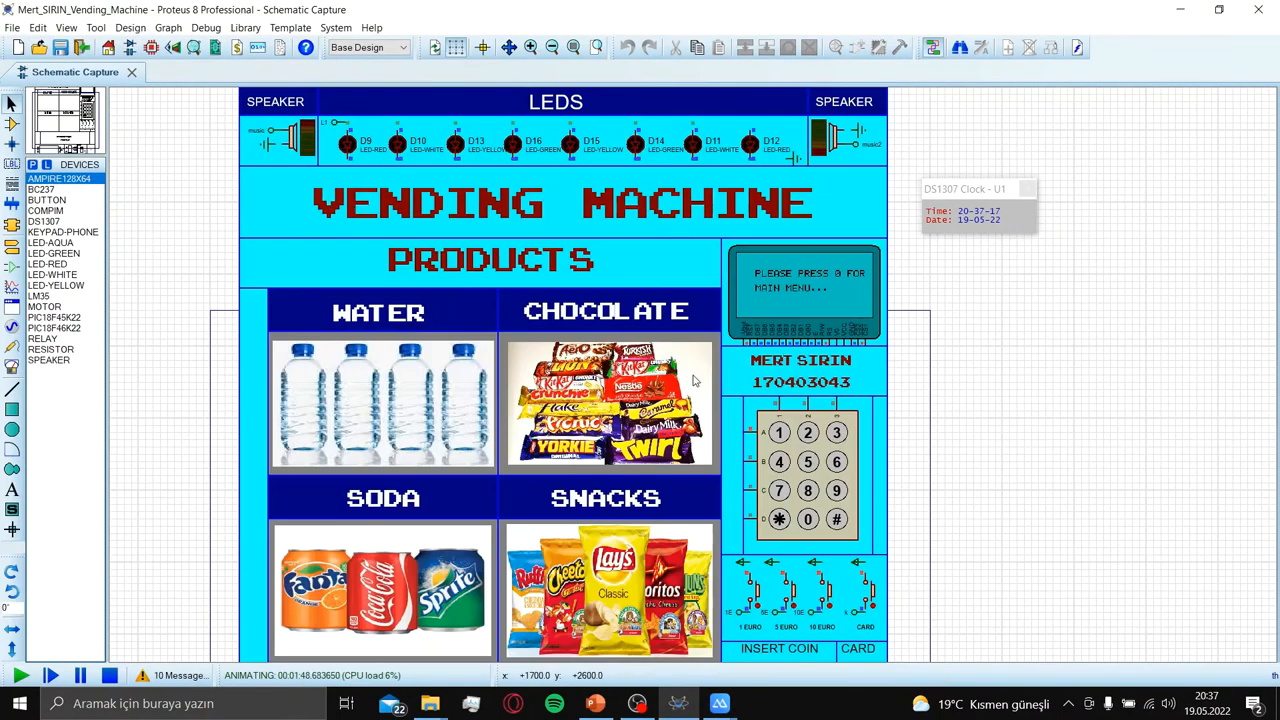
- Scroll the schematic down to the microprocessor, real time sensor, Bluetooth and motor blocks
left_click(808, 519)
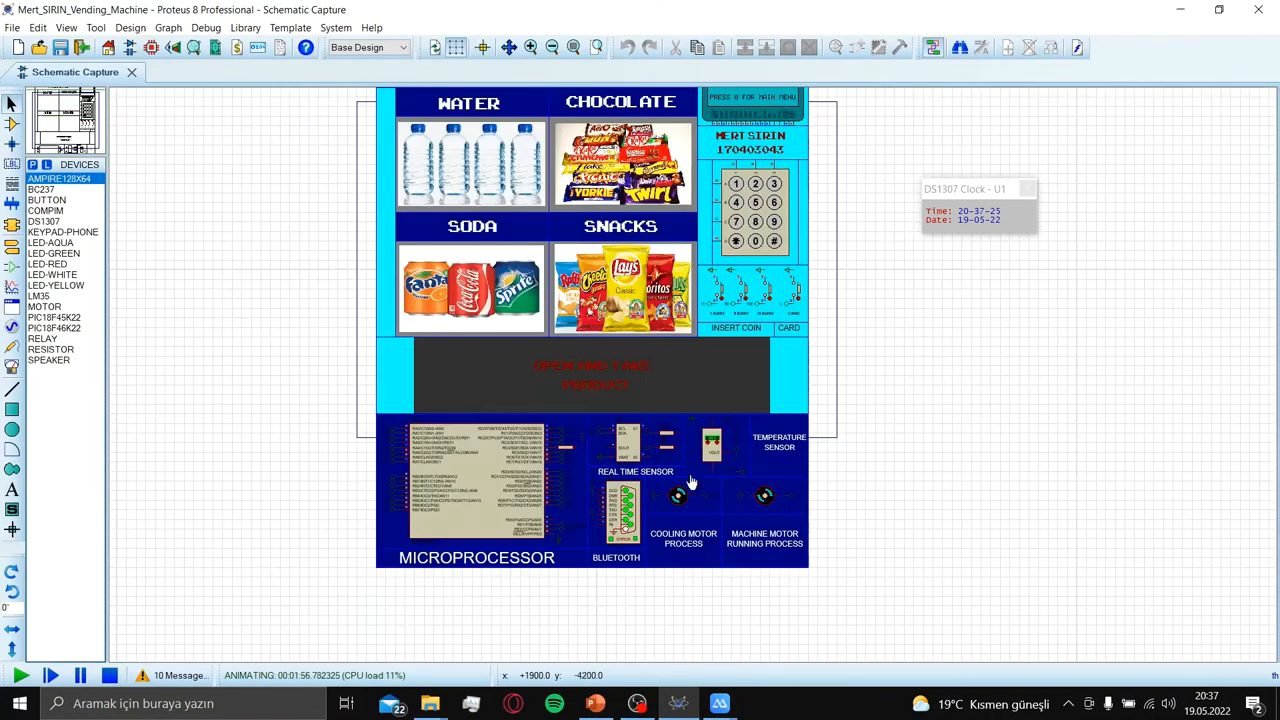
scroll("down", 3)
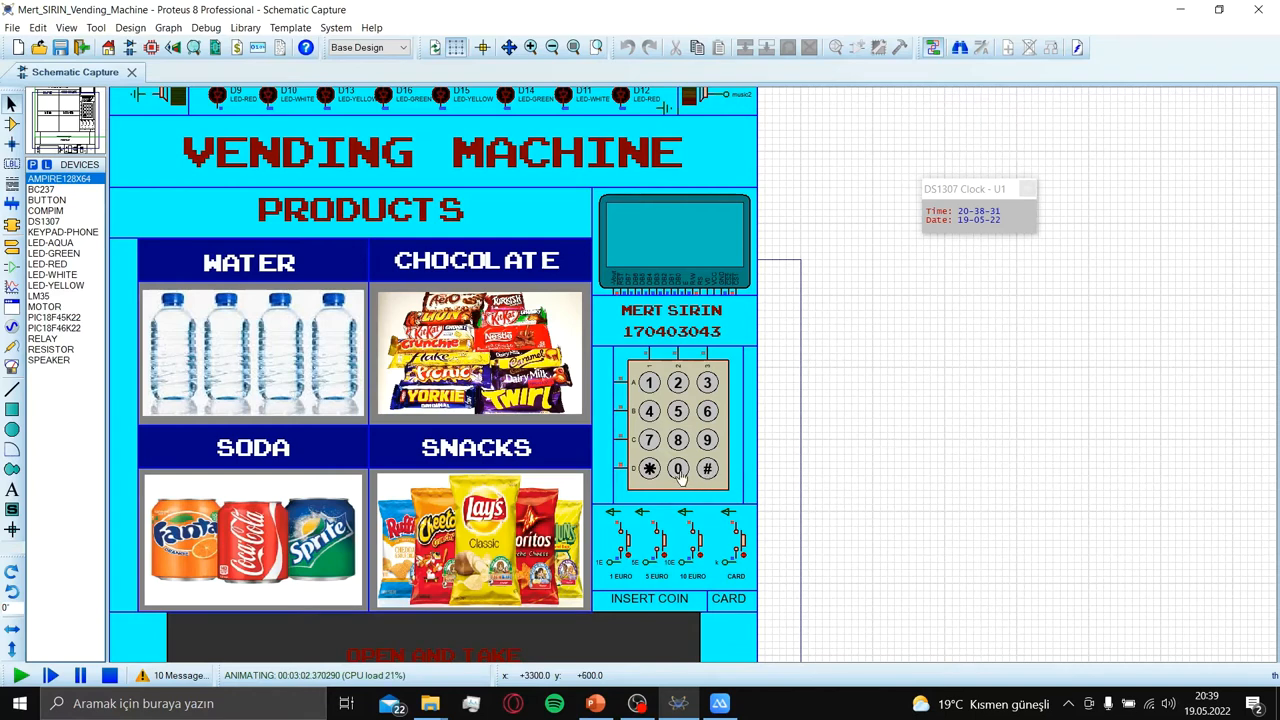
- Open the keypad main menu with 0 and select water, showing the bottle graphic
left_click(677, 469)
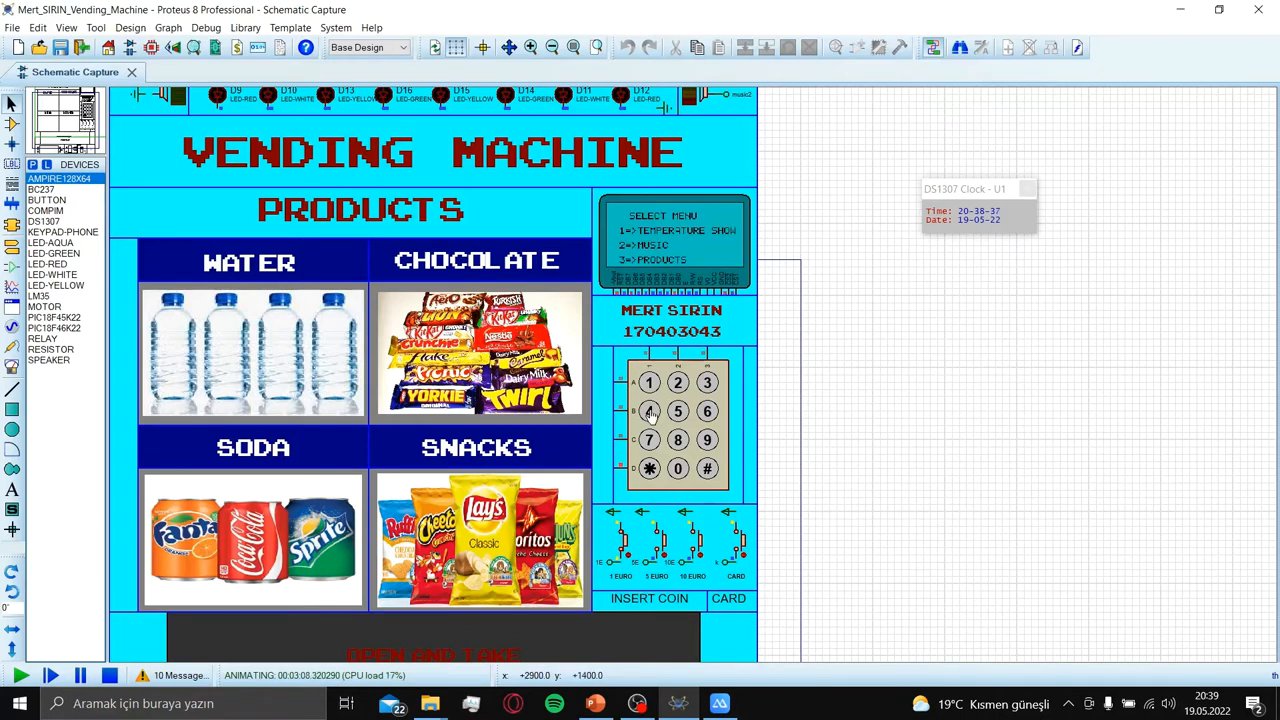
left_click(650, 411)
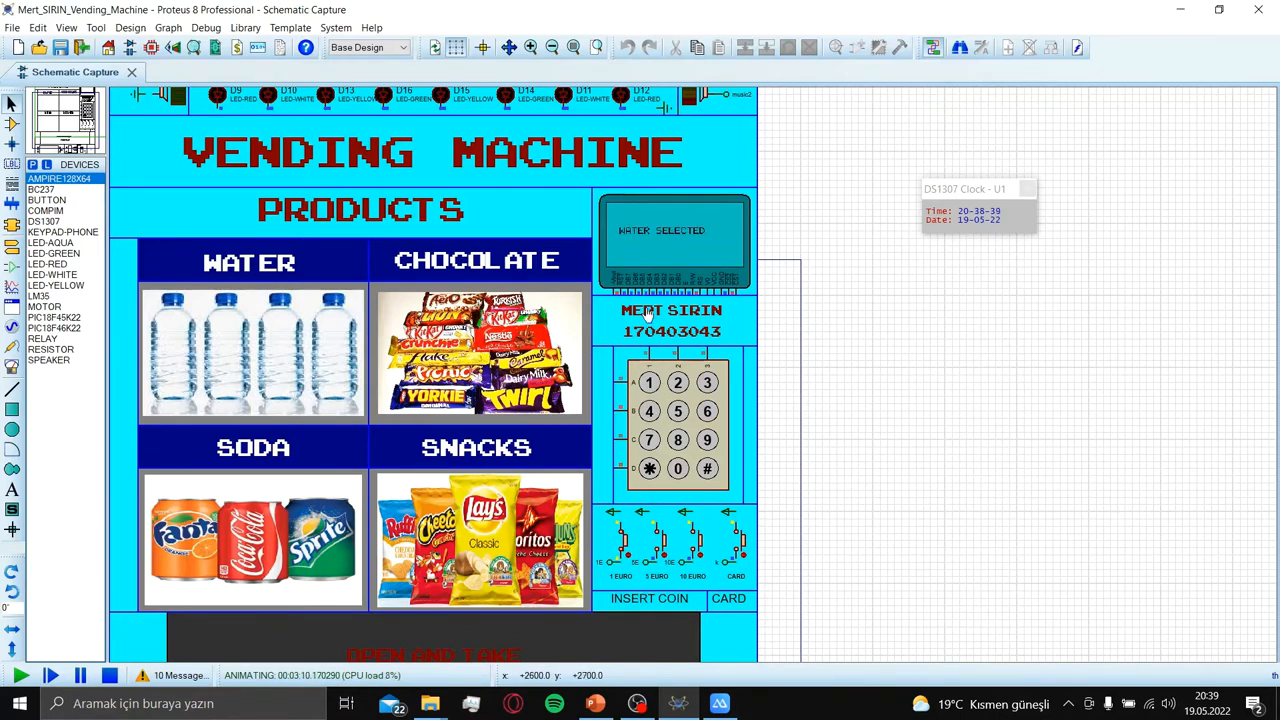
mouse_move(708, 246)
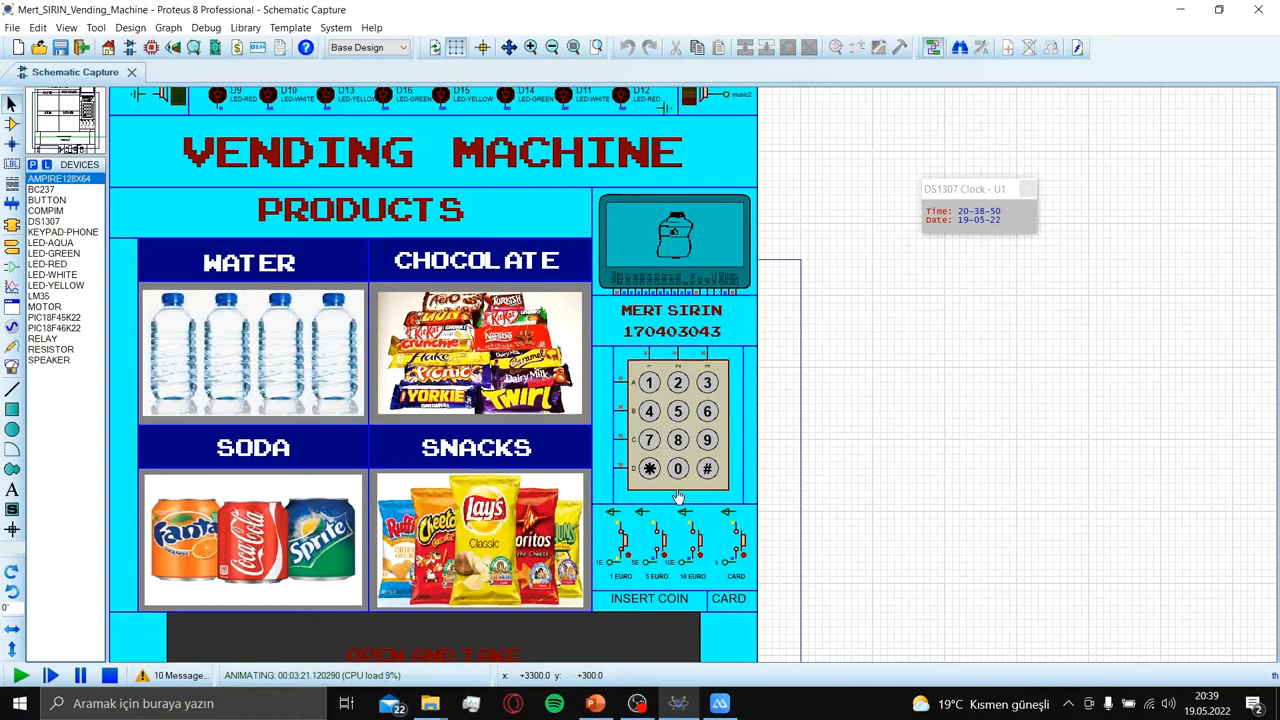
left_click(678, 468)
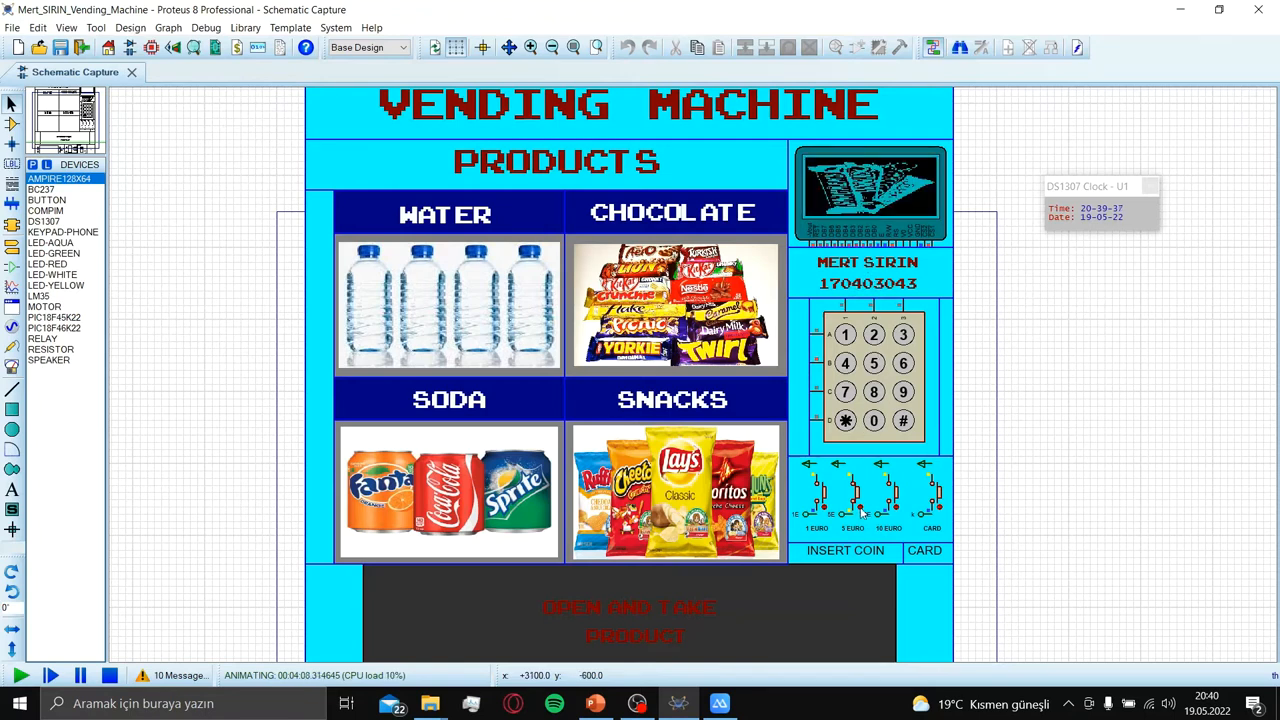
- Toggle the coin switch to pay for the water, reaching the back-to-menu prompt
left_click(874, 420)
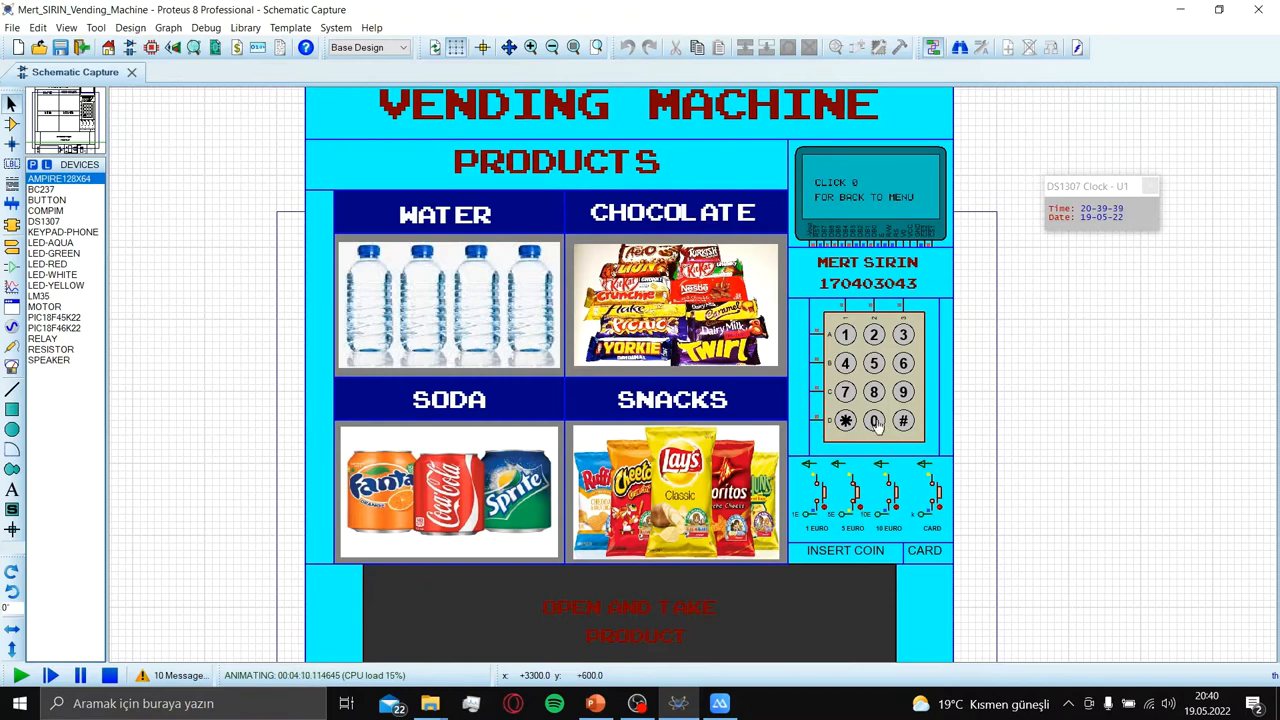
left_click(874, 421)
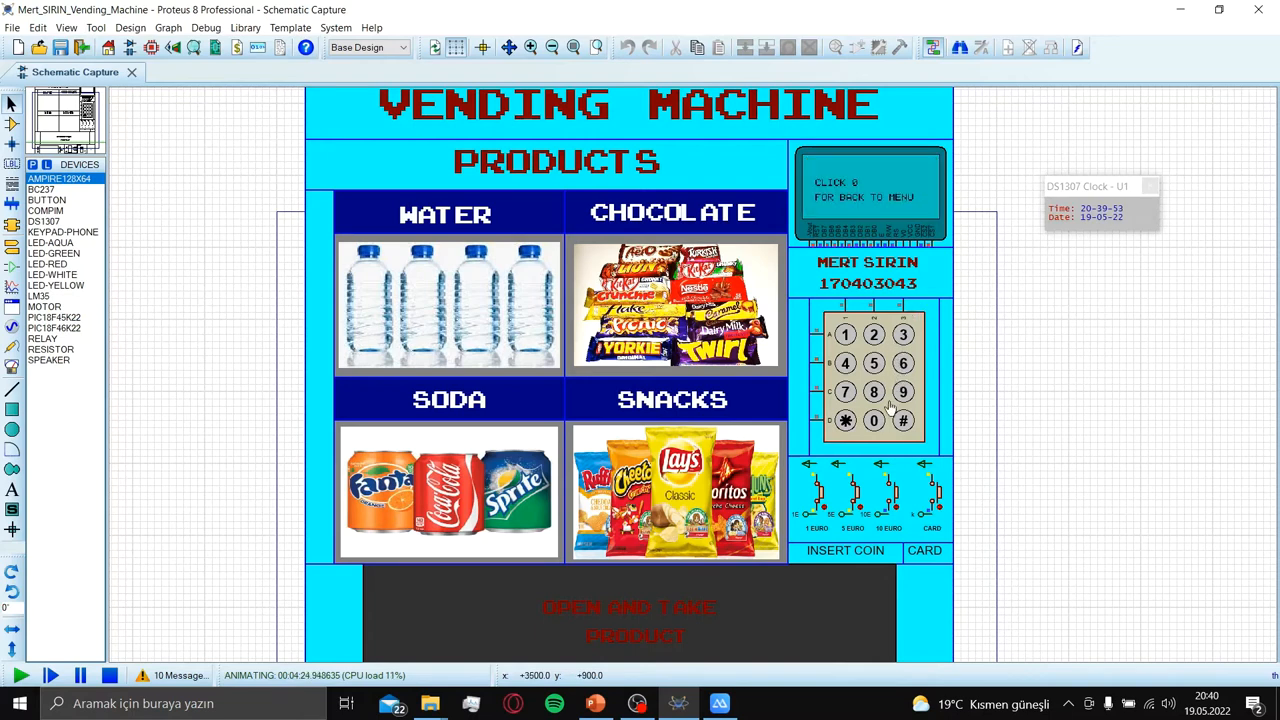
- Return the GLCD to the SELECT MENU listing temperature show, music and products
left_click(845, 420)
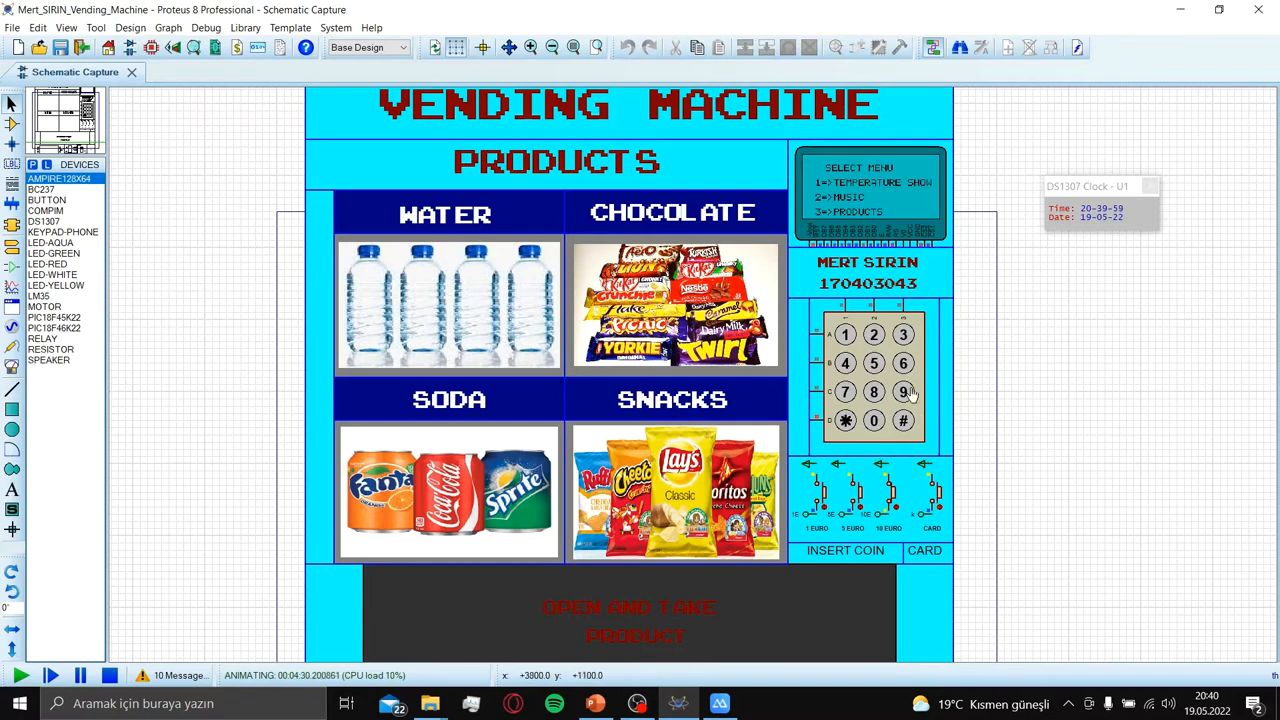
left_click(903, 391)
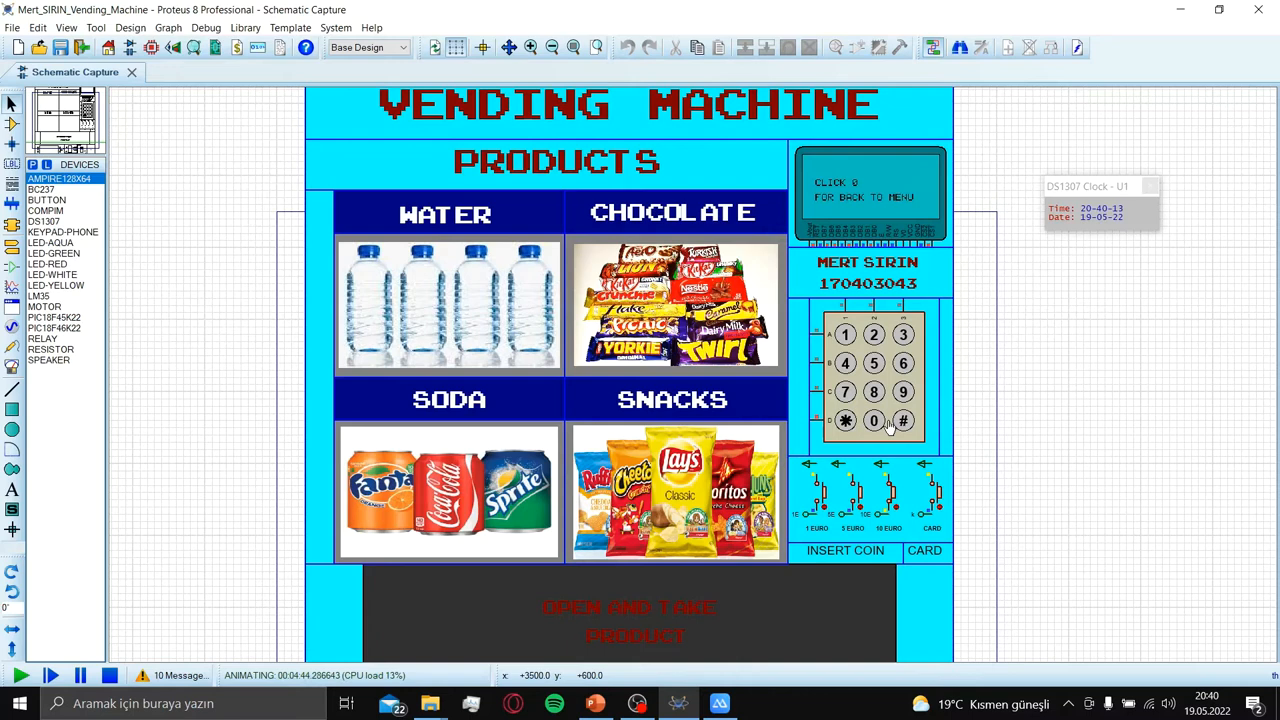
left_click(874, 420)
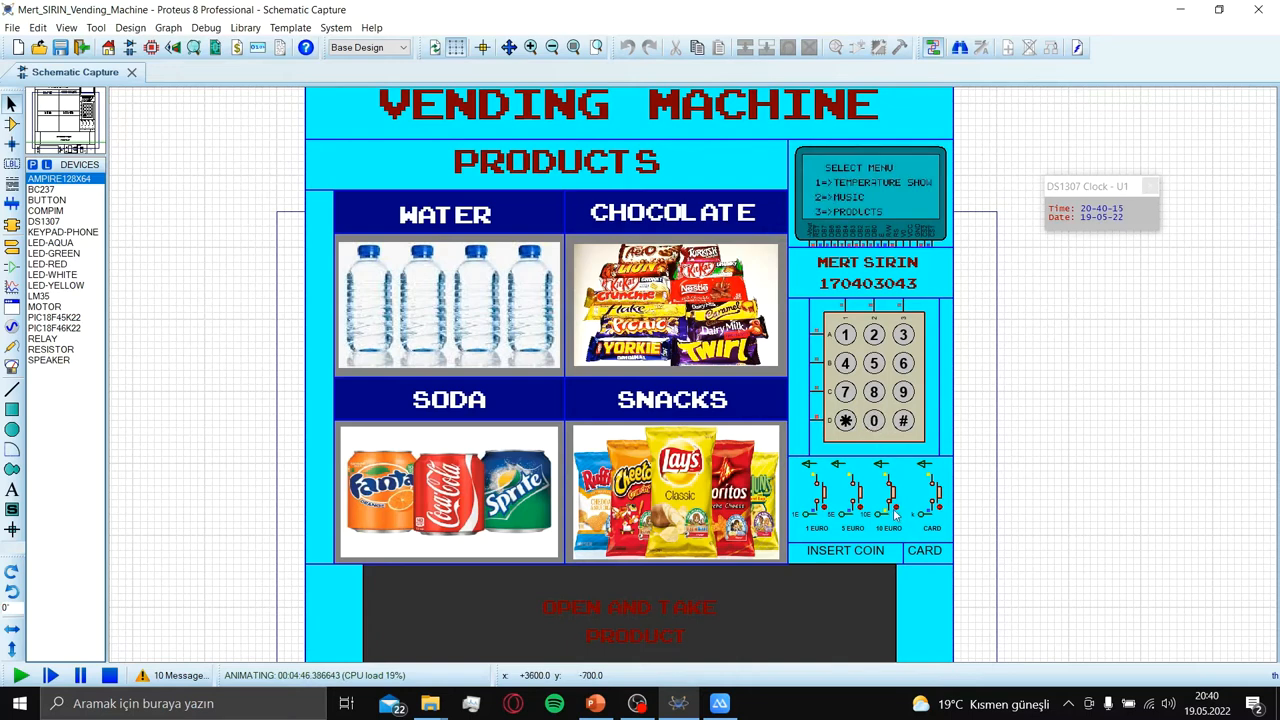
- Stop the running vending machine simulation from the simulation control bar
left_click(903, 420)
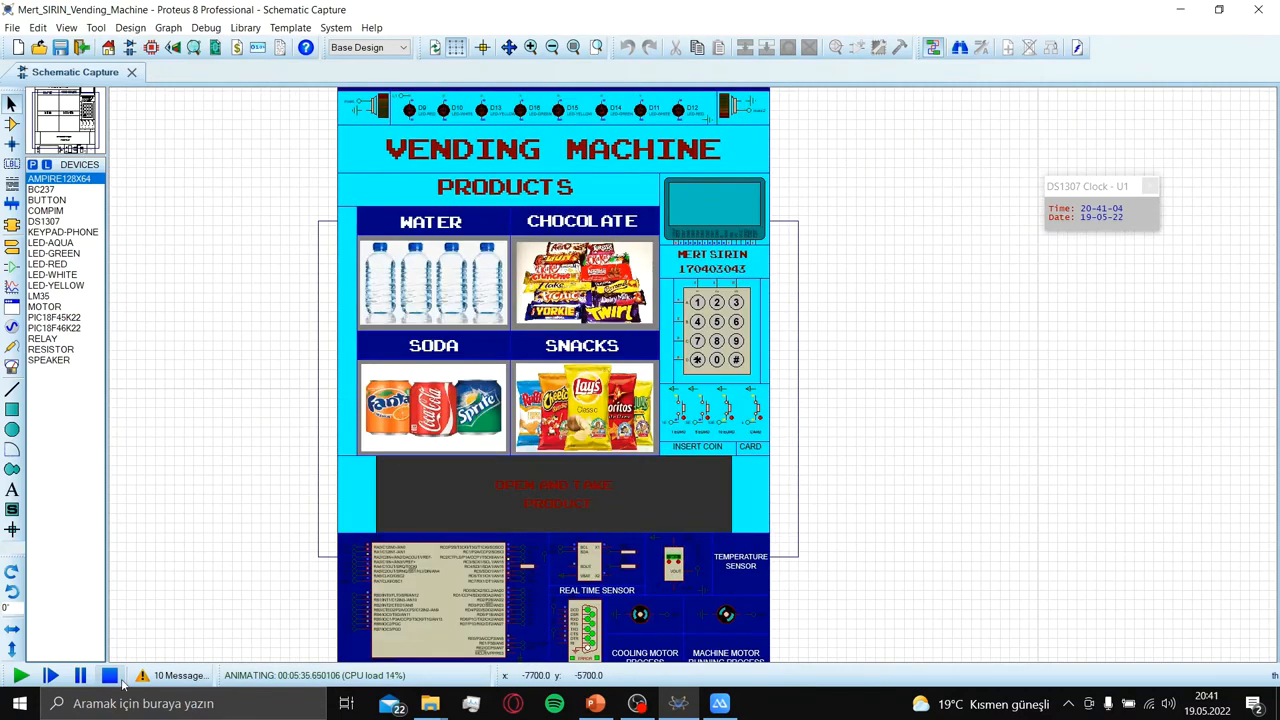
left_click(719, 703)
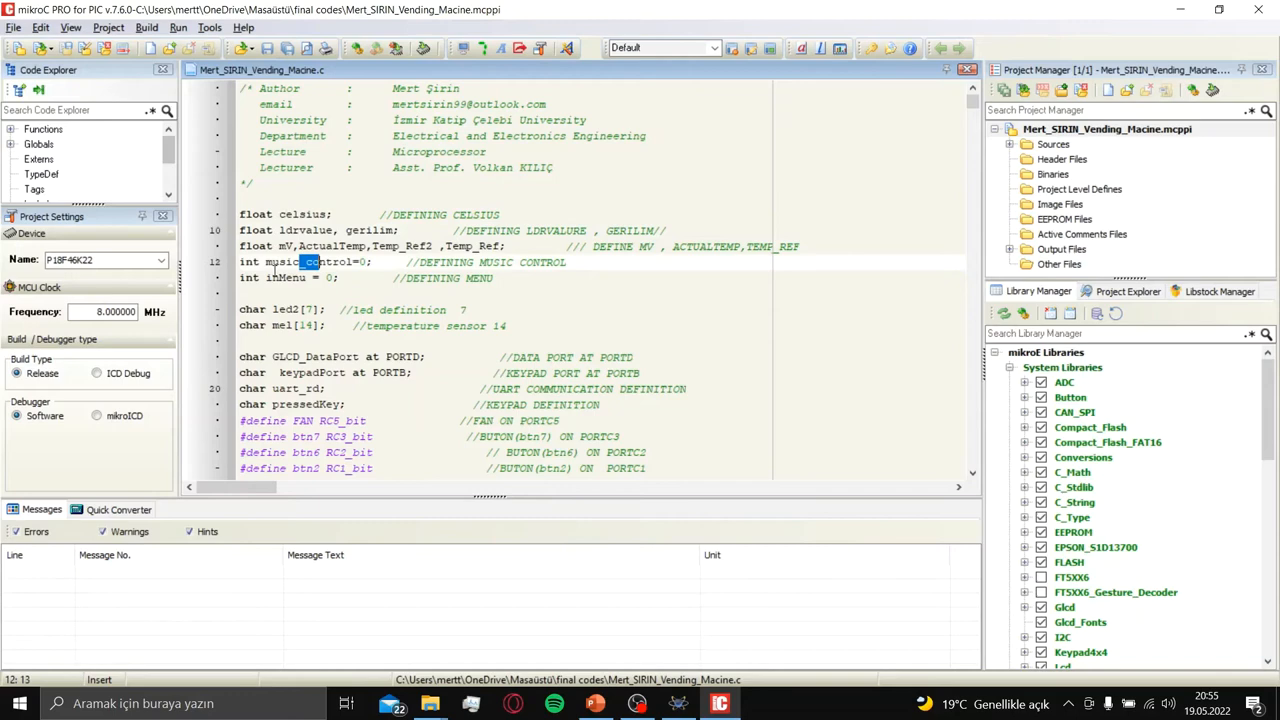
scroll("down", 3)
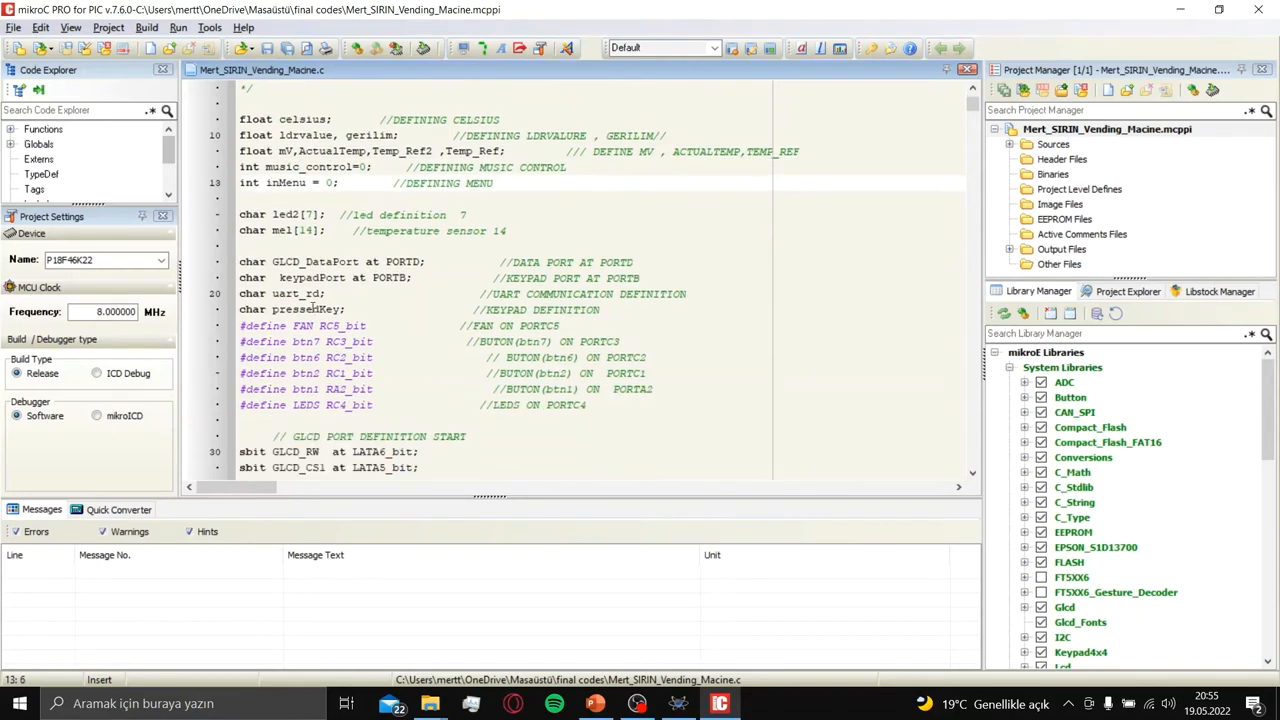
scroll("down", 3)
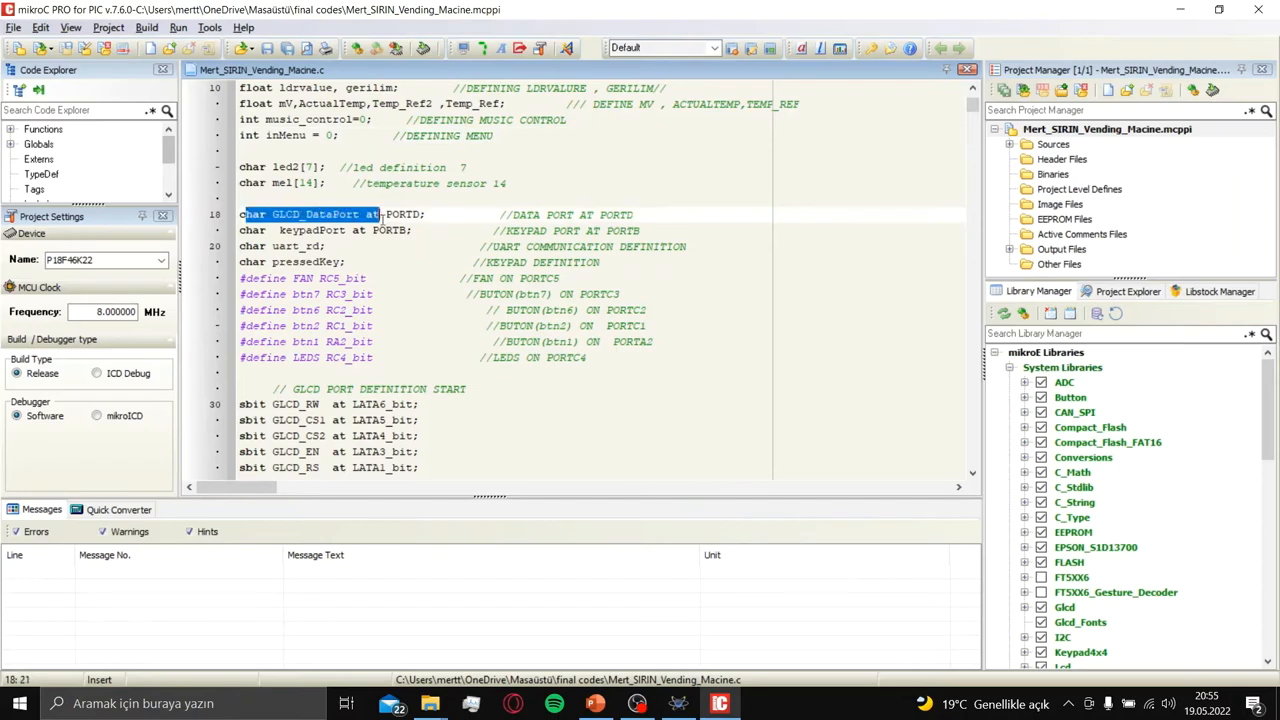
left_click(385, 214)
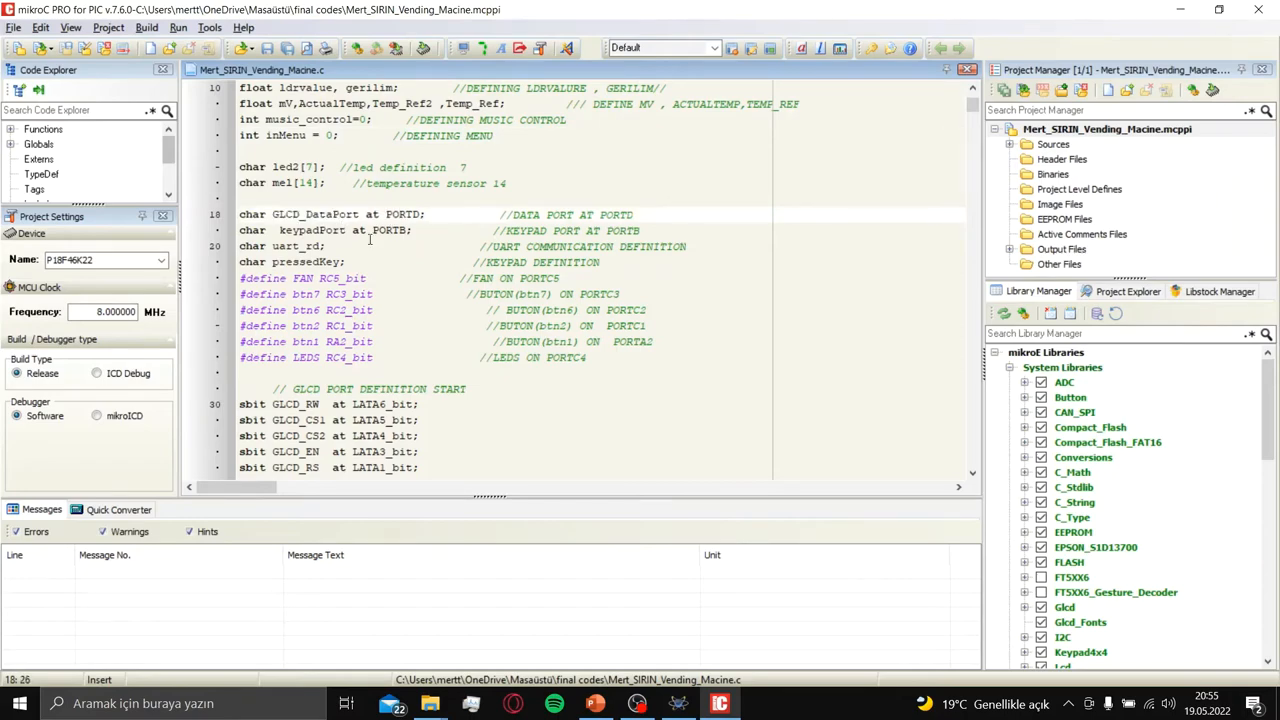
left_click(678, 703)
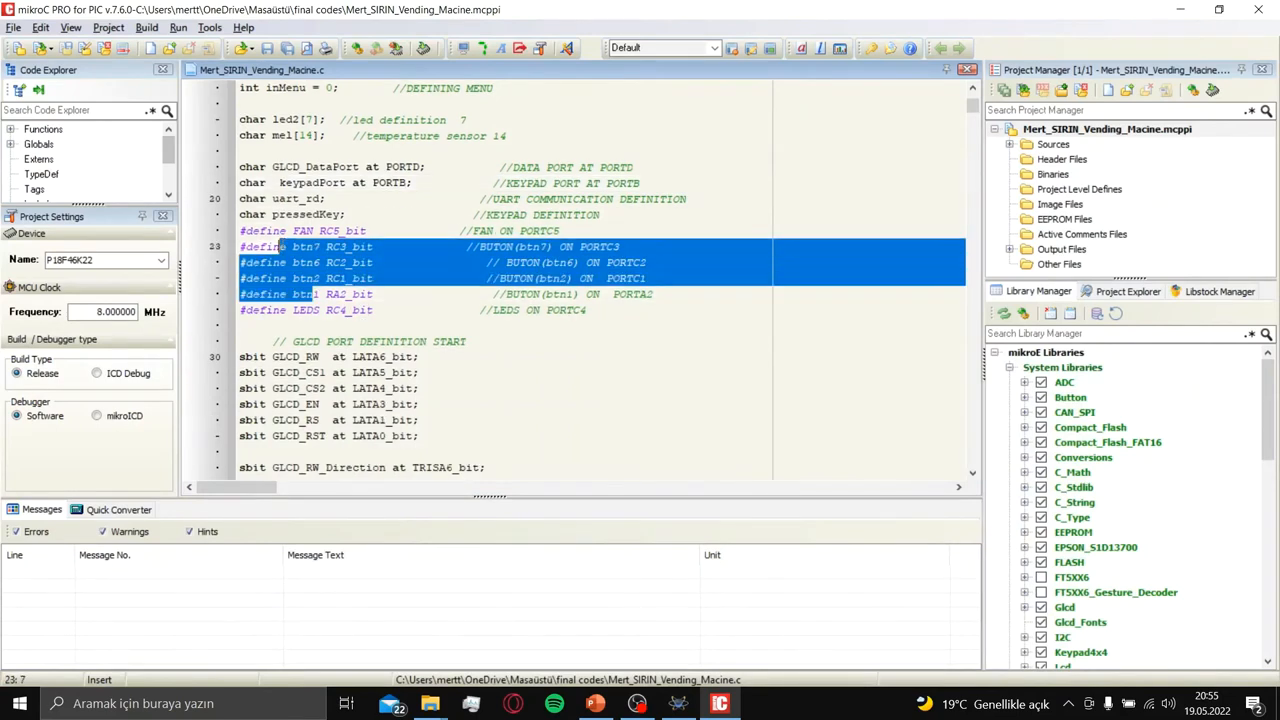
left_click(322, 278)
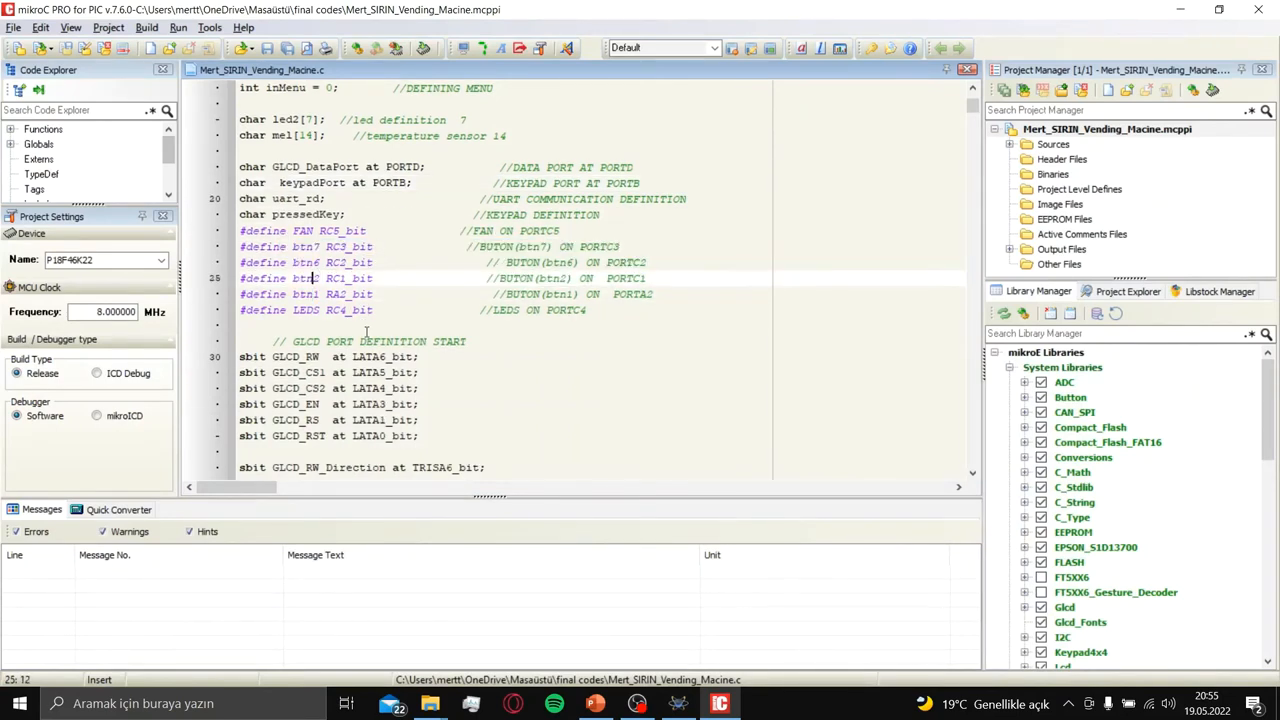
scroll("down", 3)
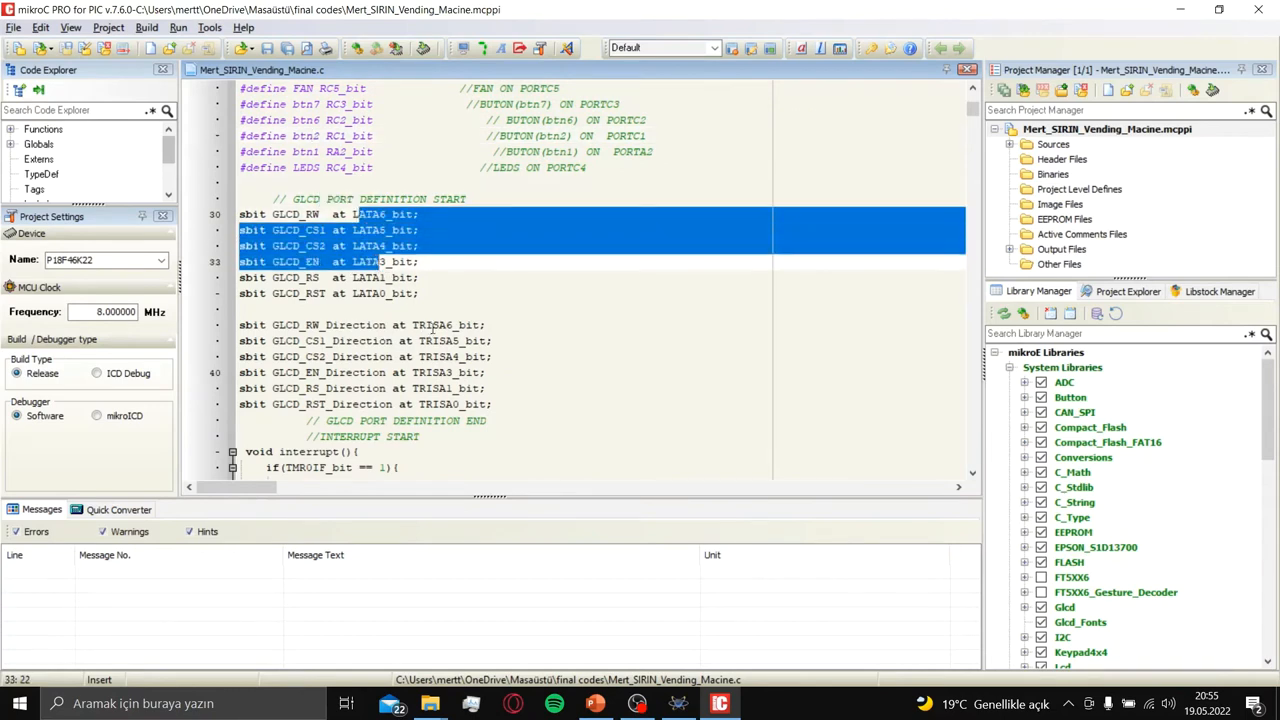
scroll("down", 3)
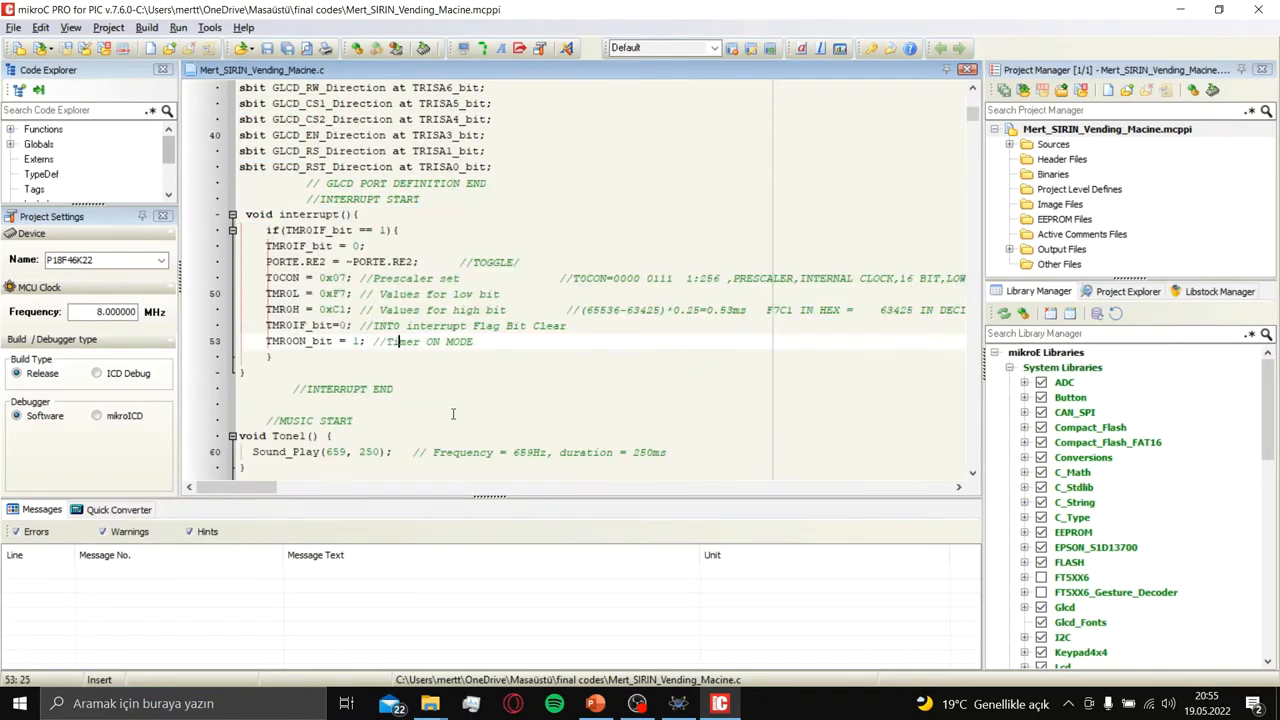
scroll("down", 3)
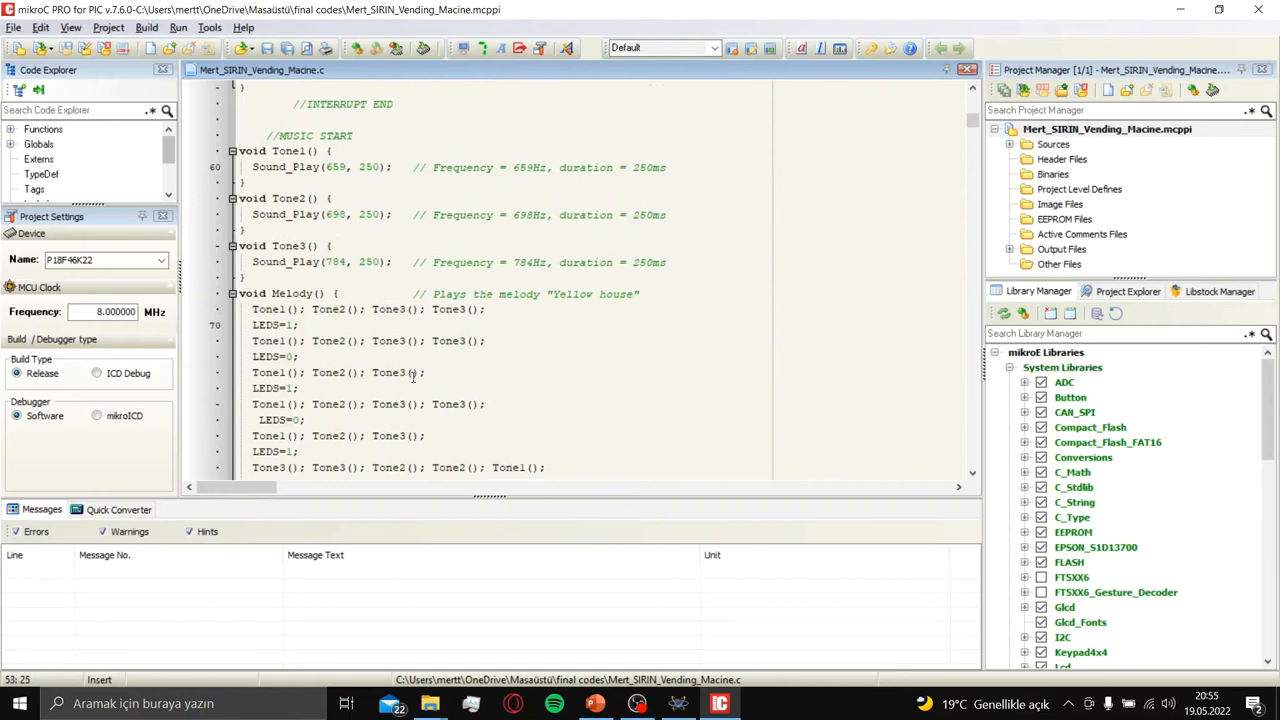
left_click(353, 151)
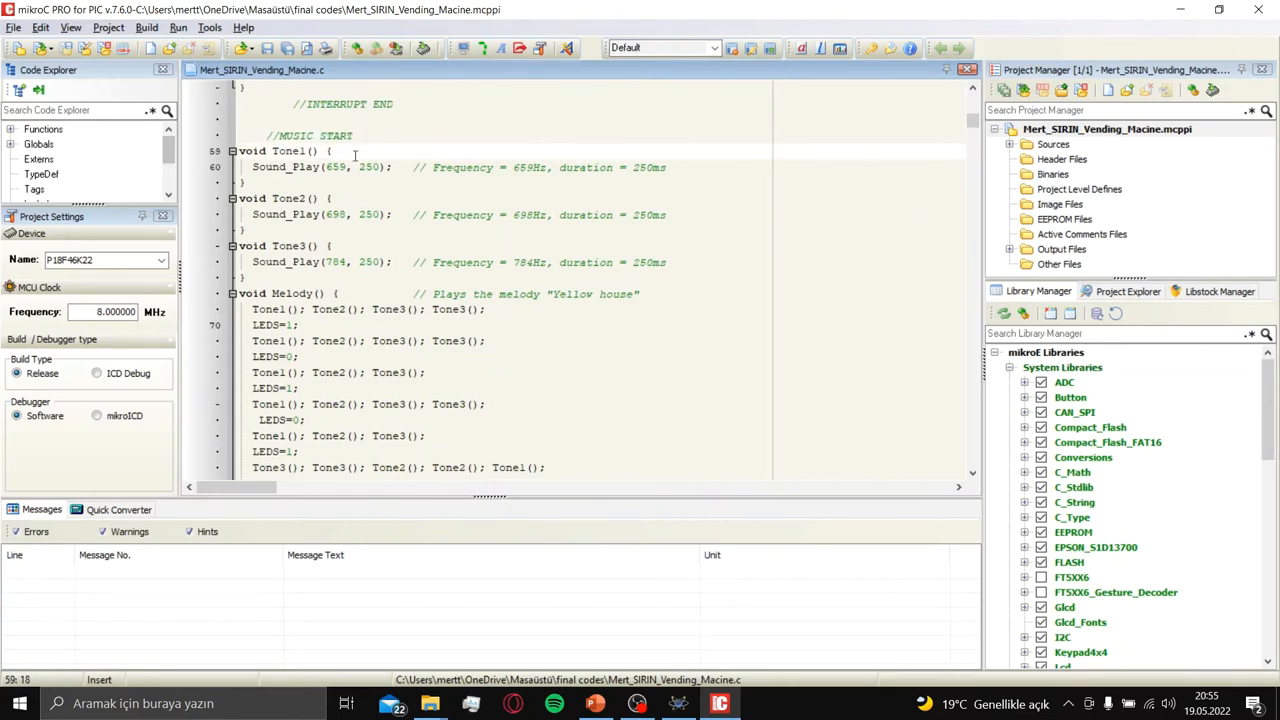
mouse_move(401, 181)
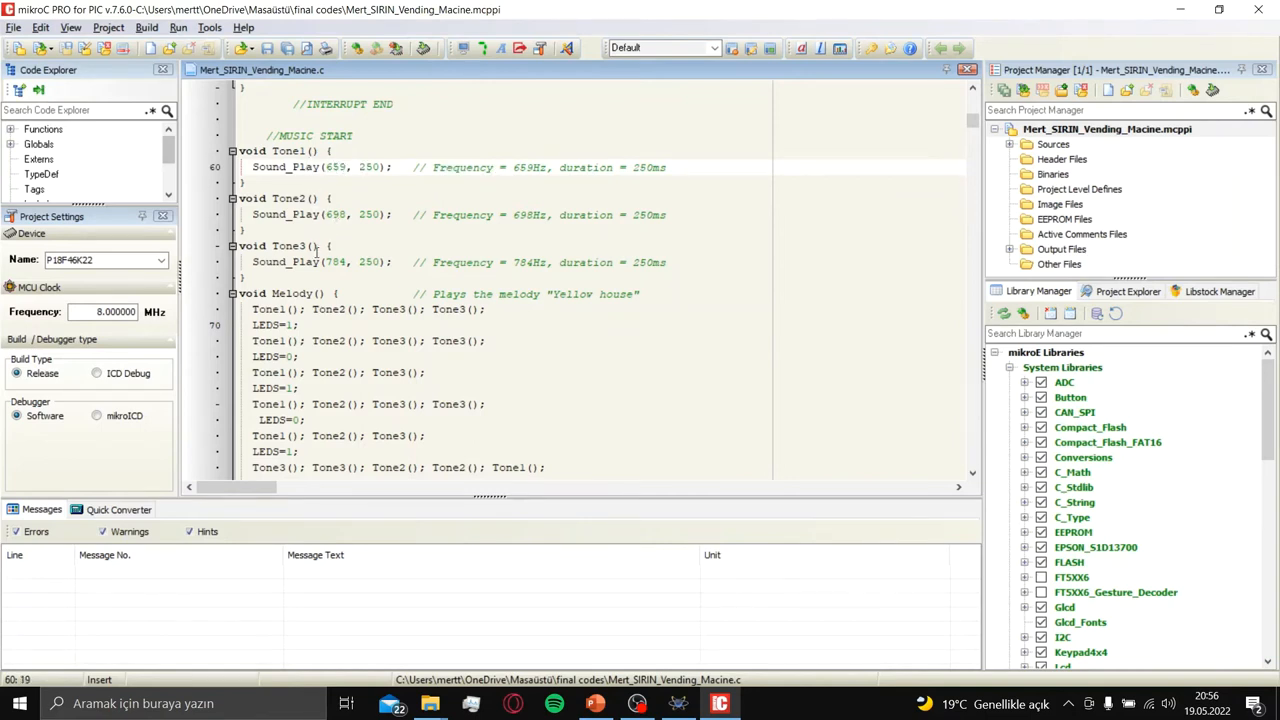
scroll("down", 3)
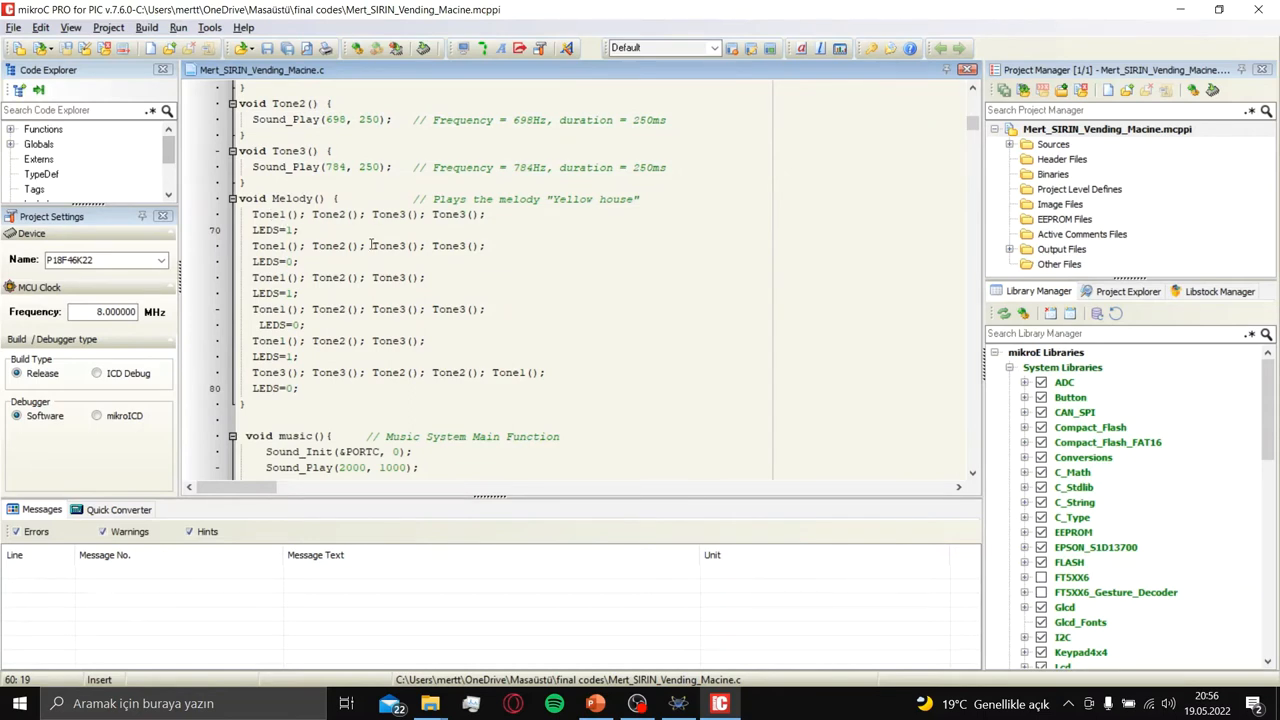
mouse_move(643, 304)
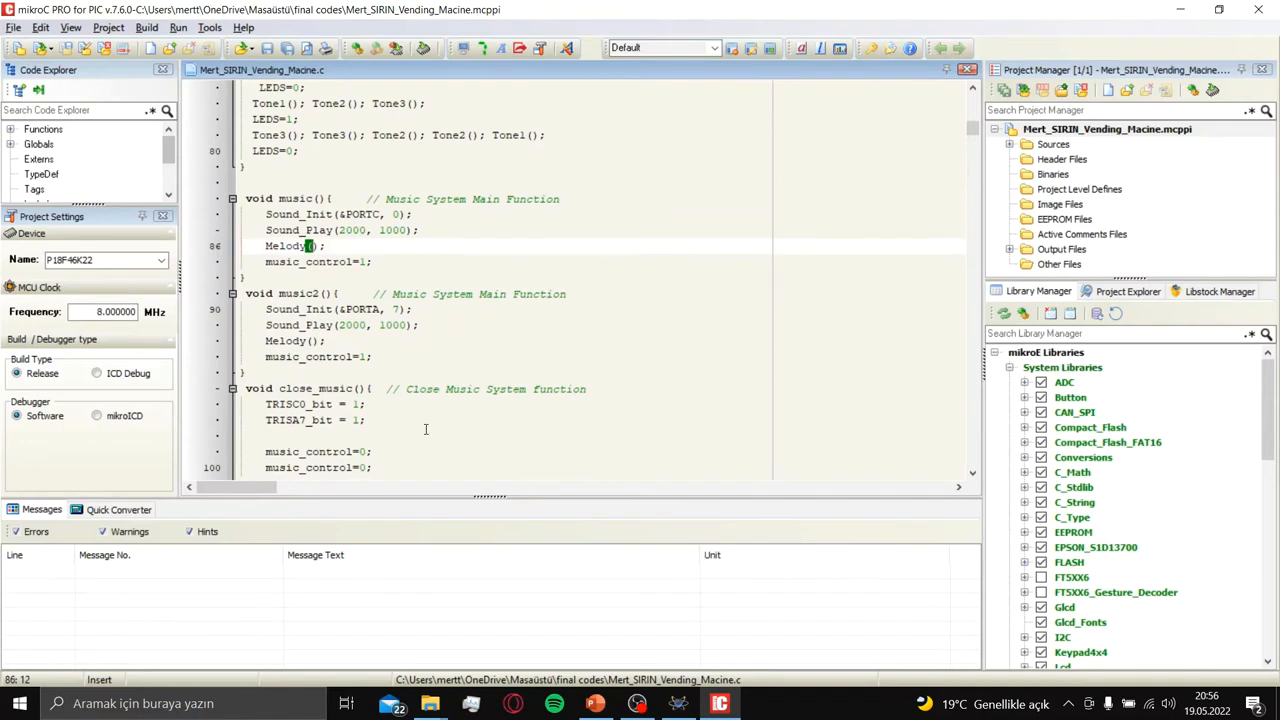
scroll("down", 3)
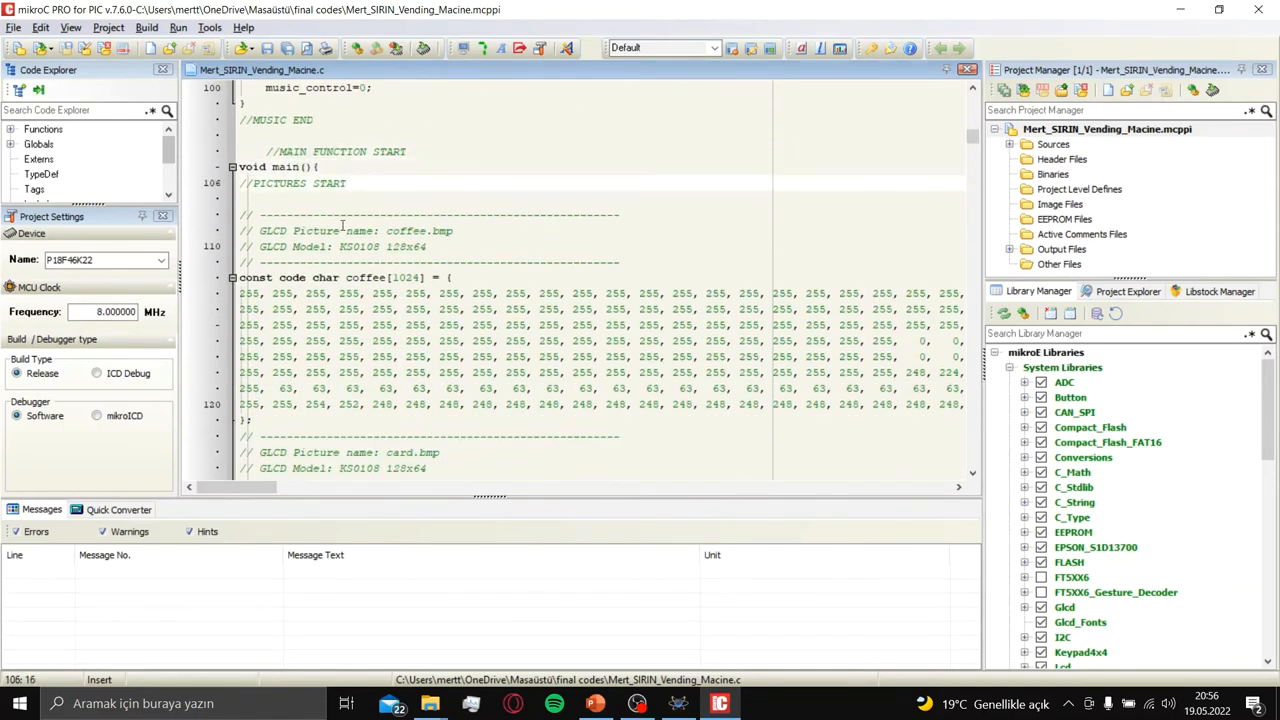
scroll("down", 3)
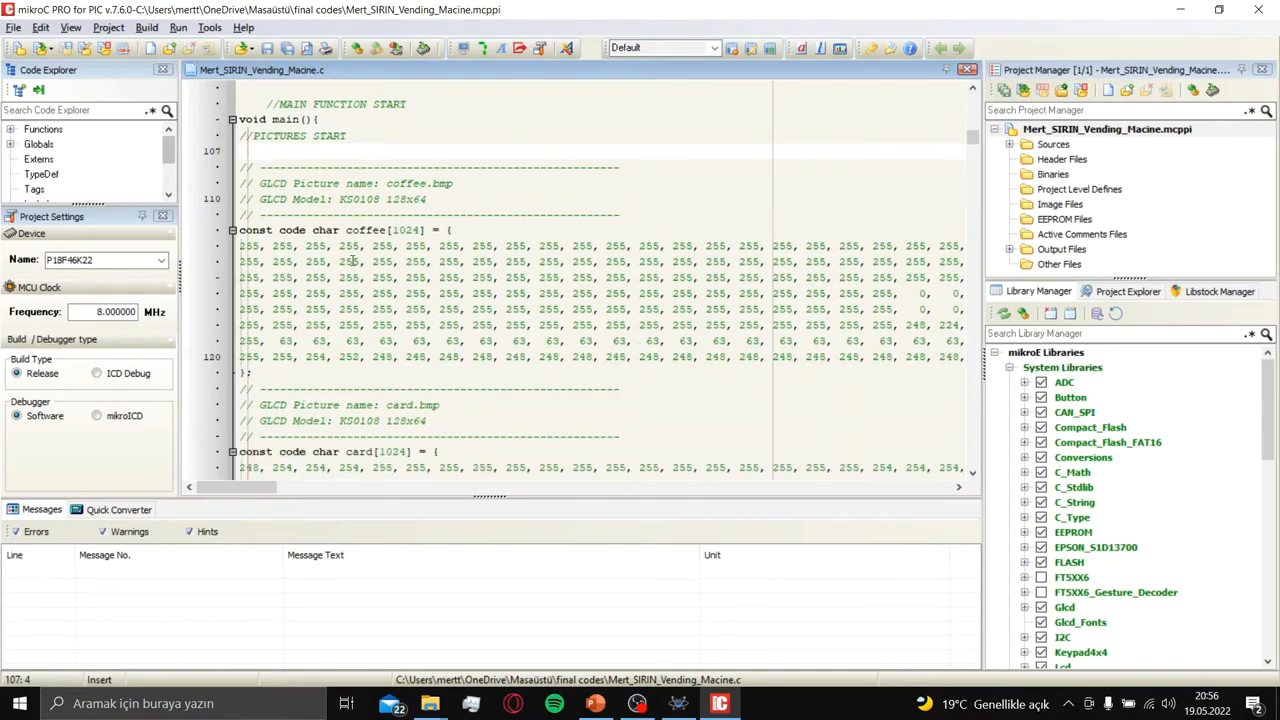
scroll("down", 3)
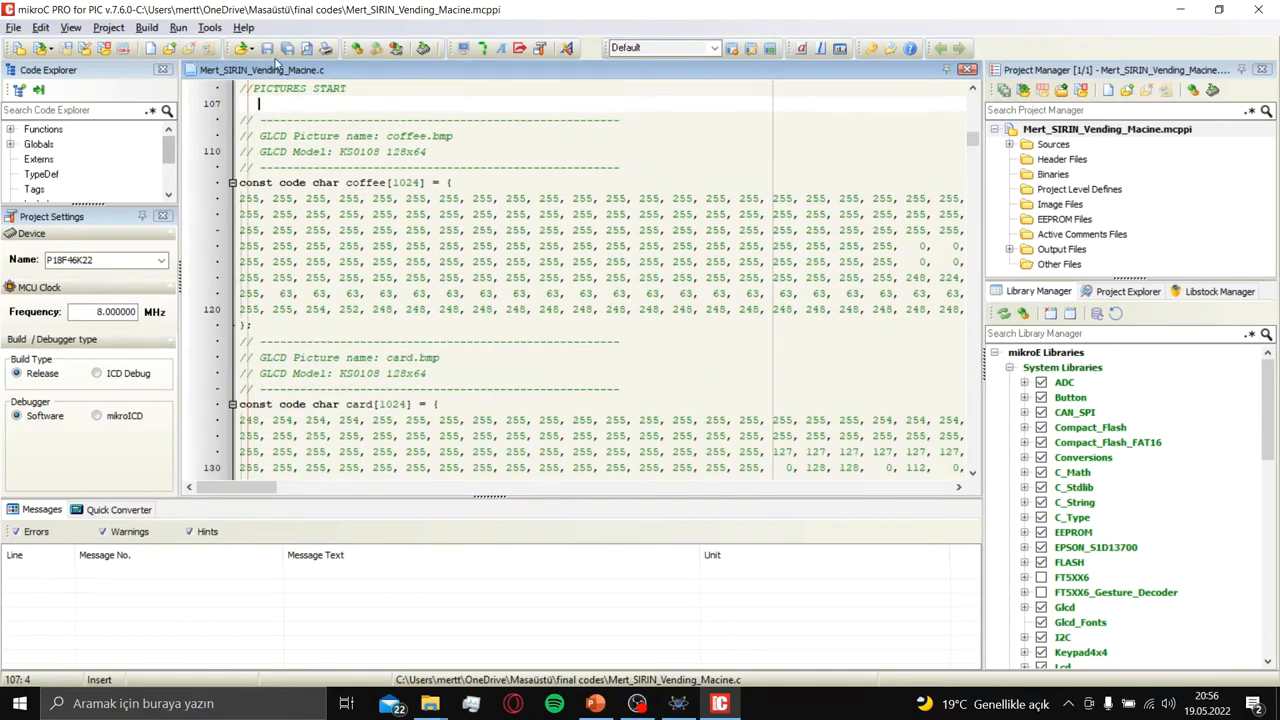
left_click(209, 27)
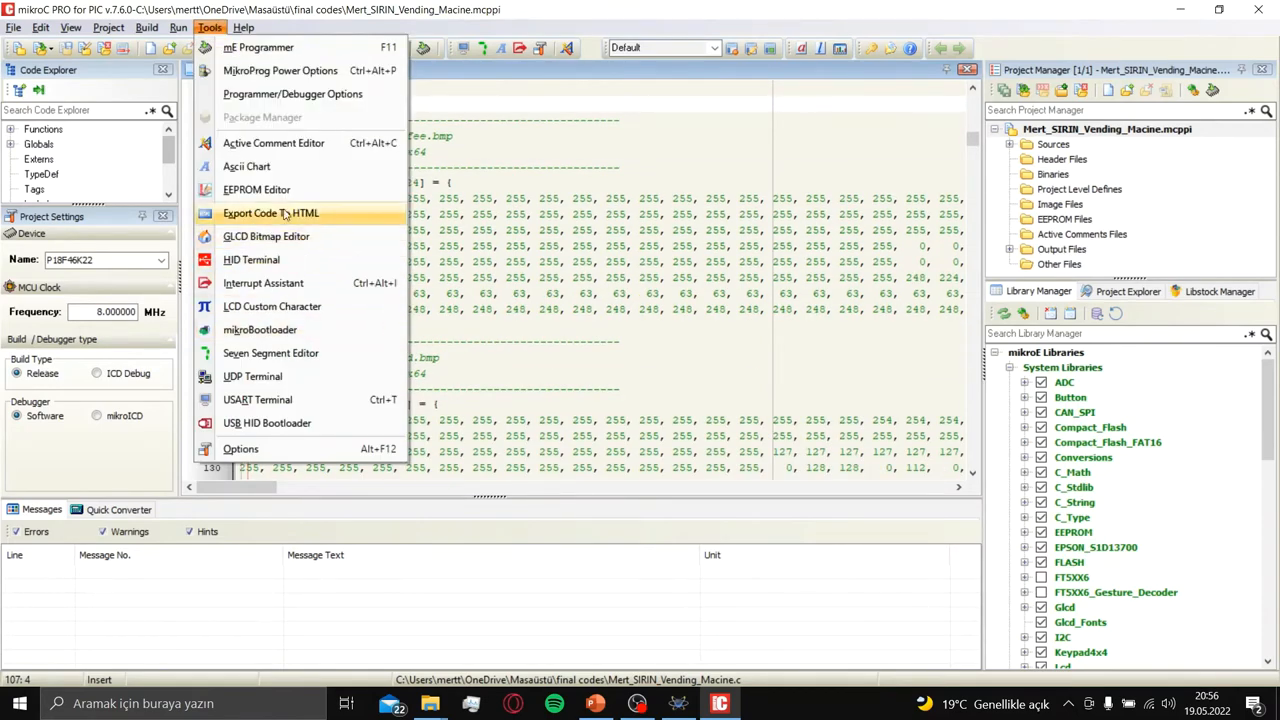
left_click(266, 236)
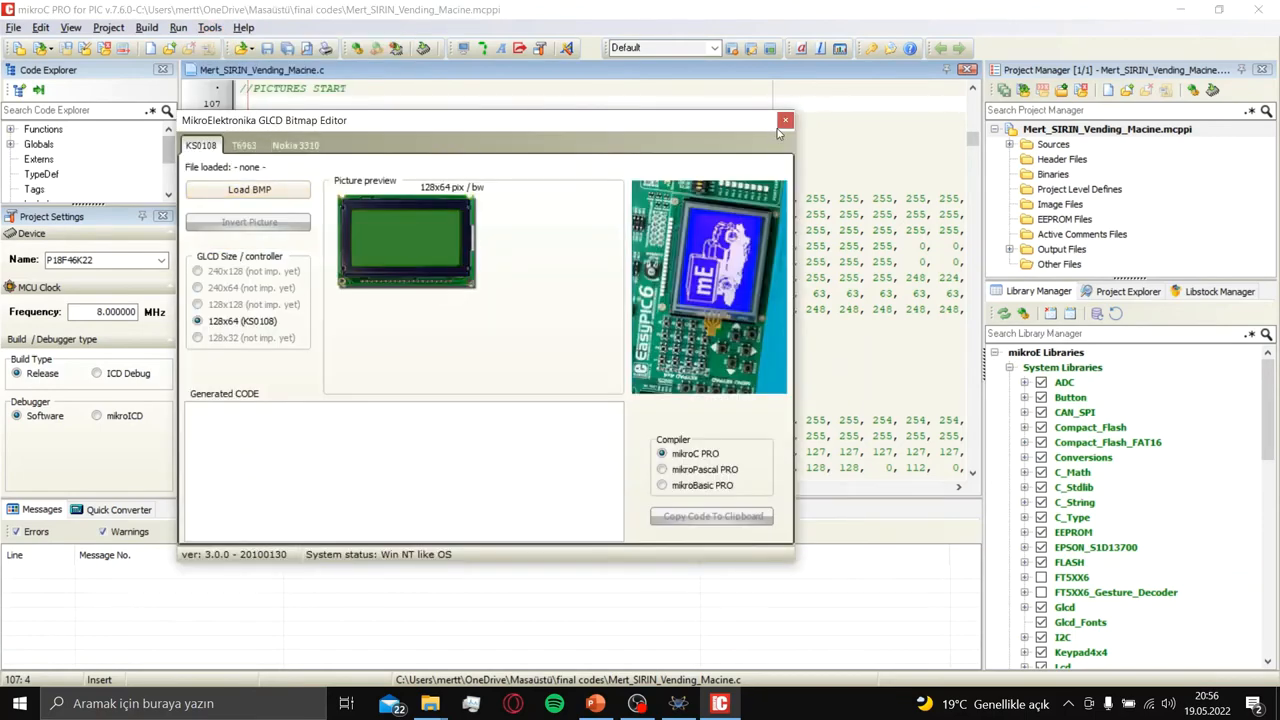
left_click(785, 120)
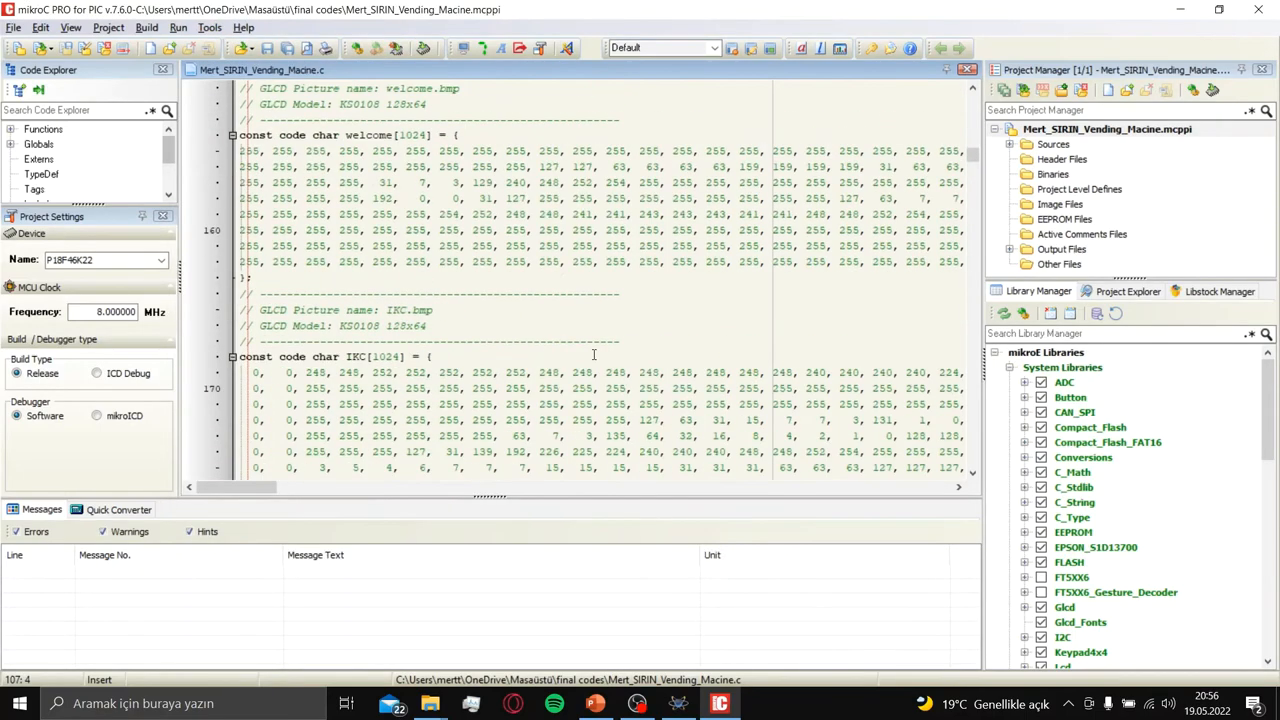
scroll("down", 3)
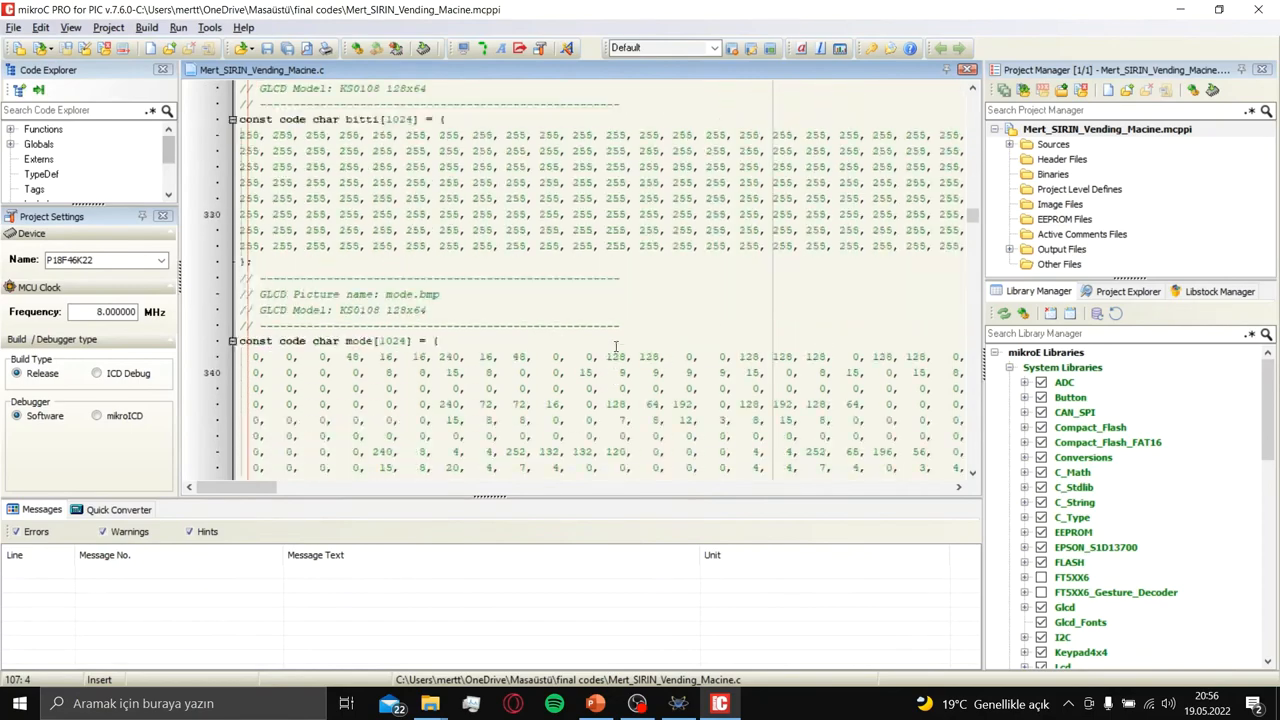
scroll("down", 3)
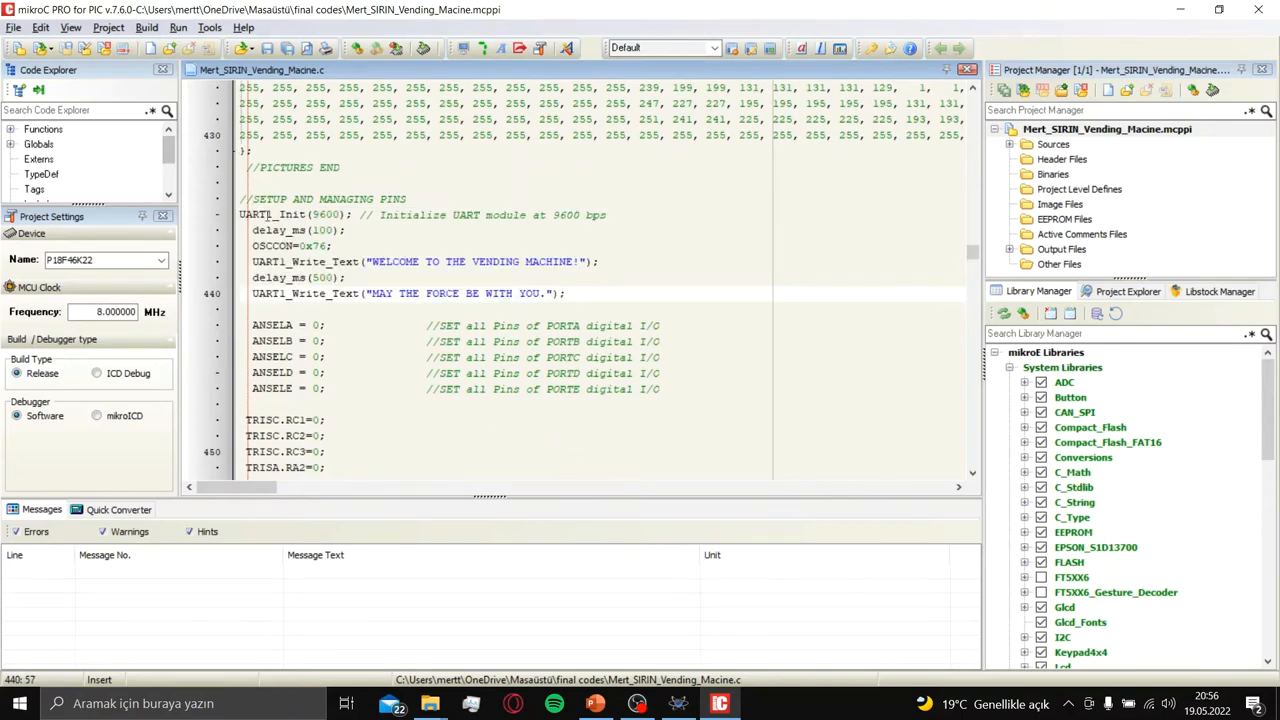
- Return to the Proteus schematic showing the microprocessor, clock, Bluetooth and motor sections
left_click(678, 703)
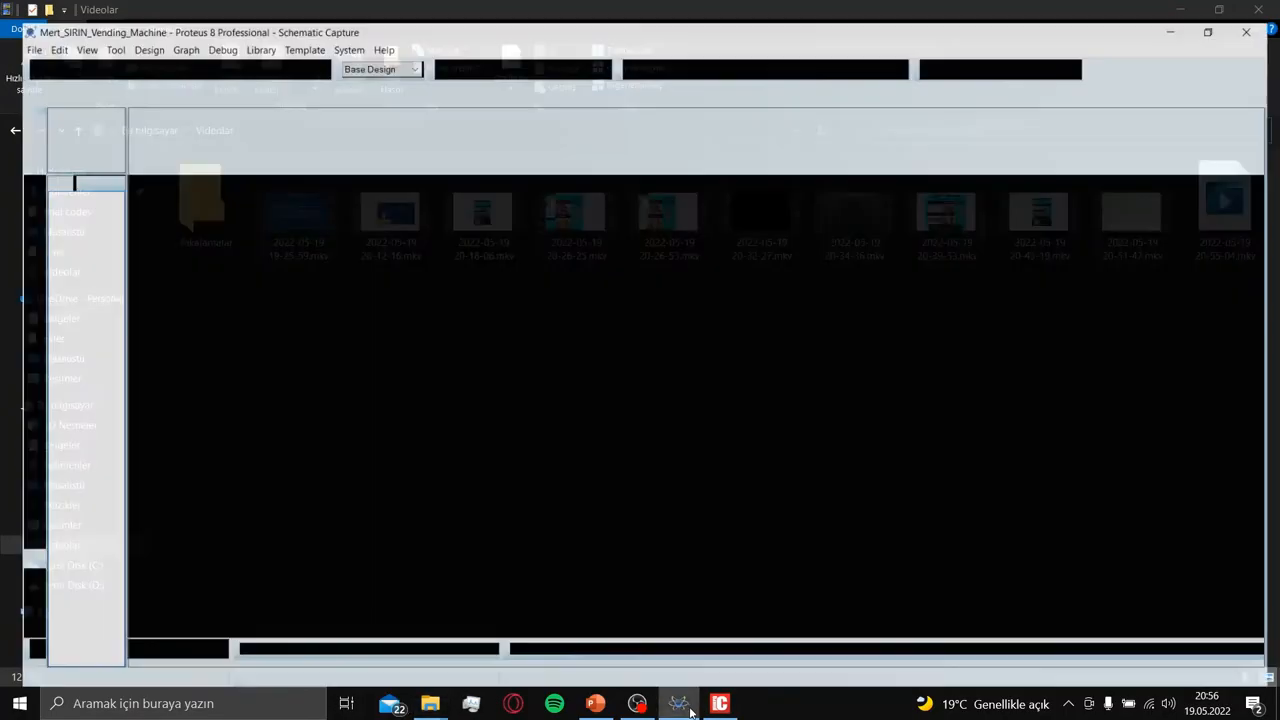
left_click(679, 703)
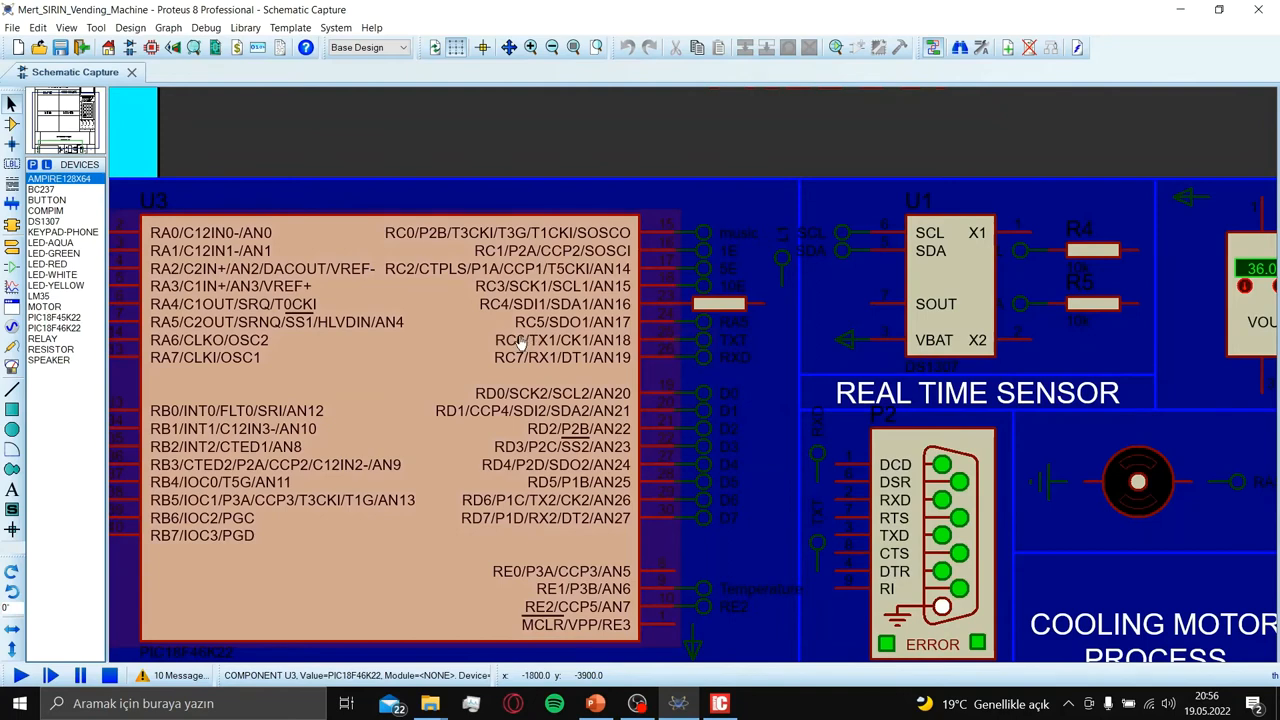
mouse_move(583, 363)
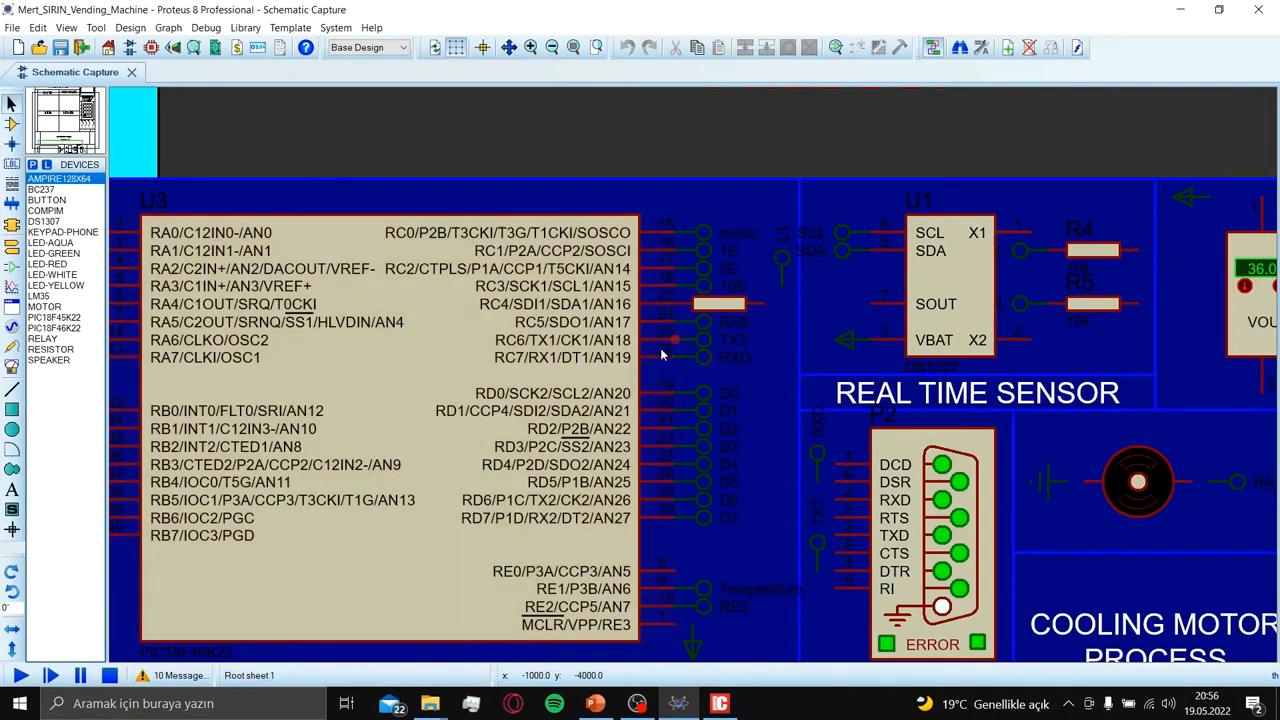
left_click(550, 518)
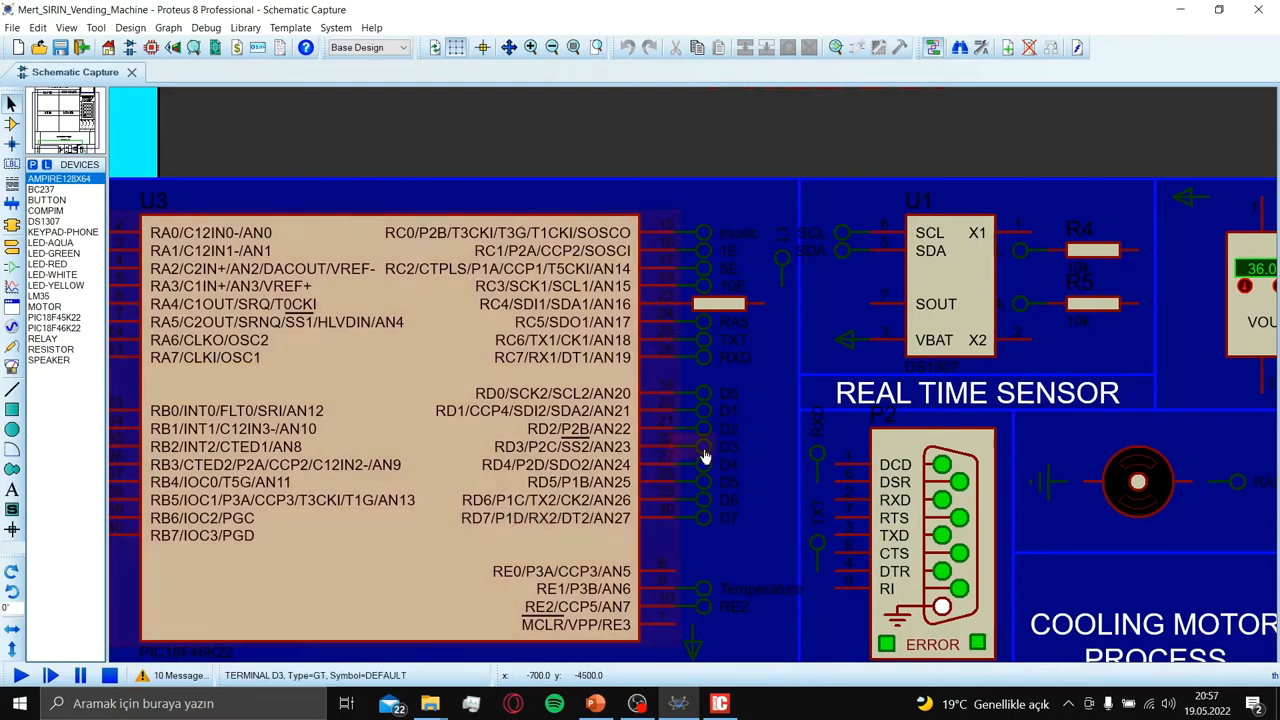
scroll("down", 3)
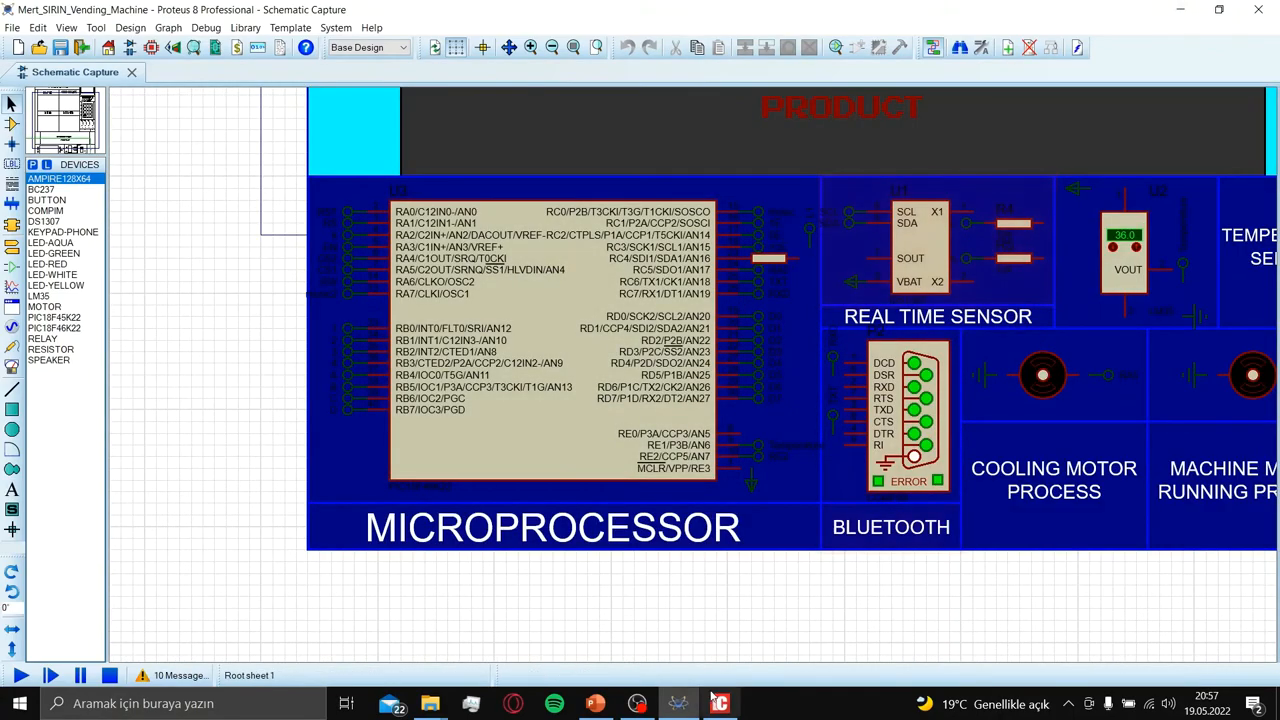
- Return to Mert_SIRIN_Vending_Macine.c and review the TRISC0 pin setup, keypad, ADC and GLCD initialisation
left_click(719, 703)
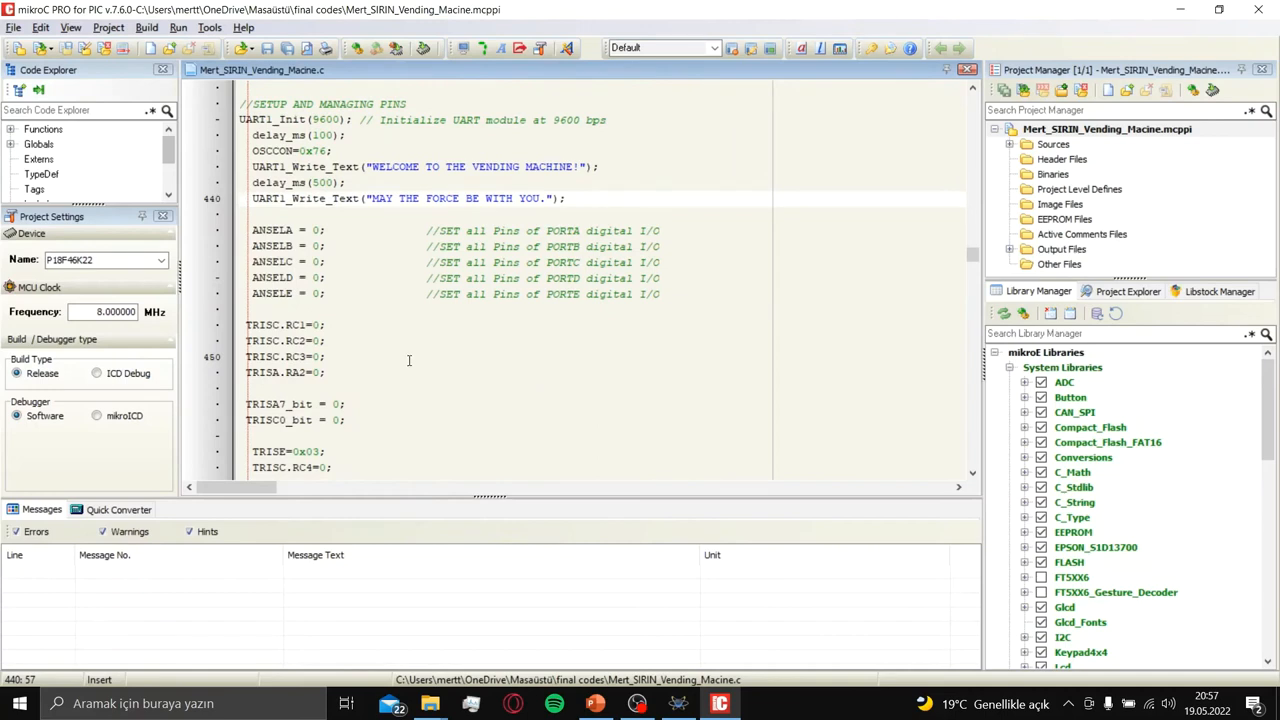
scroll("down", 3)
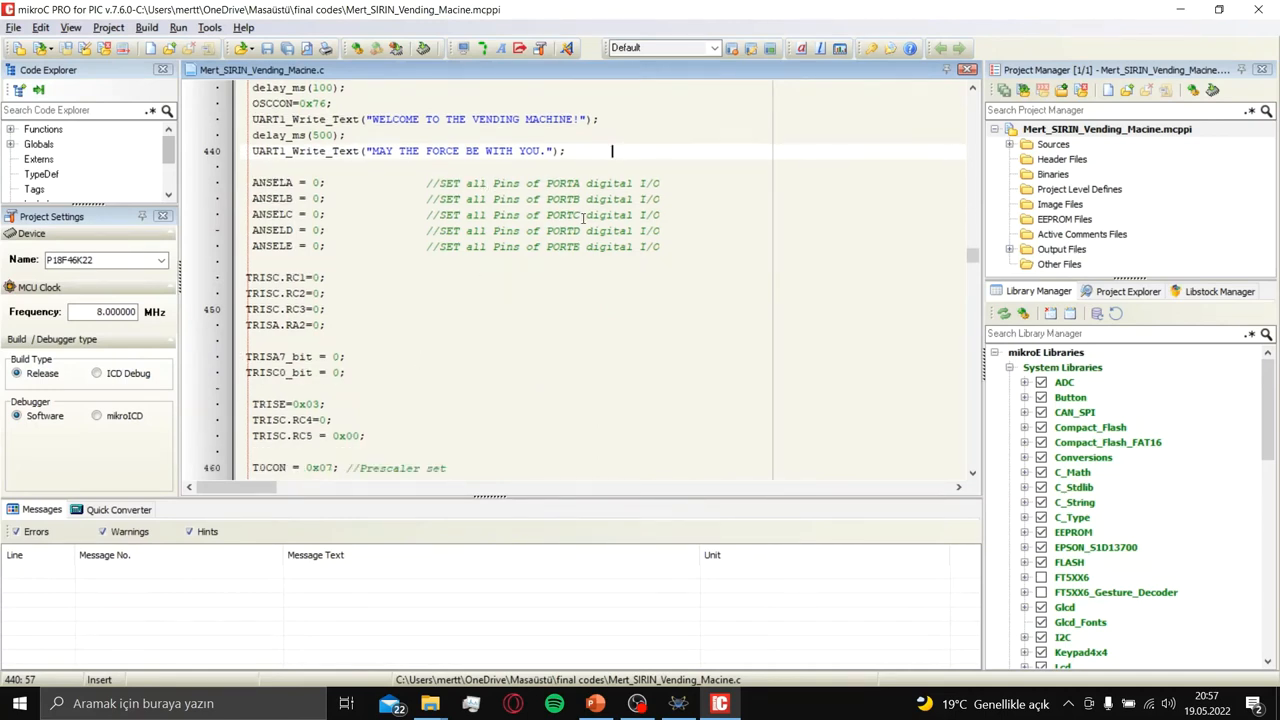
scroll("down", 3)
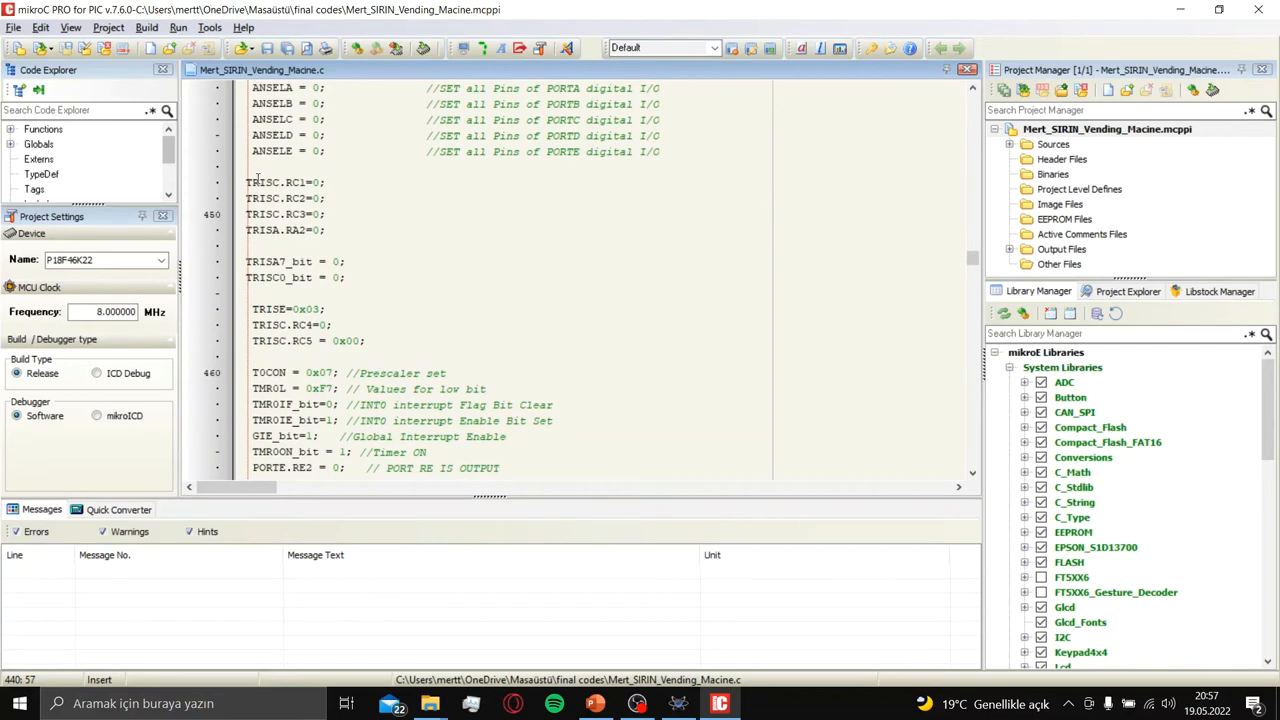
left_click(370, 277)
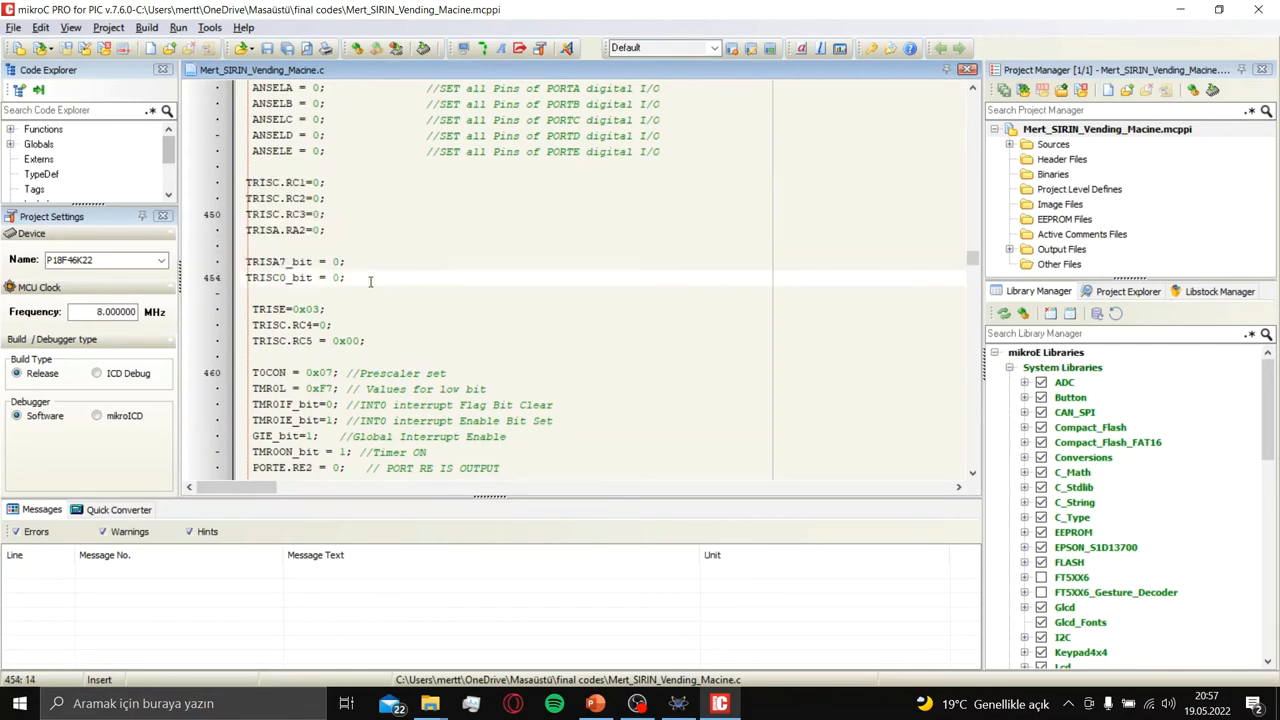
scroll("down", 3)
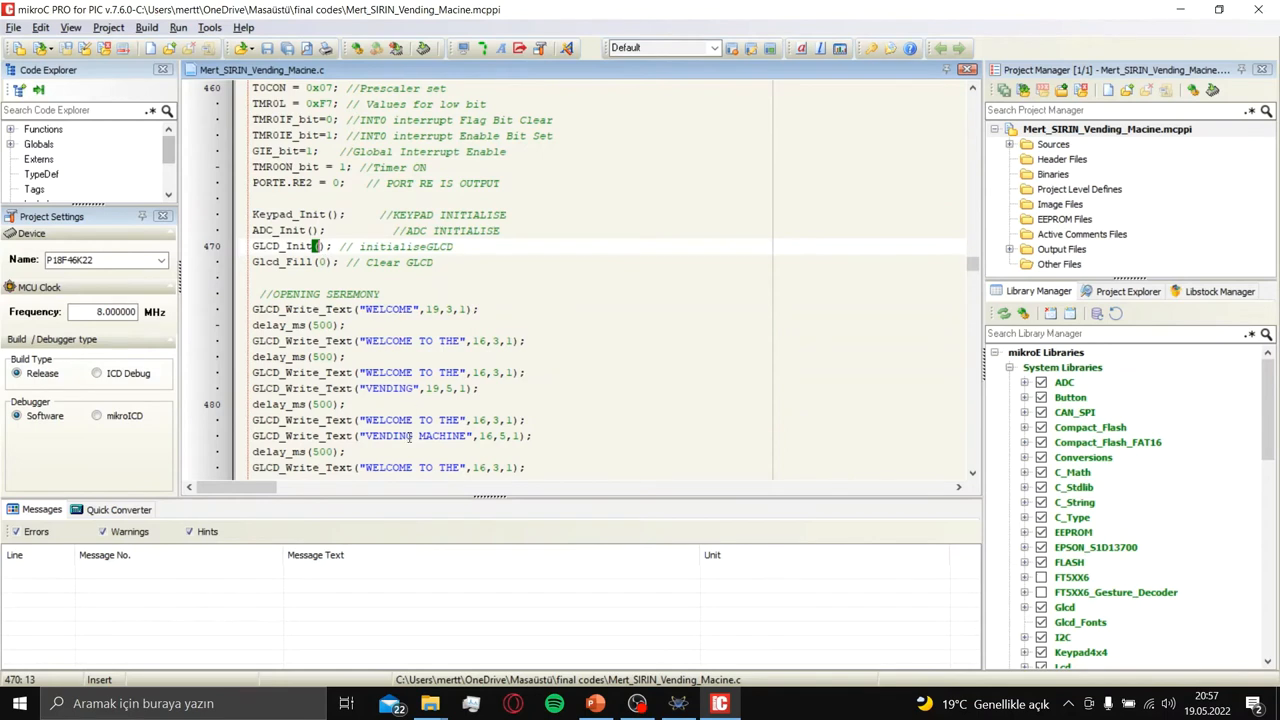
scroll("down", 3)
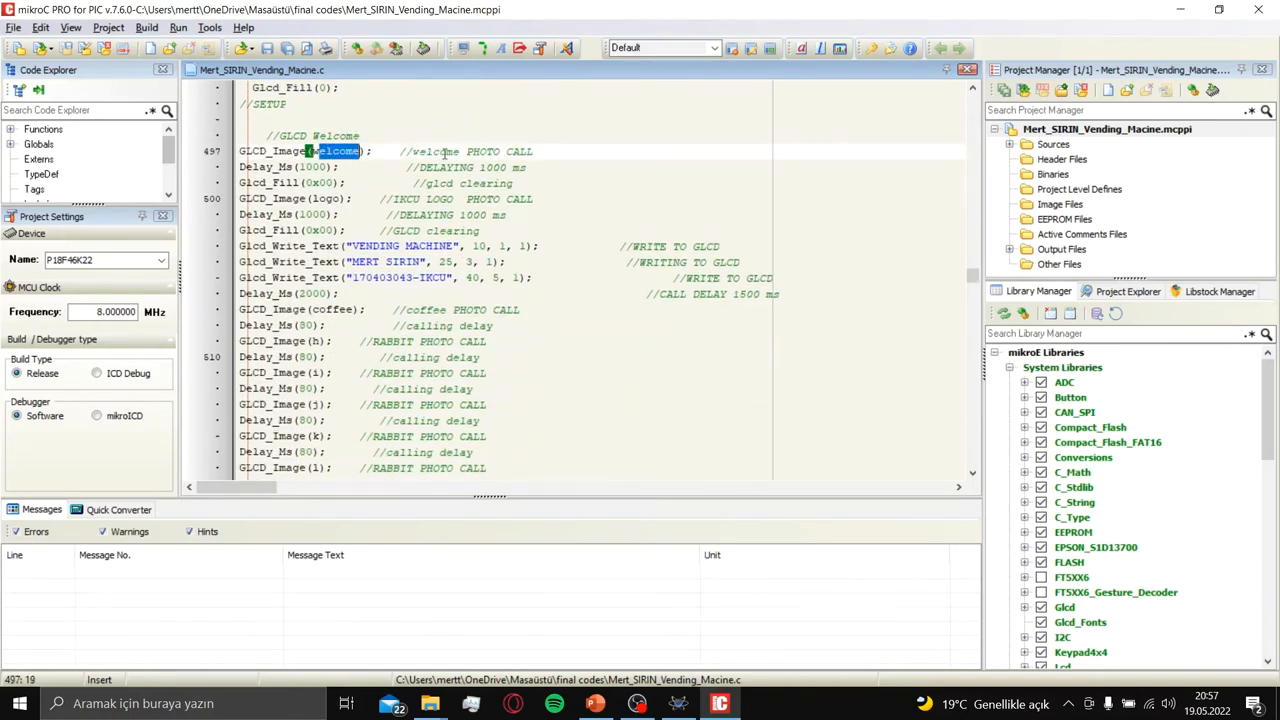
left_click(322, 198)
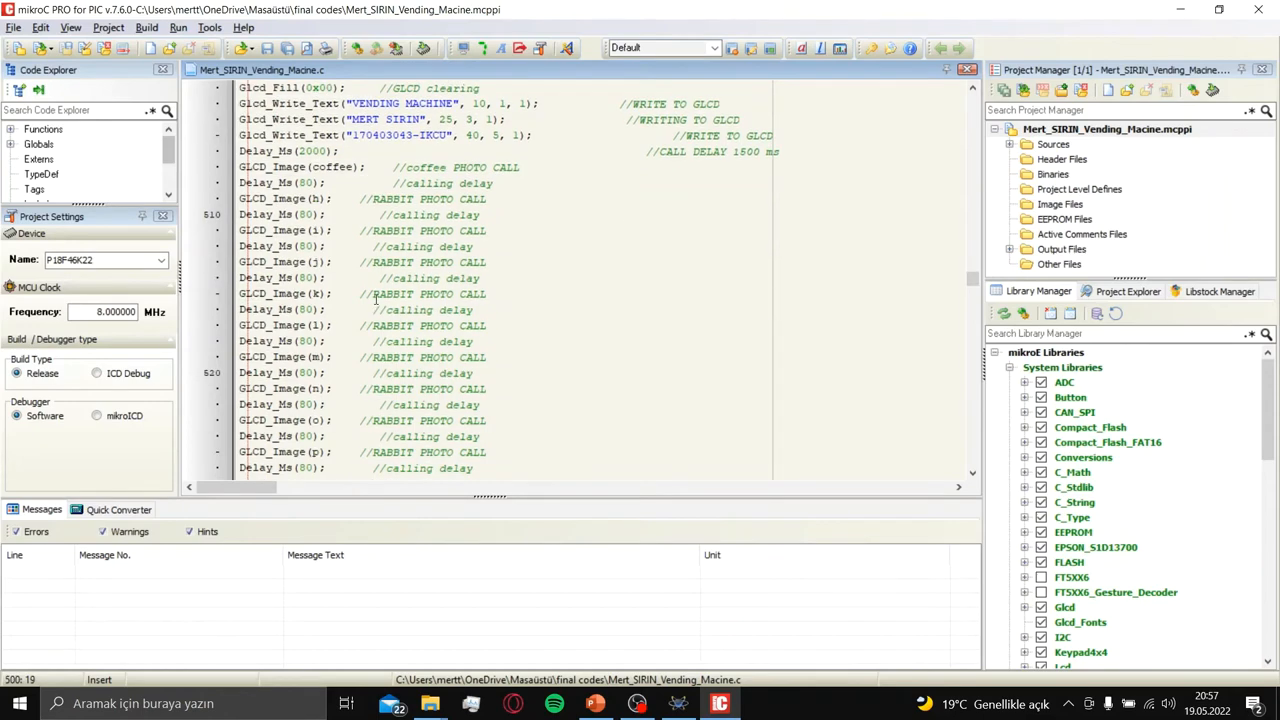
scroll("down", 3)
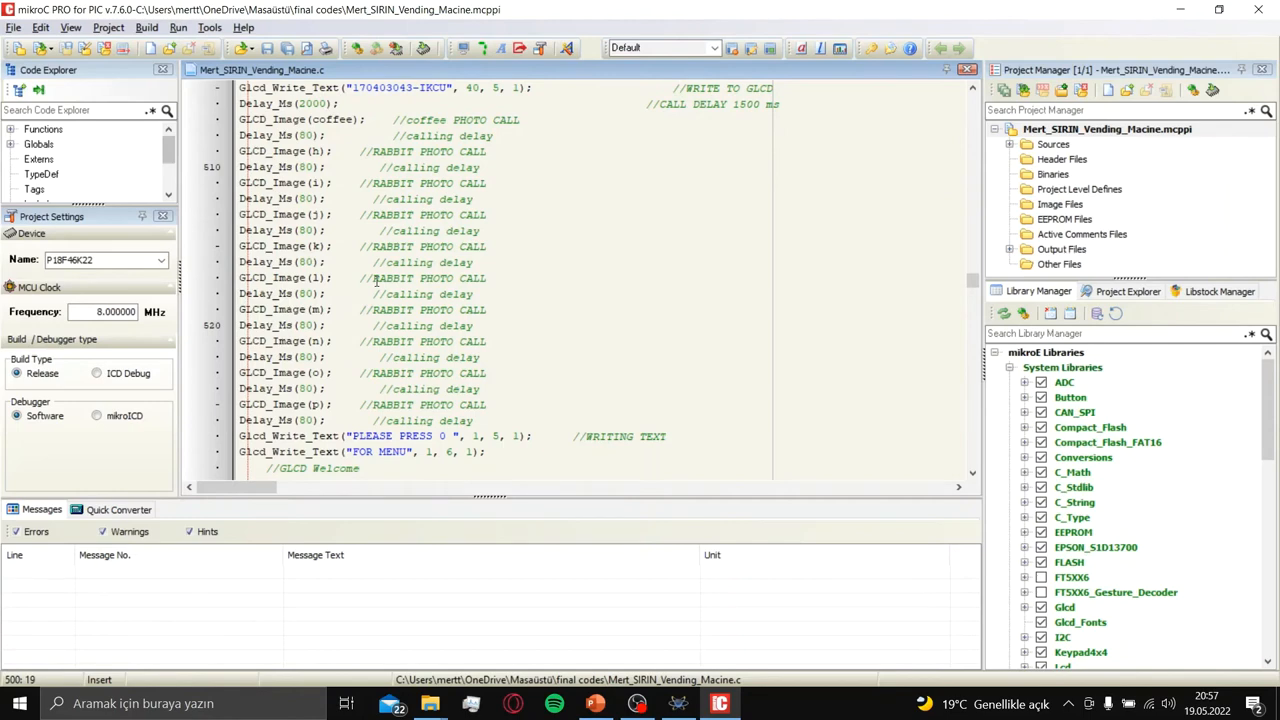
left_click(343, 389)
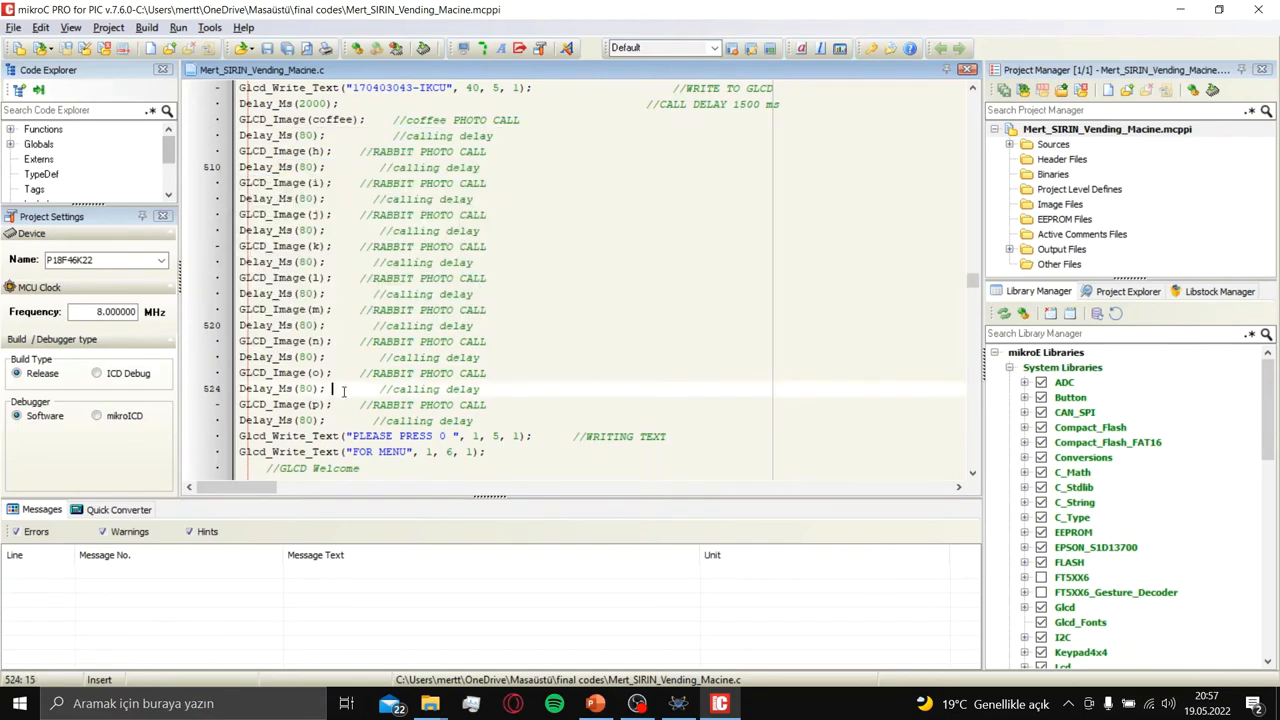
scroll("down", 3)
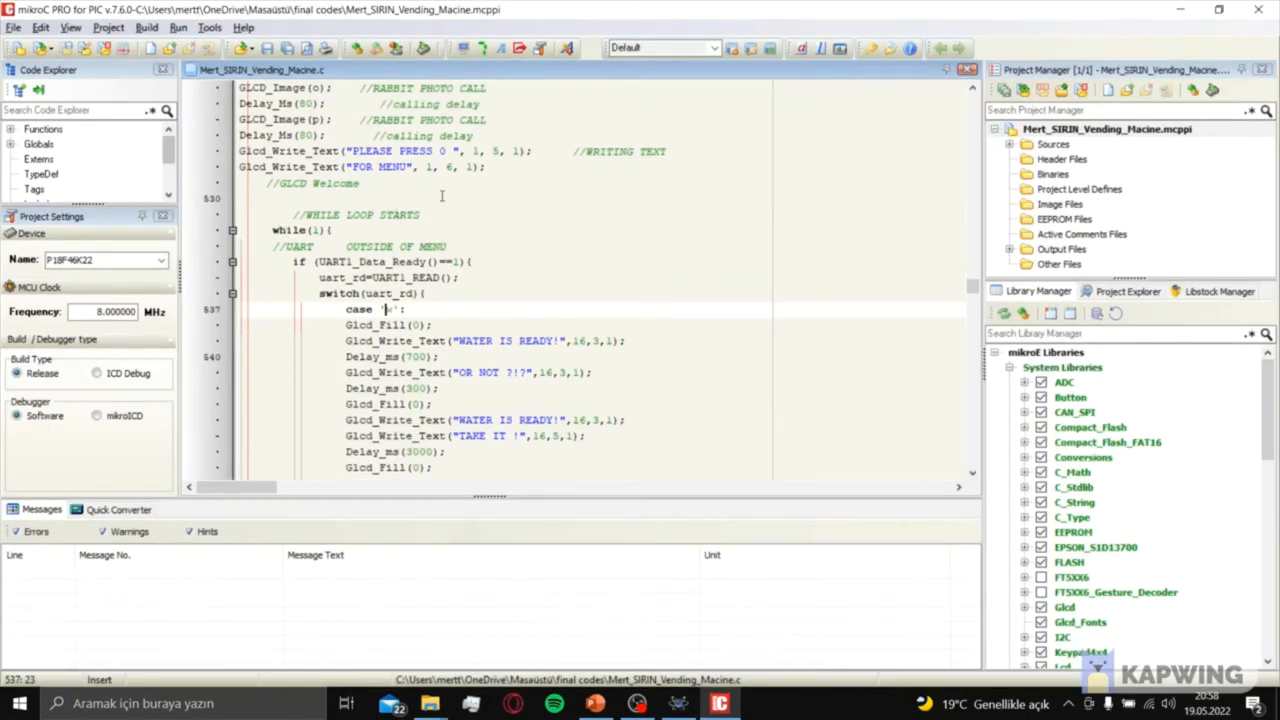
mouse_move(400, 261)
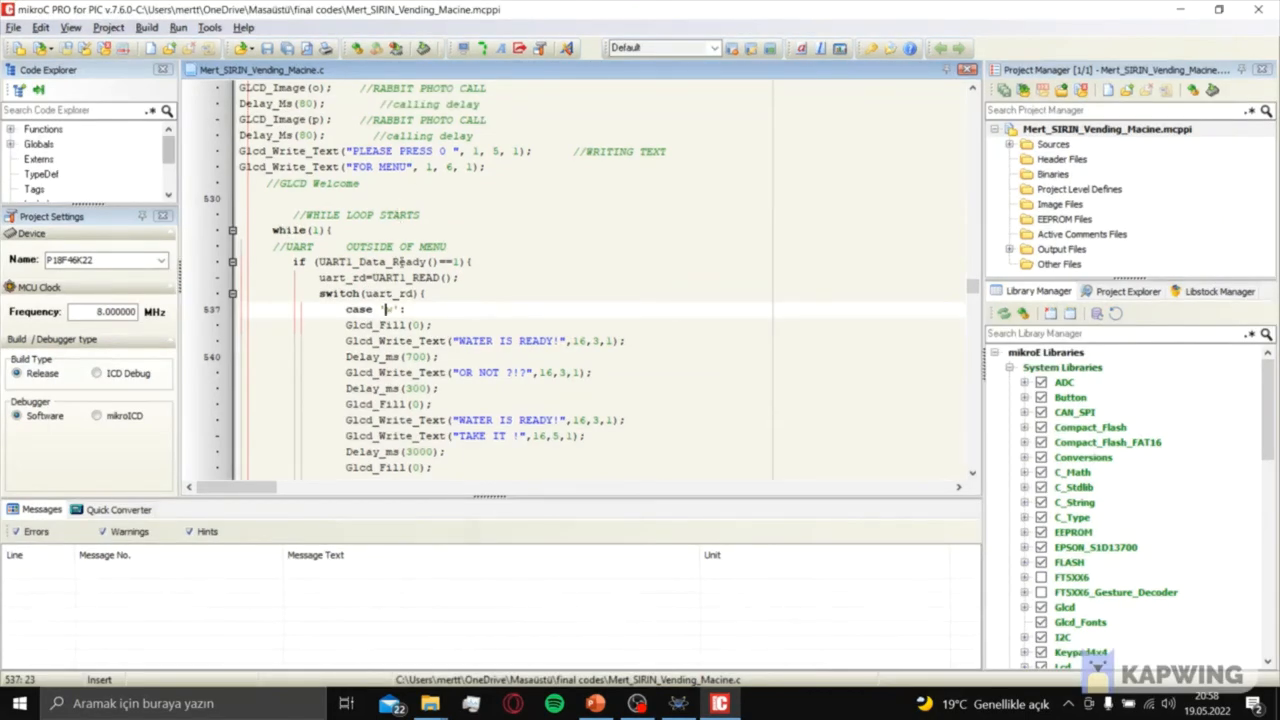
scroll("down", 3)
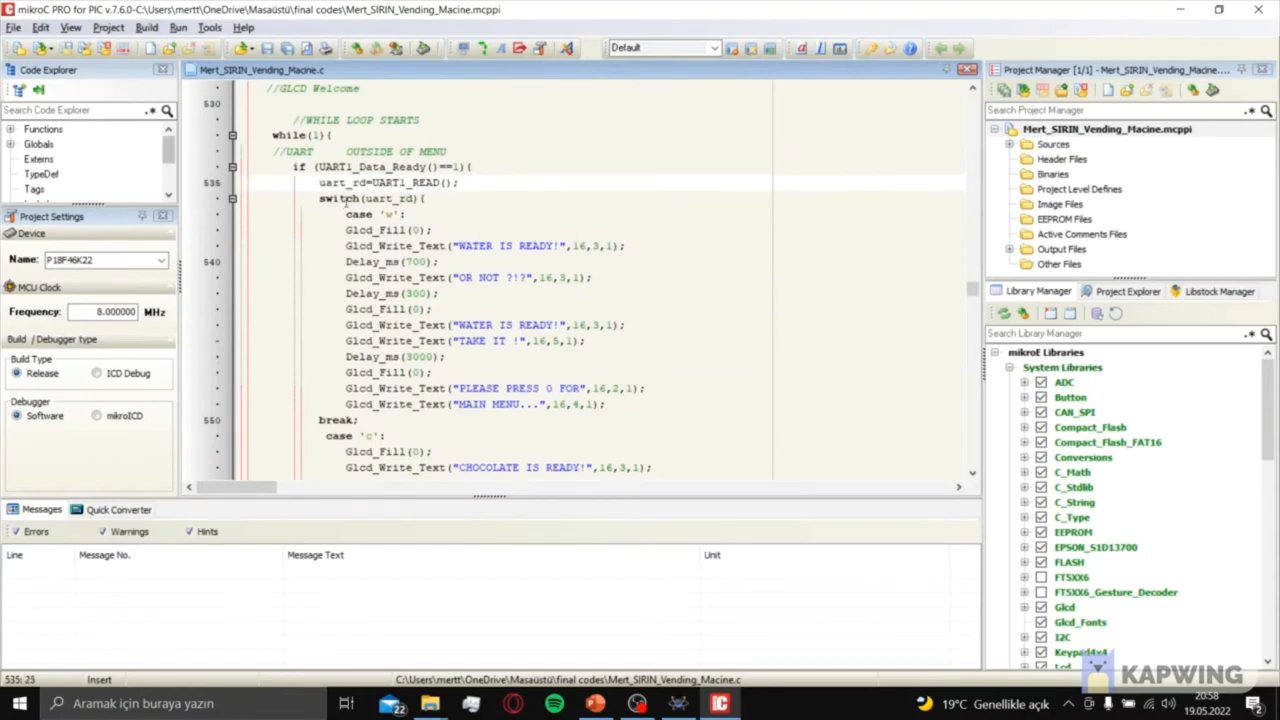
left_click(368, 246)
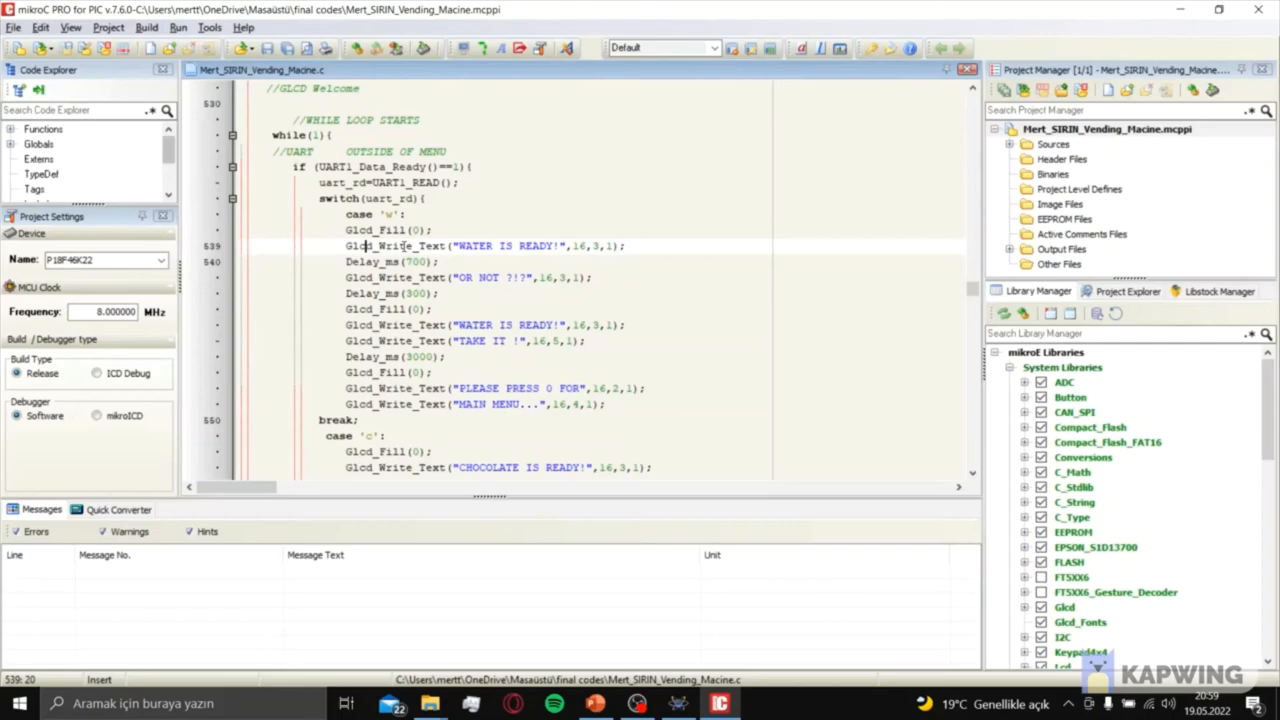
mouse_move(391, 216)
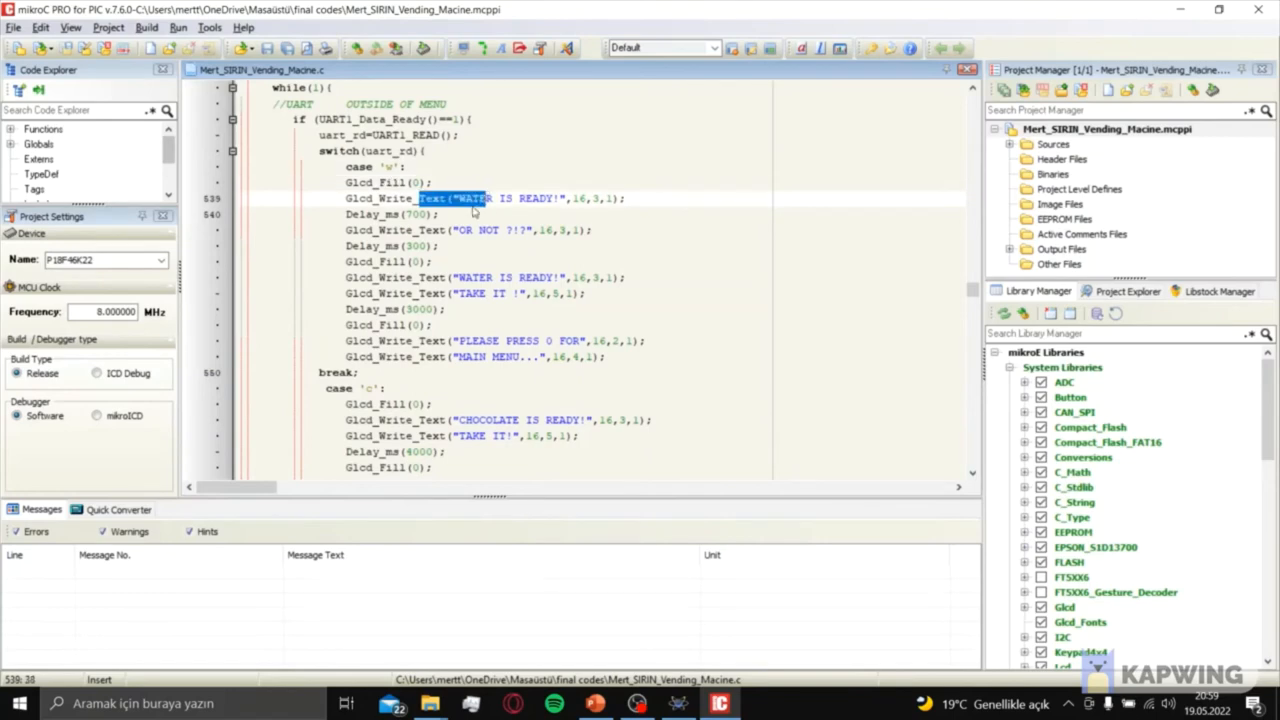
scroll("down", 3)
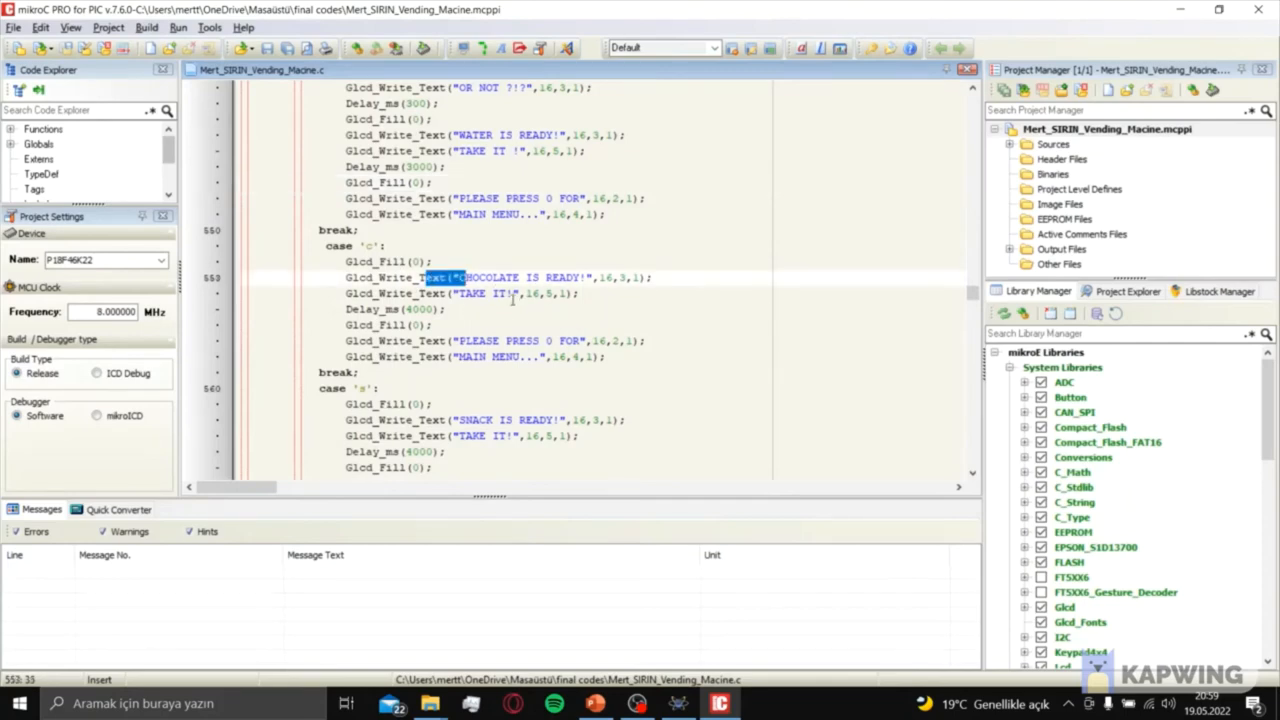
scroll("down", 3)
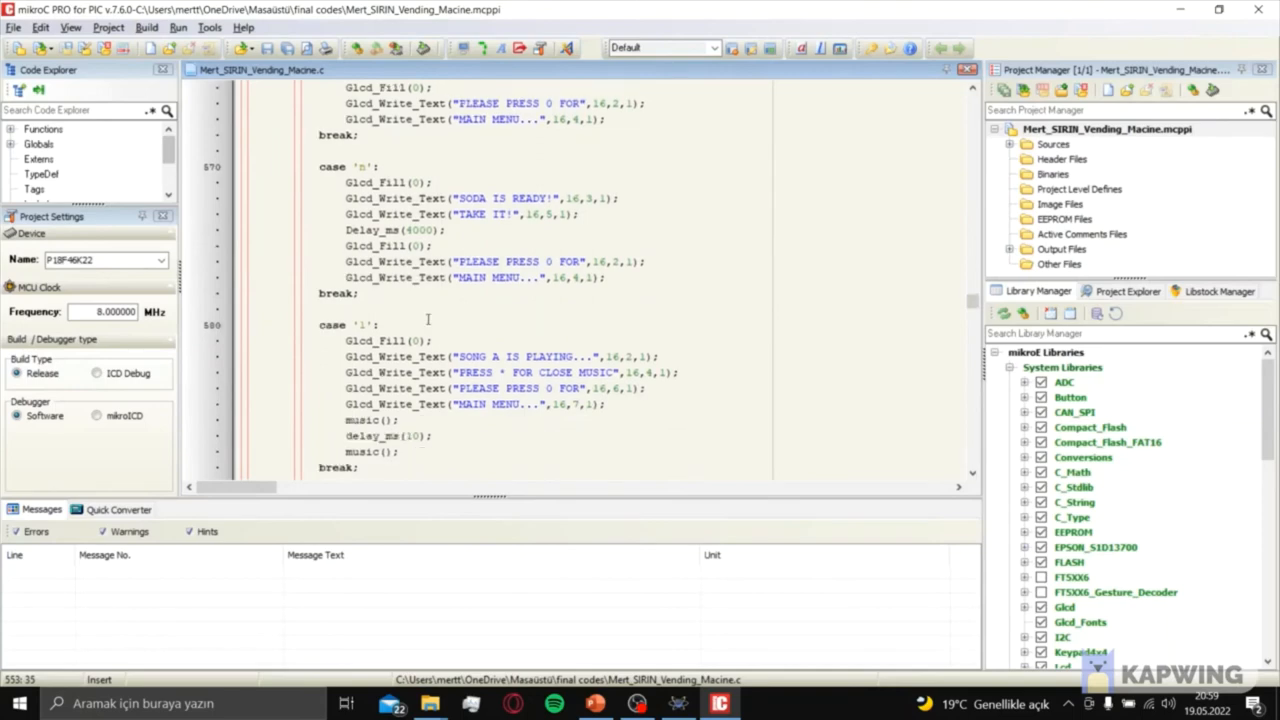
scroll("down", 3)
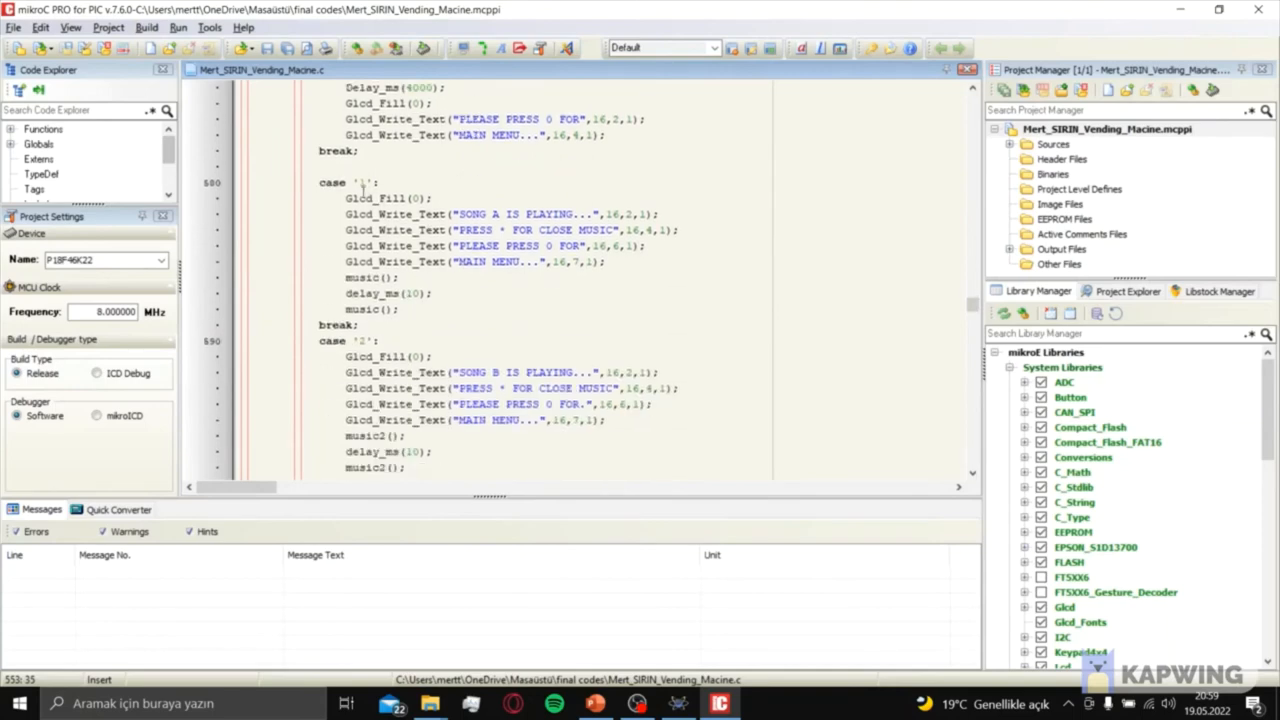
left_click(368, 183)
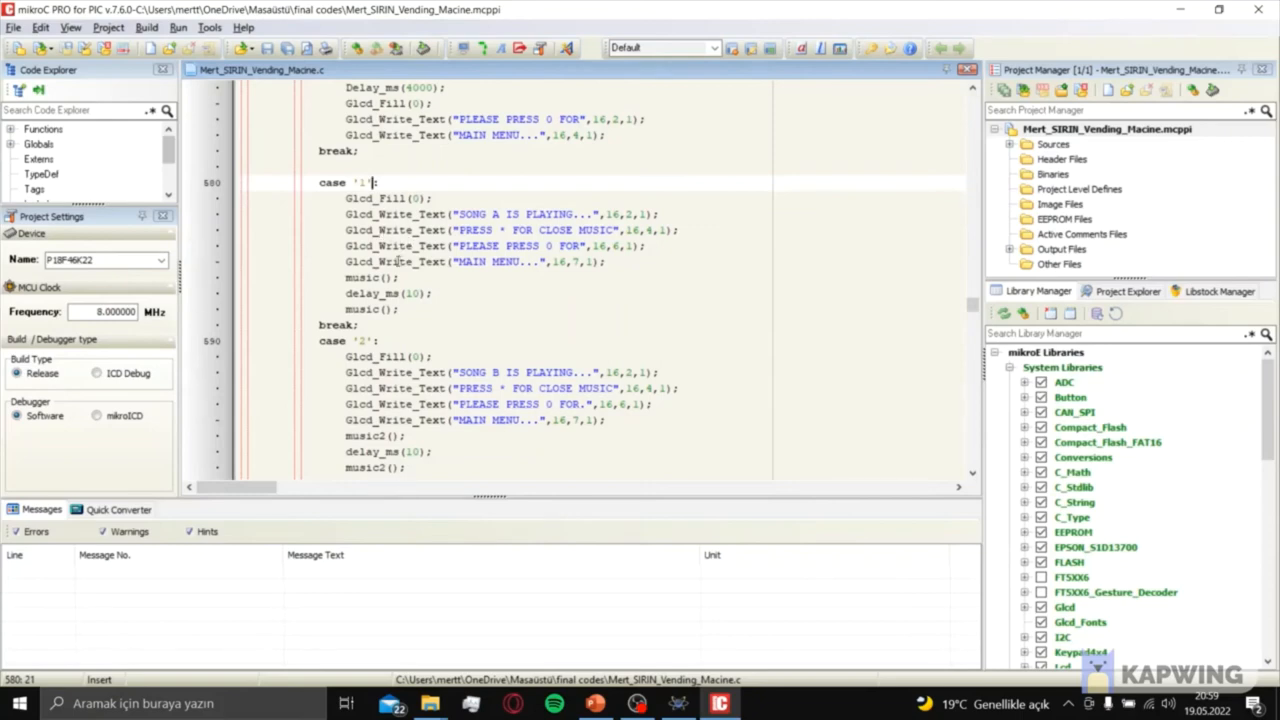
left_click(438, 261)
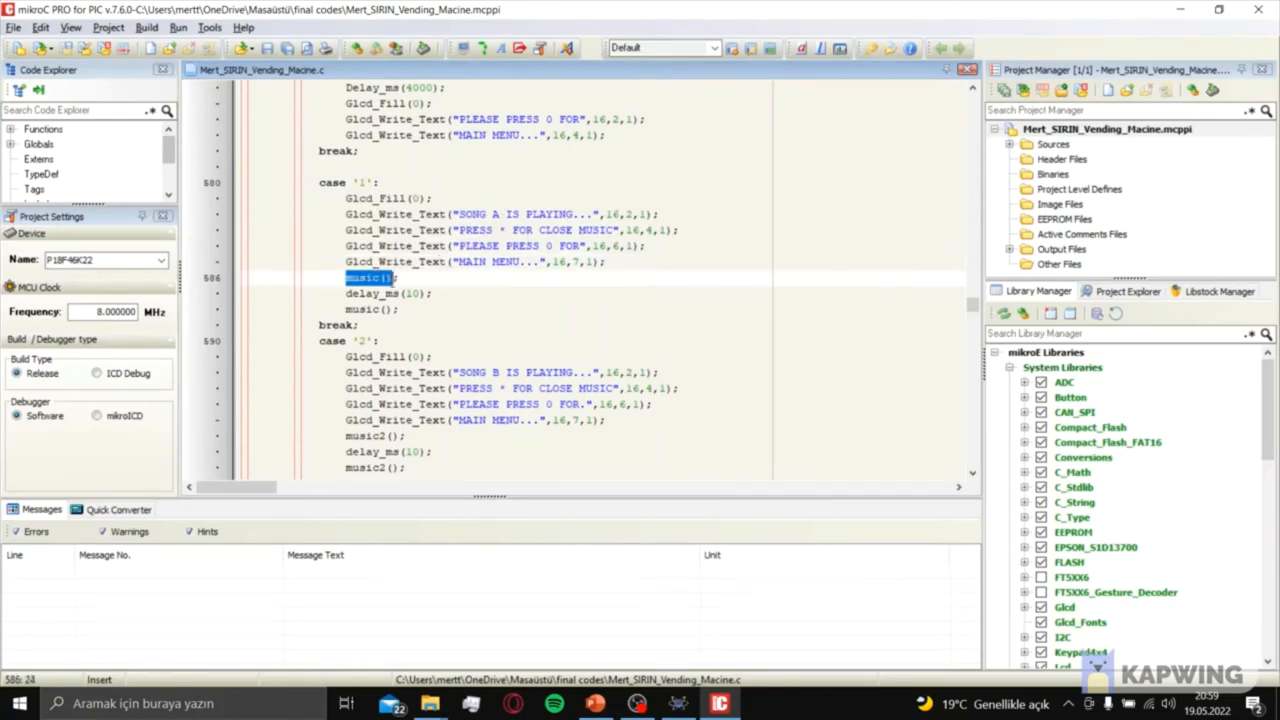
scroll("down", 3)
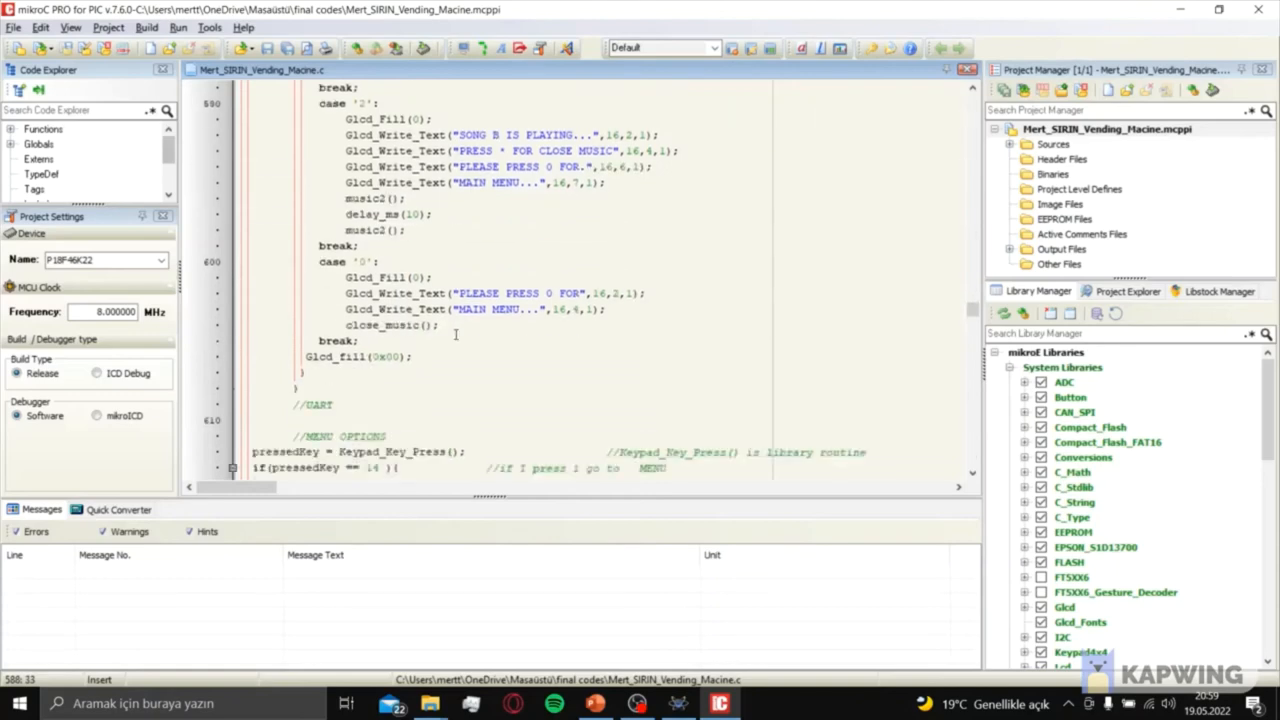
- Scroll past the in-menu UART product cases to the SELECT MENU temperature and music options
scroll("down", 3)
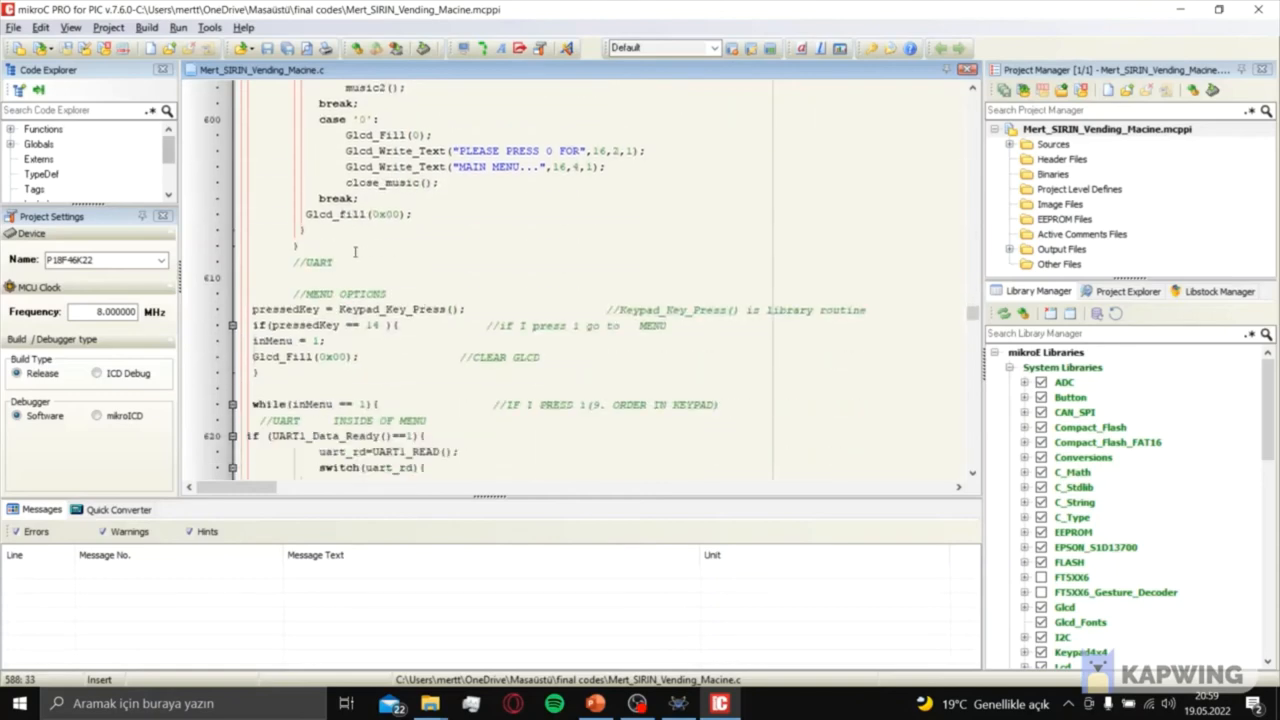
scroll("down", 3)
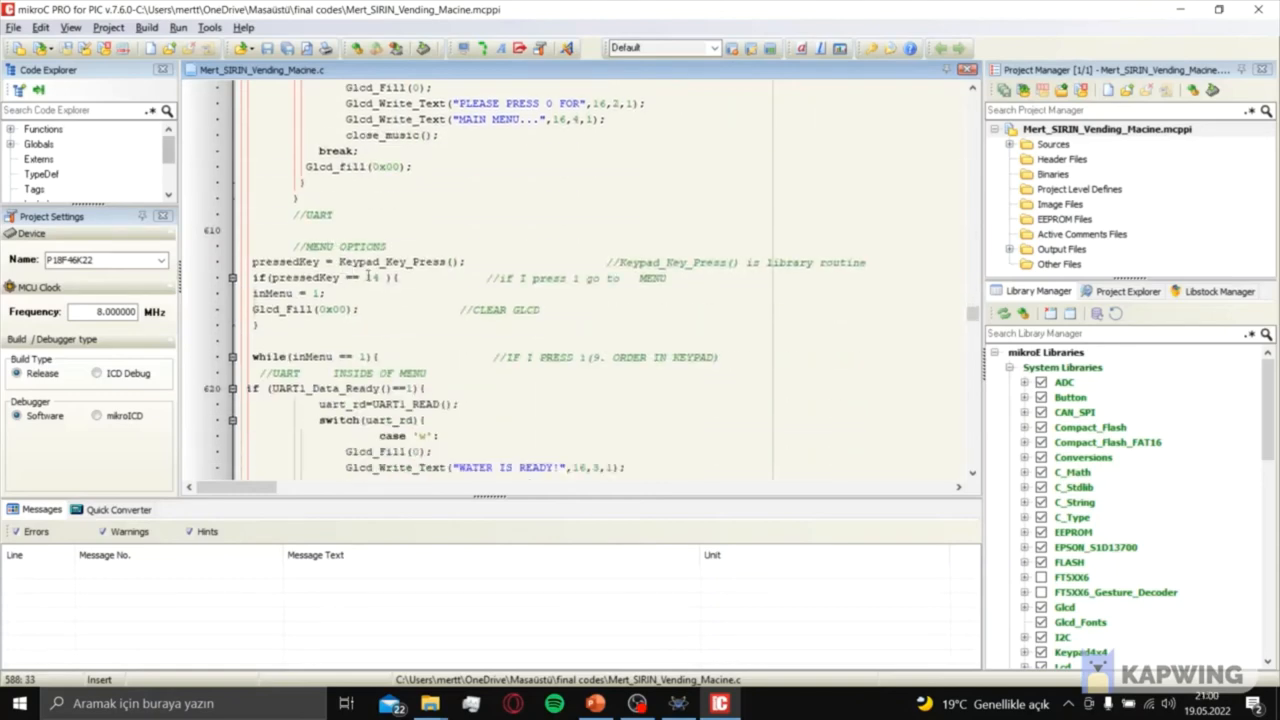
scroll("down", 3)
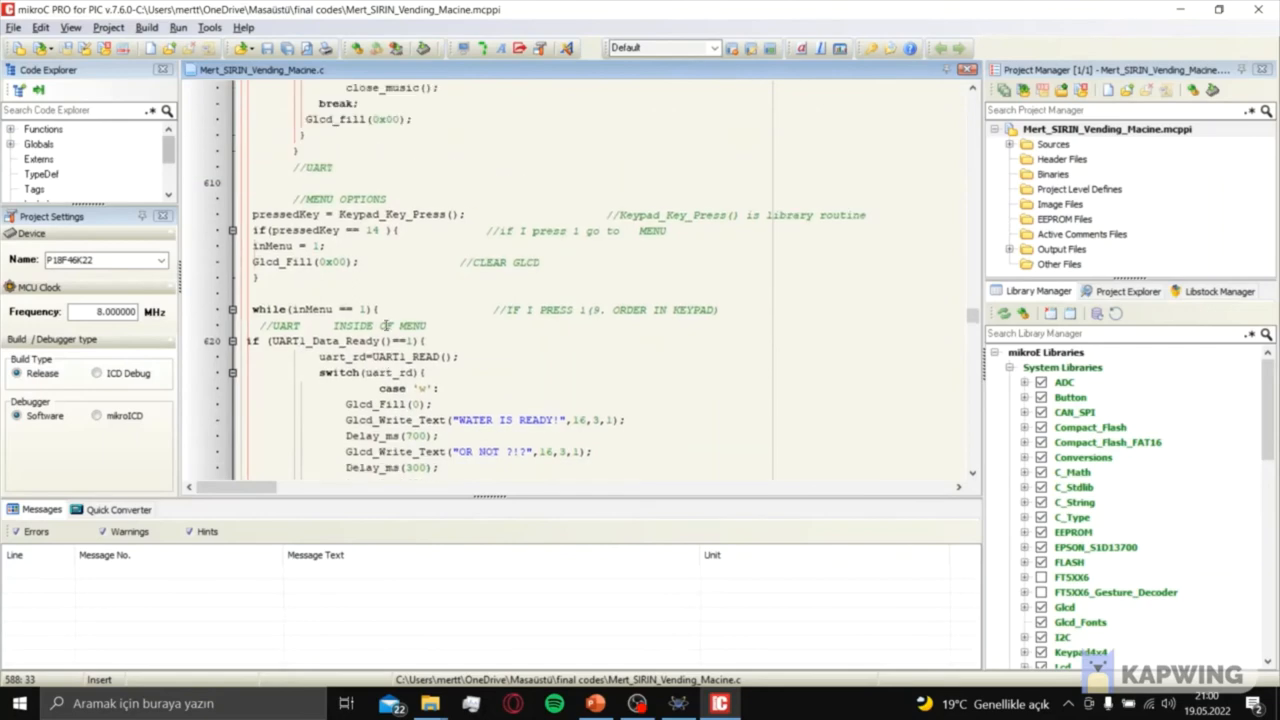
scroll("down", 3)
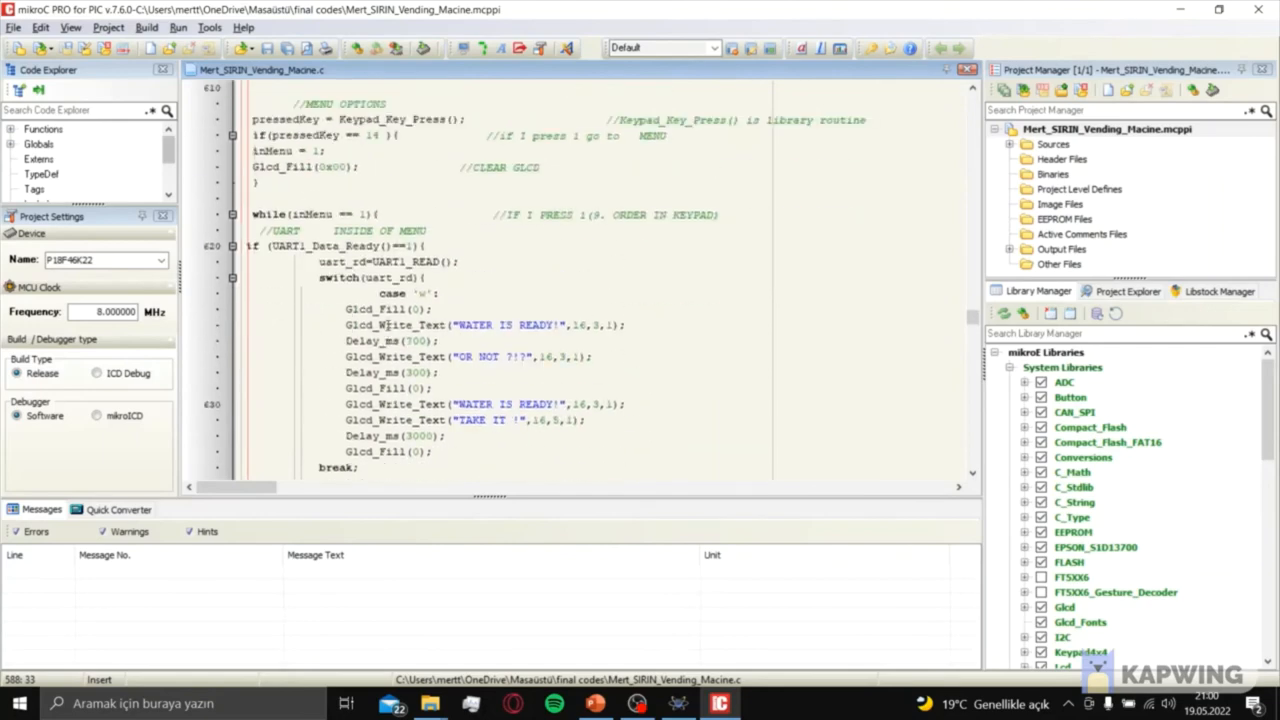
scroll("down", 3)
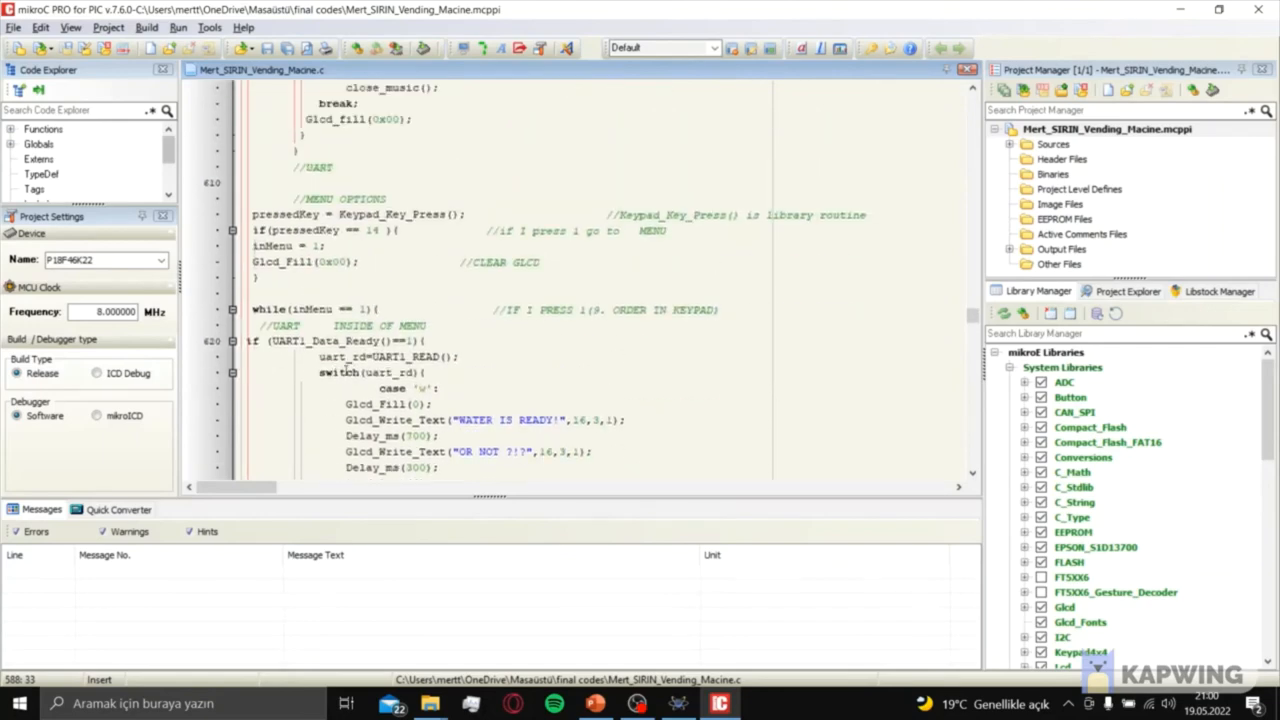
left_click(413, 388)
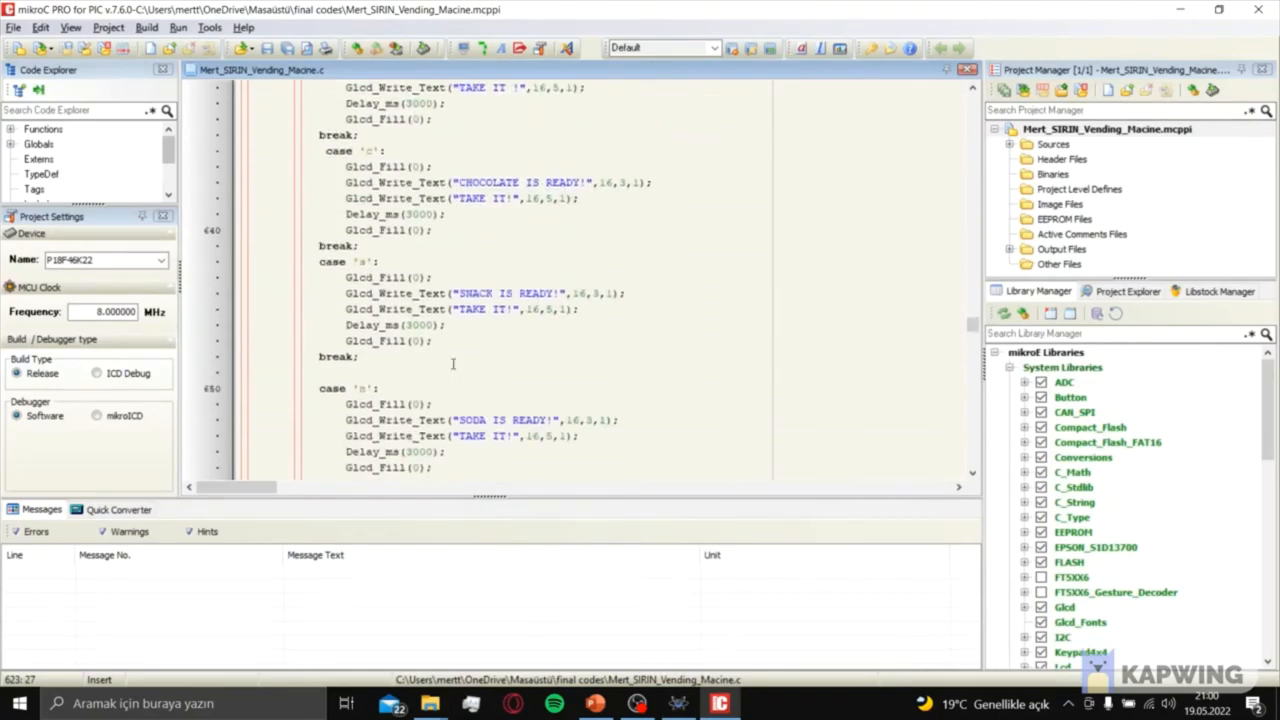
scroll("down", 3)
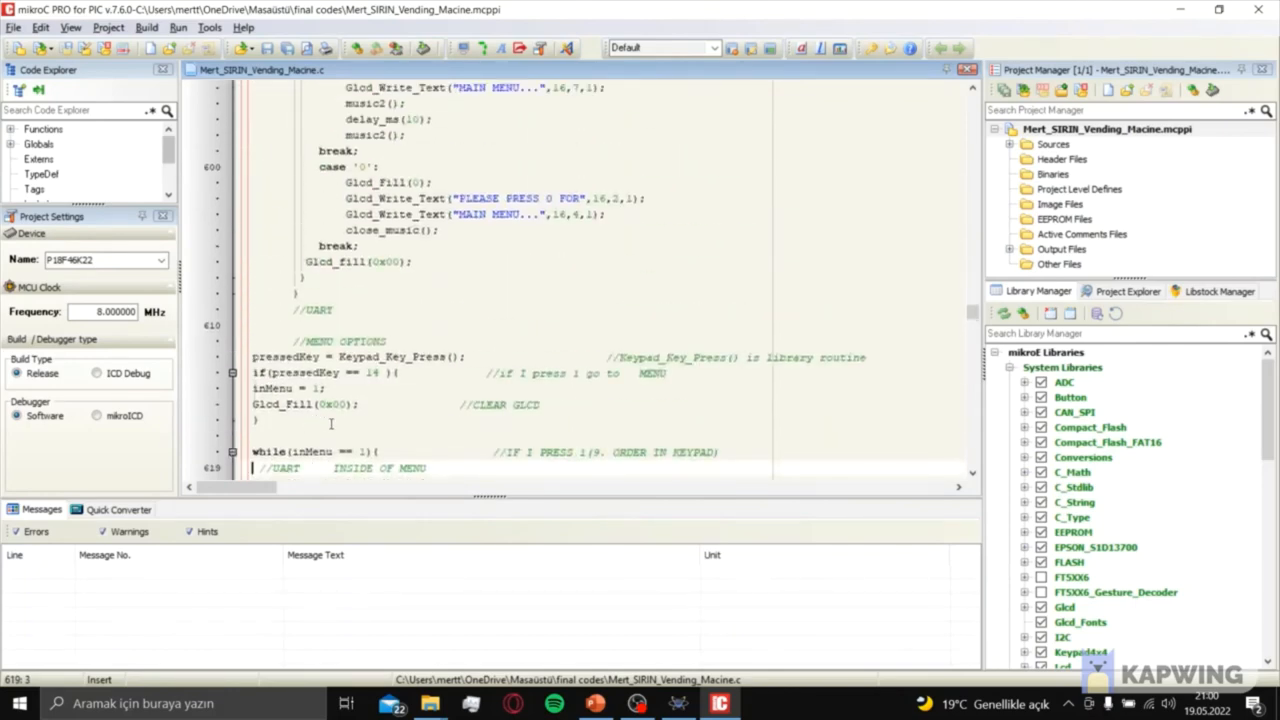
scroll("down", 3)
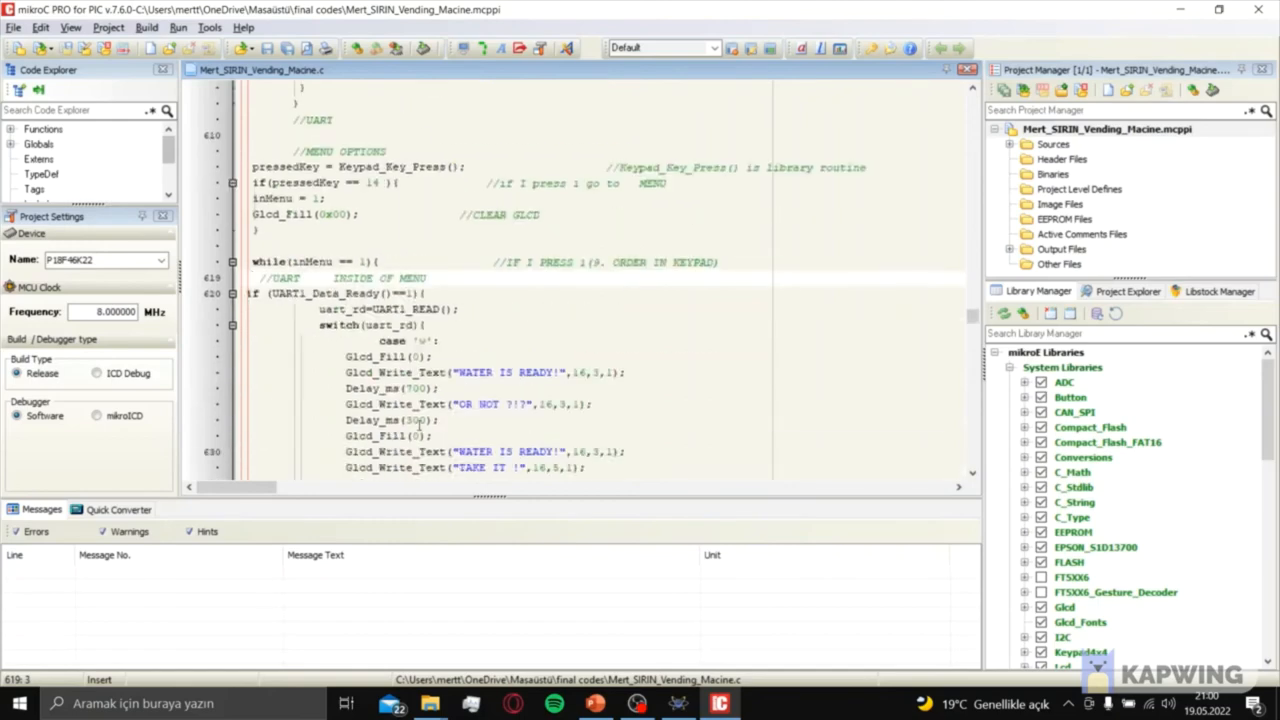
scroll("down", 3)
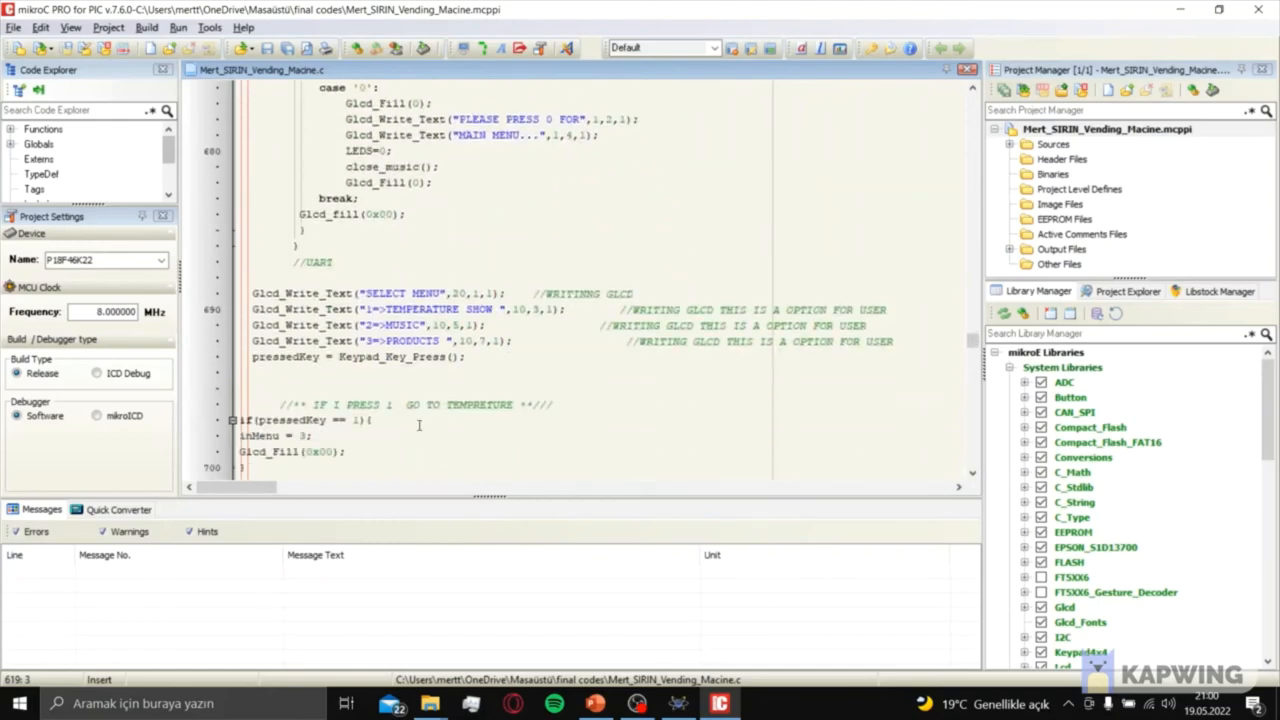
scroll("down", 3)
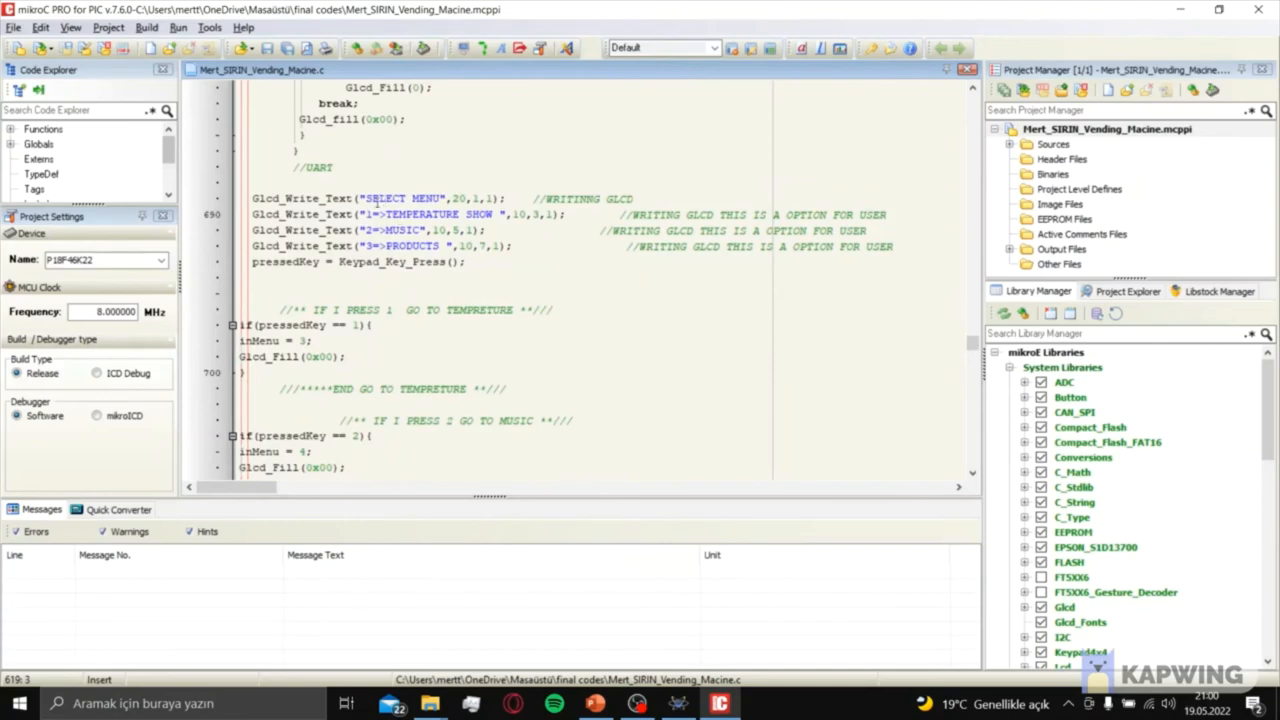
- Highlight the go-to-temperature comment and scroll to the option-3 product images and euro prices
double_click(378, 214)
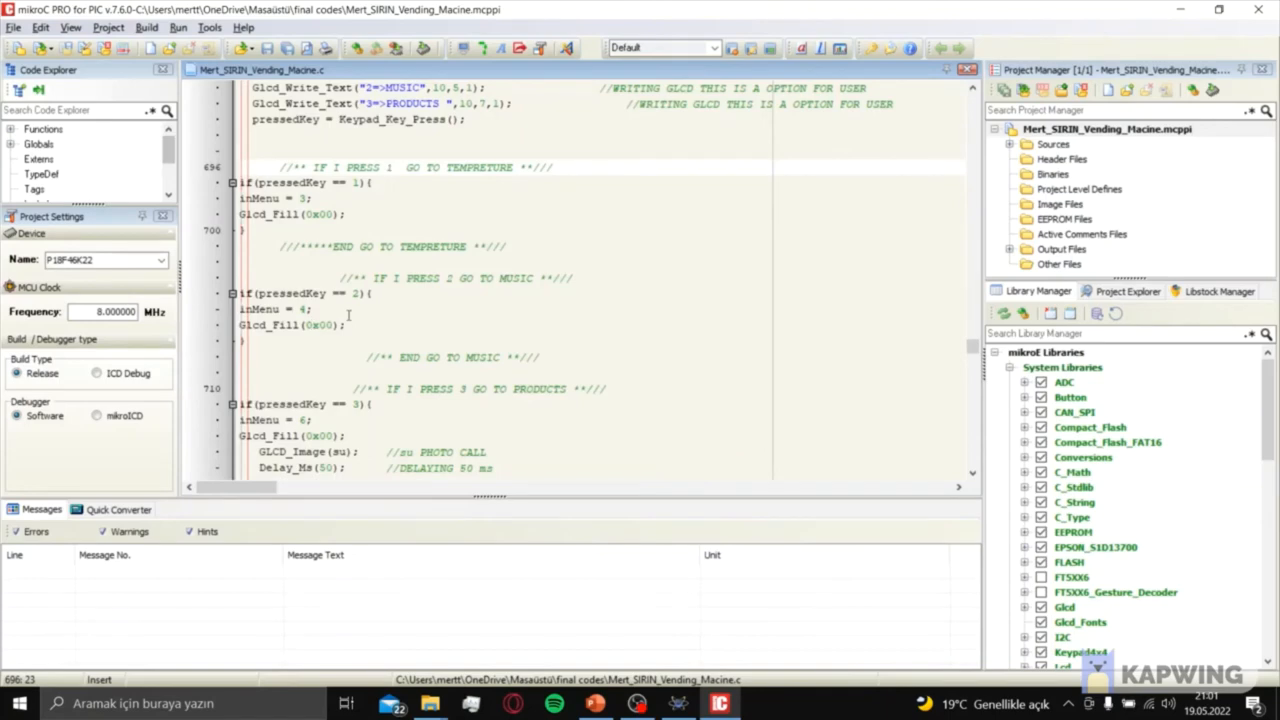
scroll("down", 3)
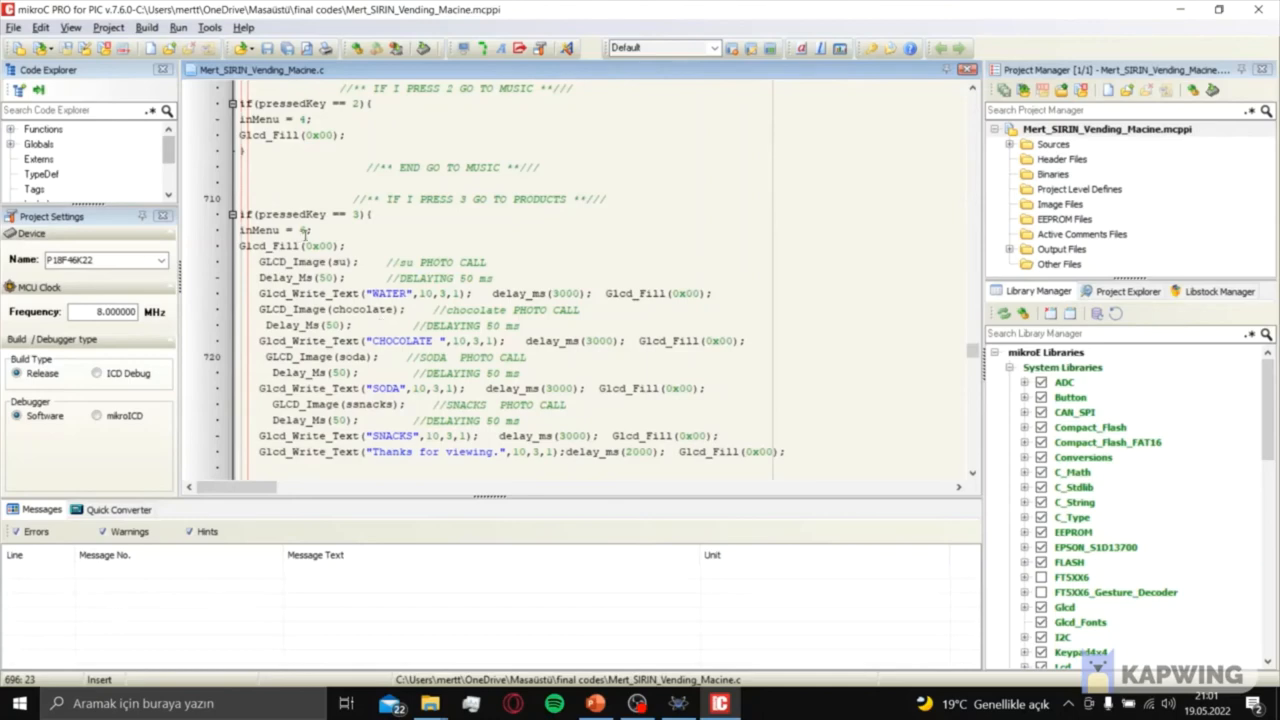
scroll("down", 3)
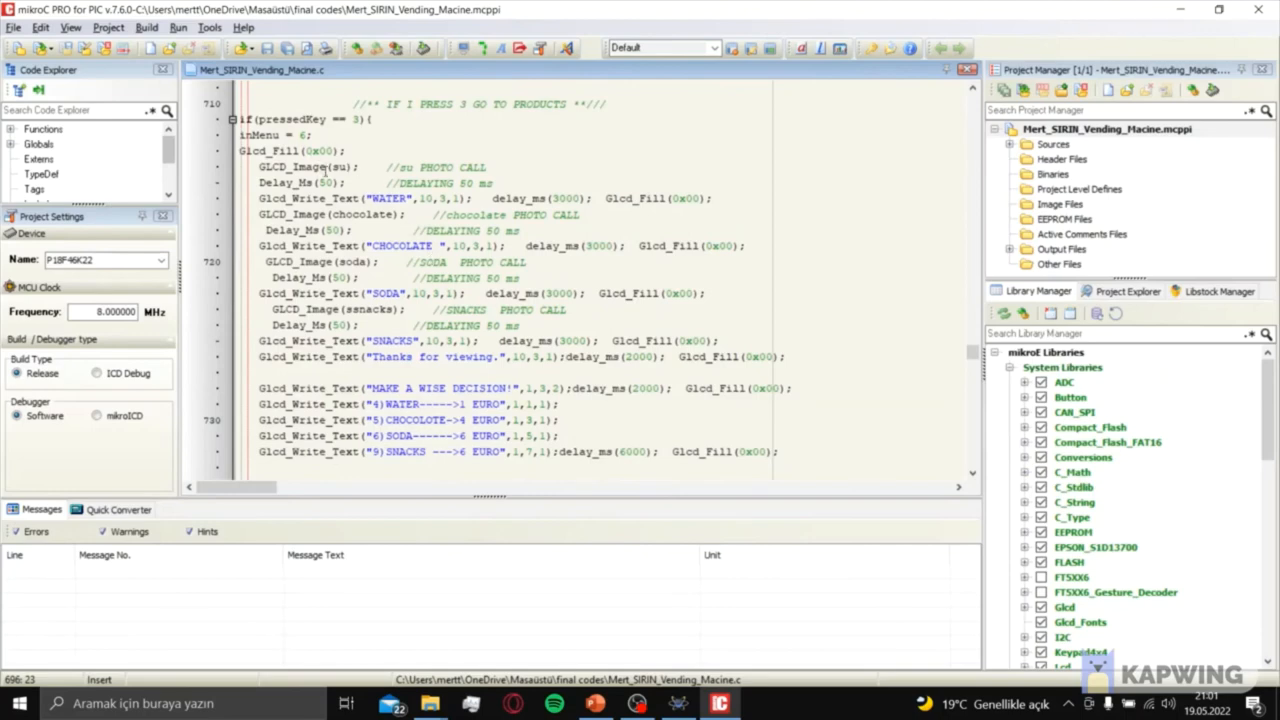
- Highlight SNACKS and scroll past the purchase instructions to the pressedKey == 5 water branch
double_click(400, 245)
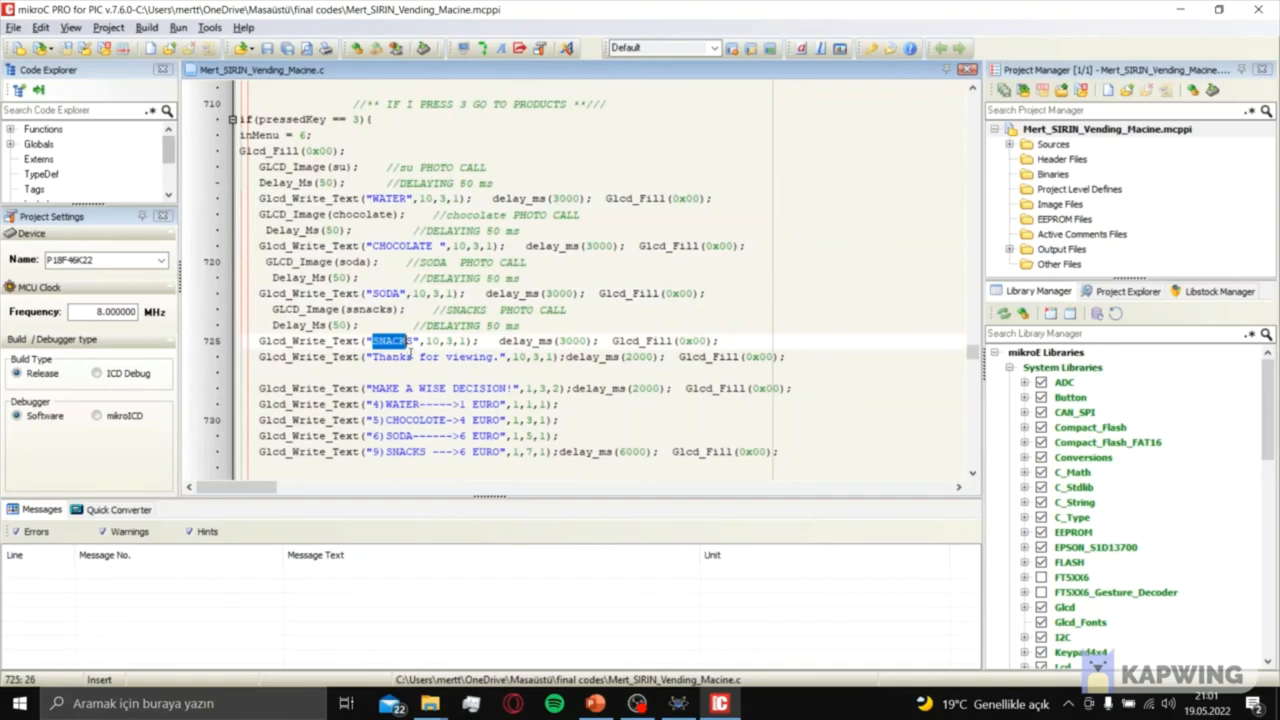
scroll("down", 3)
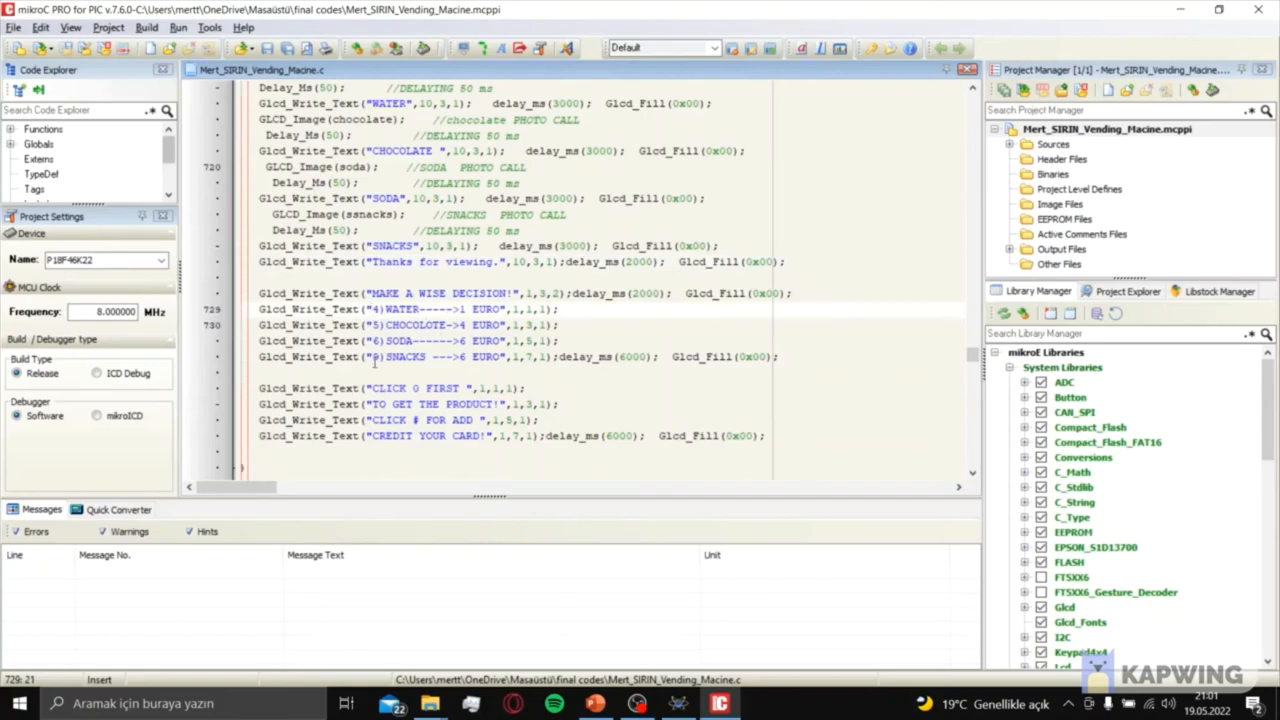
scroll("down", 3)
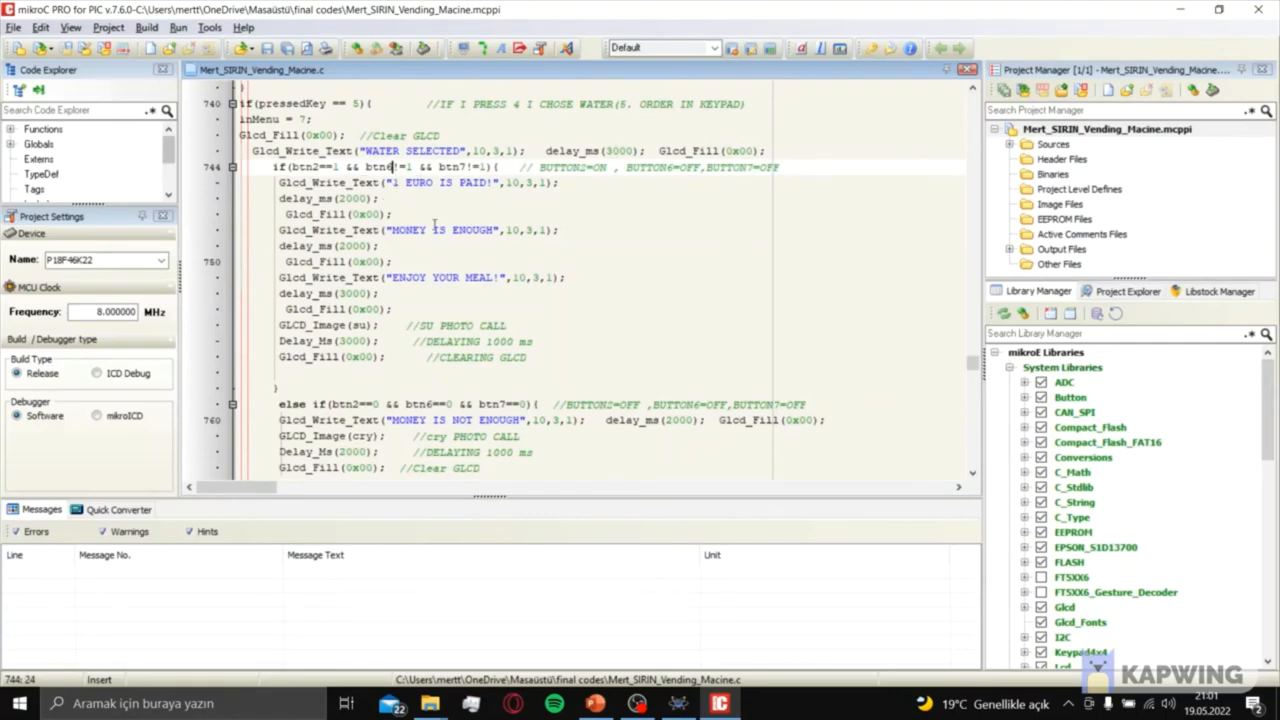
- Scroll through the euro-change branches to the pressedKey == 15 add-credit code
scroll("down", 3)
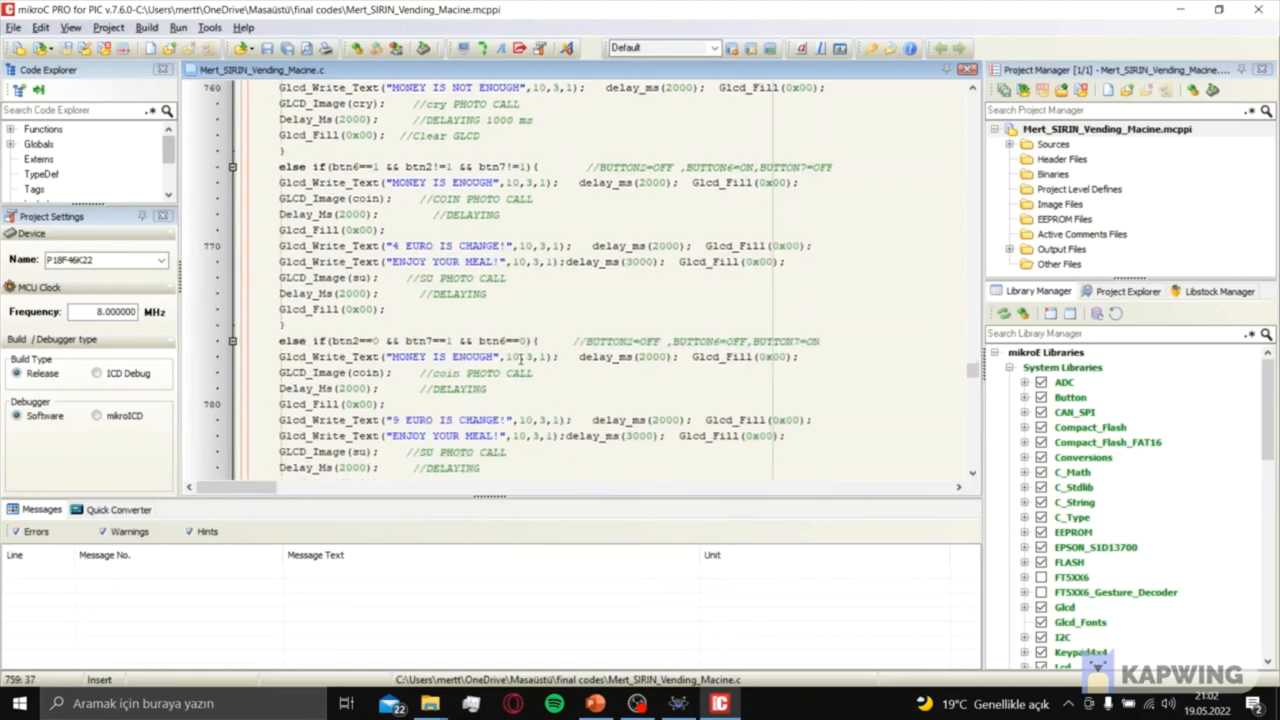
scroll("down", 3)
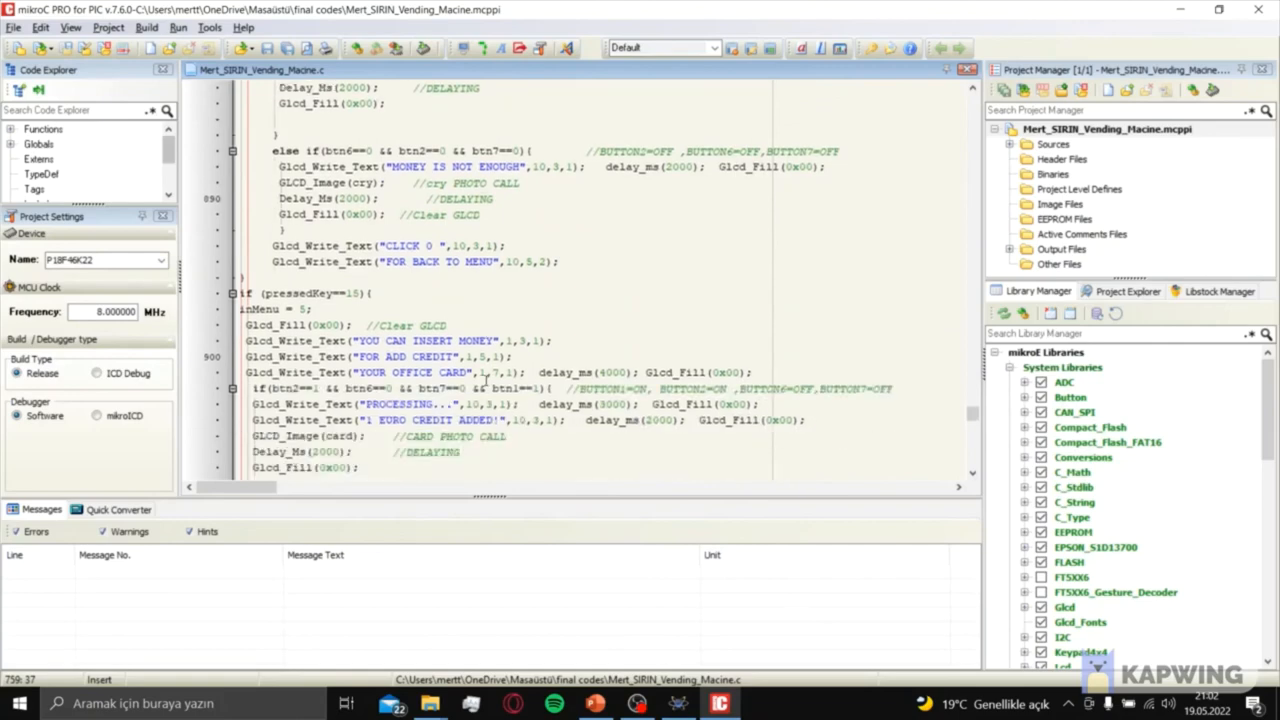
- Review the 1, 5, 10 and 16 euro credit branches, highlighting the 5 EURO CREDIT ADDED message
scroll("down", 3)
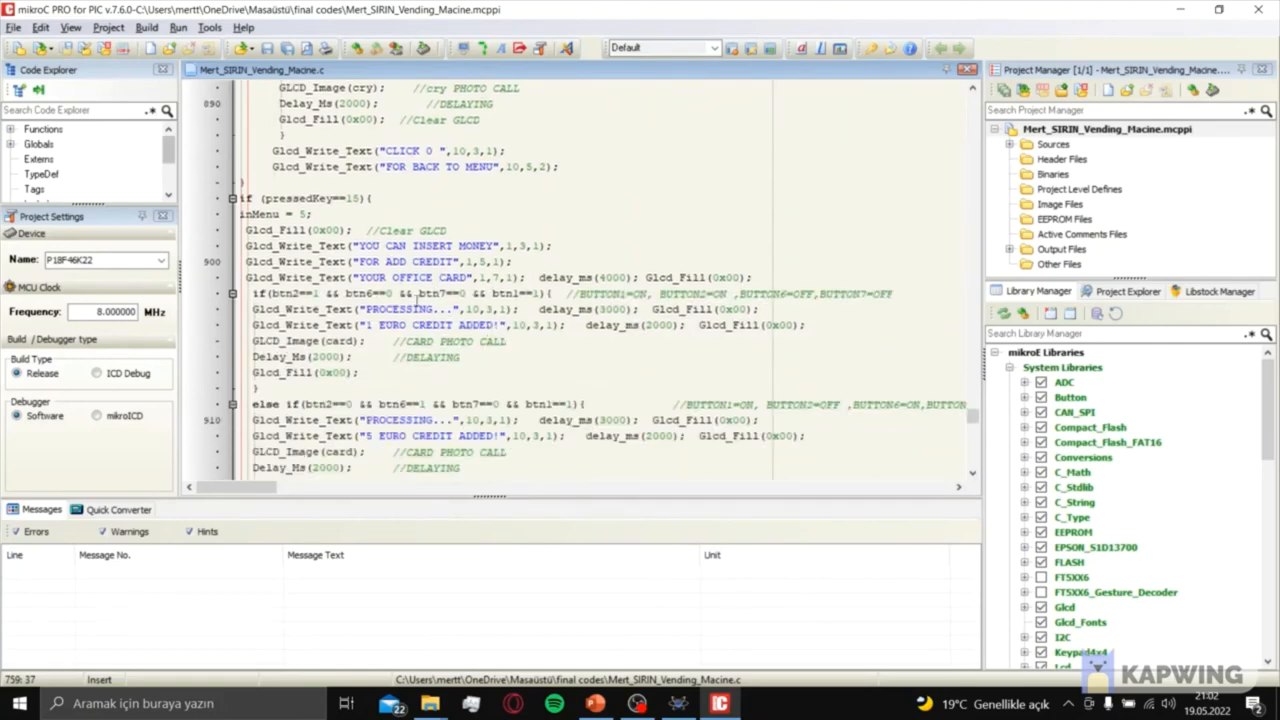
scroll("down", 3)
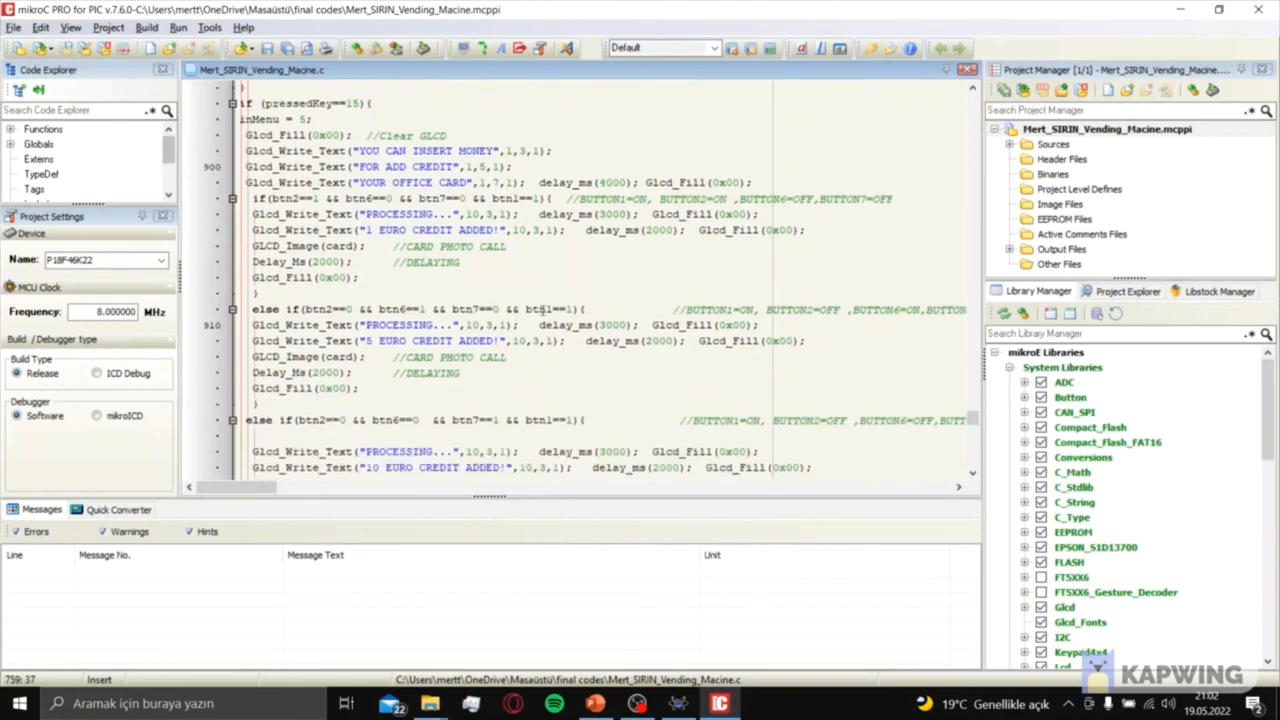
left_click(545, 309)
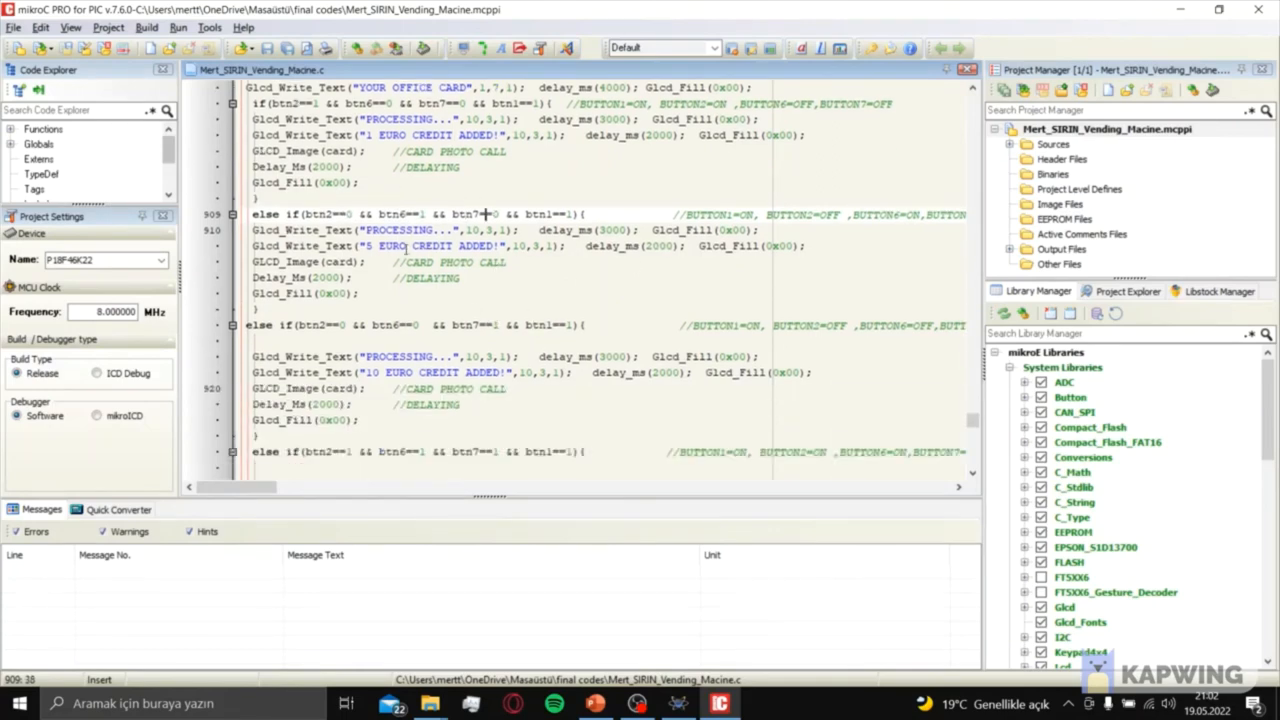
double_click(410, 245)
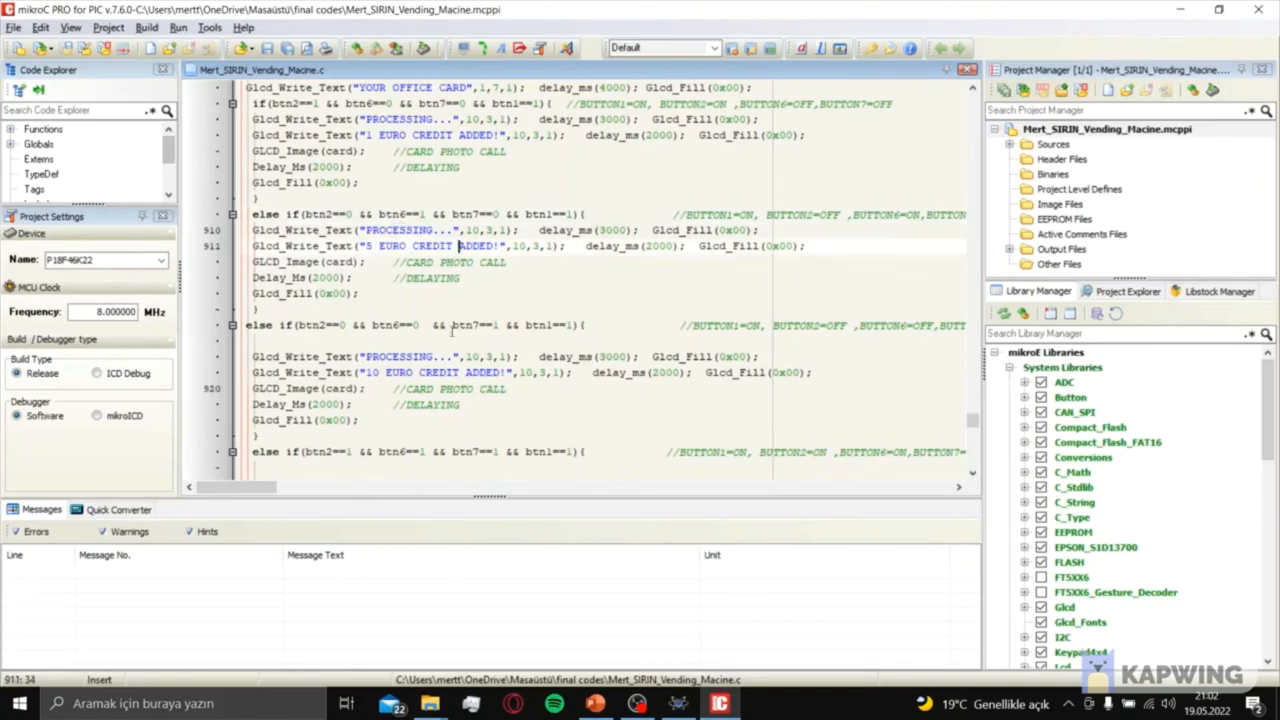
scroll("down", 3)
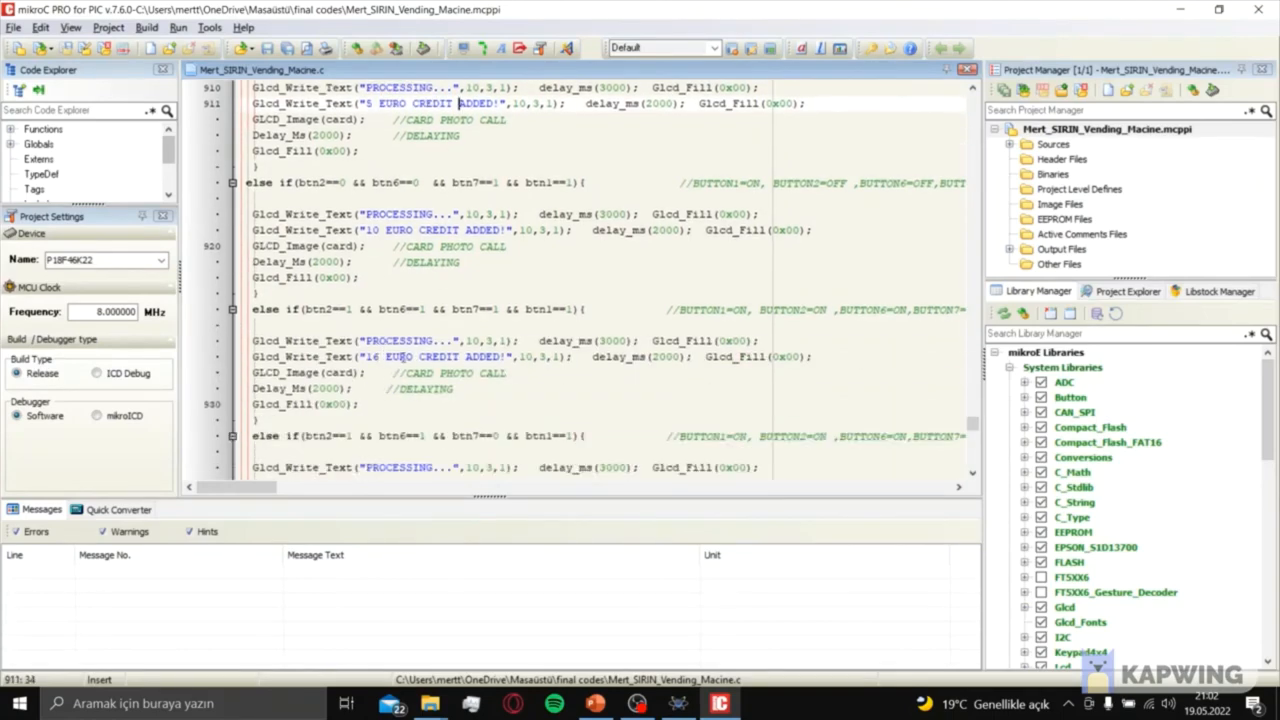
scroll("down", 3)
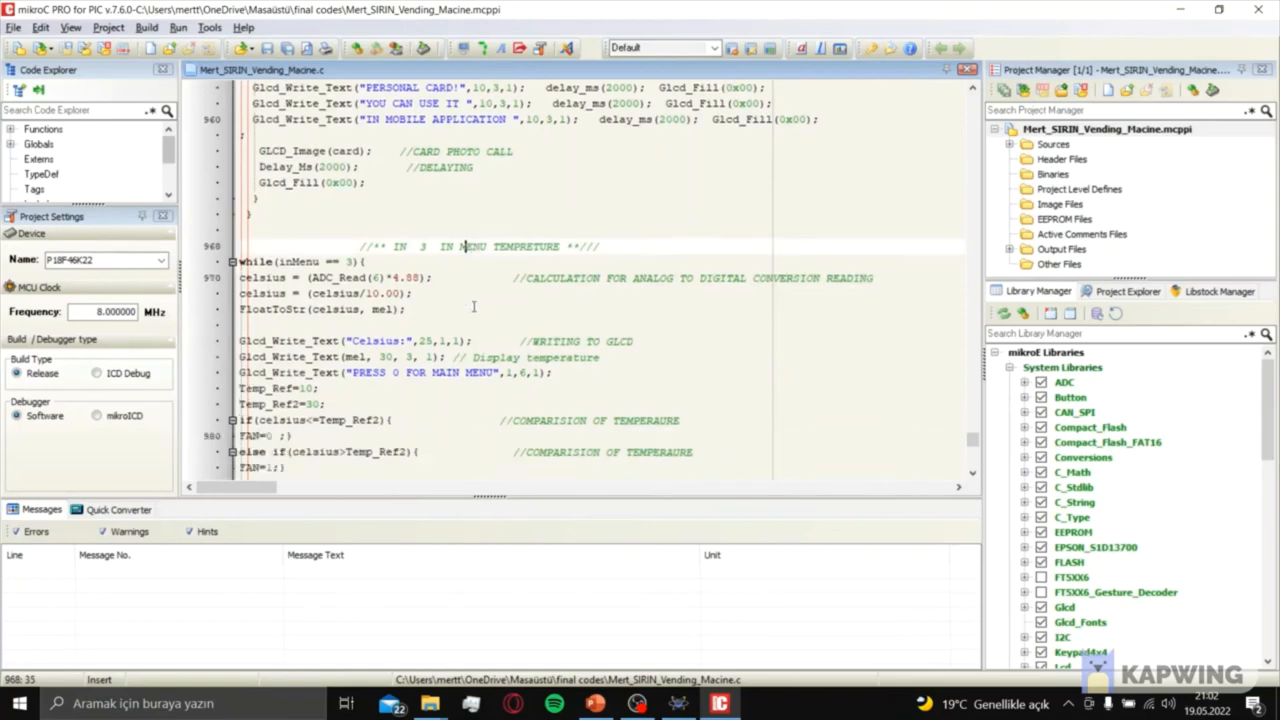
- Scroll the inMenu == 3 temperature loop to its key-14 return and the music loop start
scroll("down", 3)
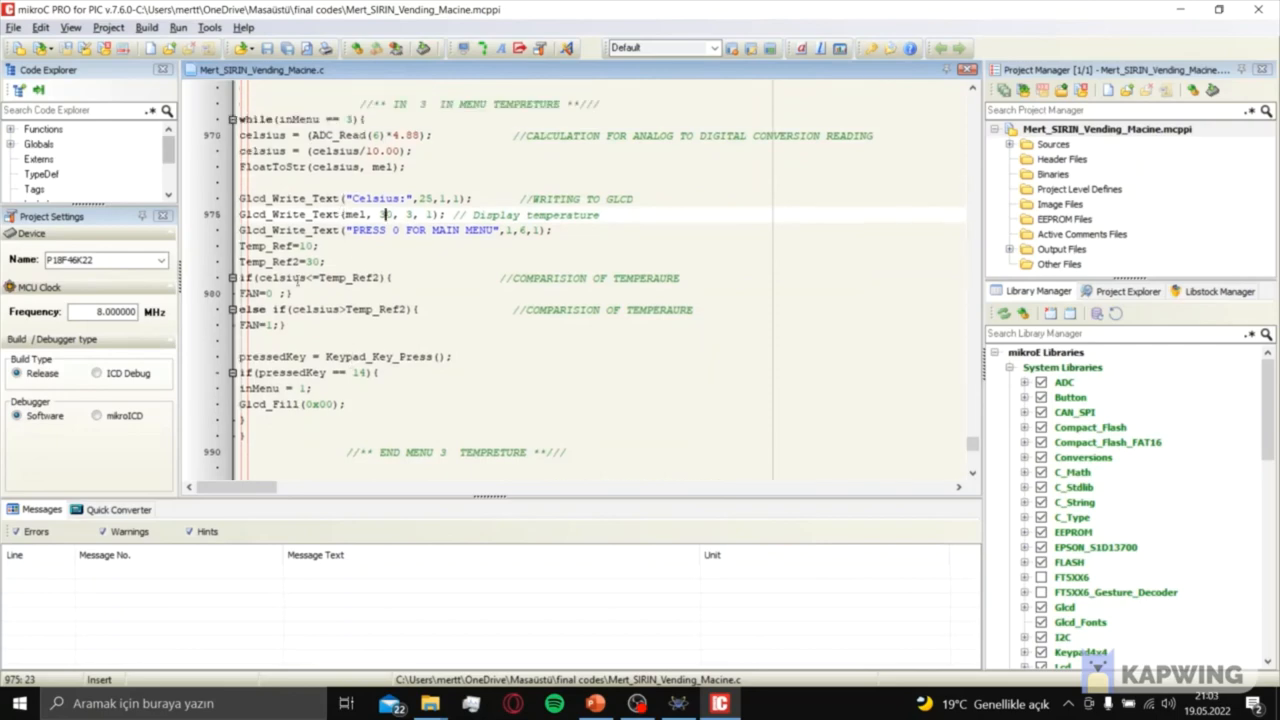
scroll("down", 3)
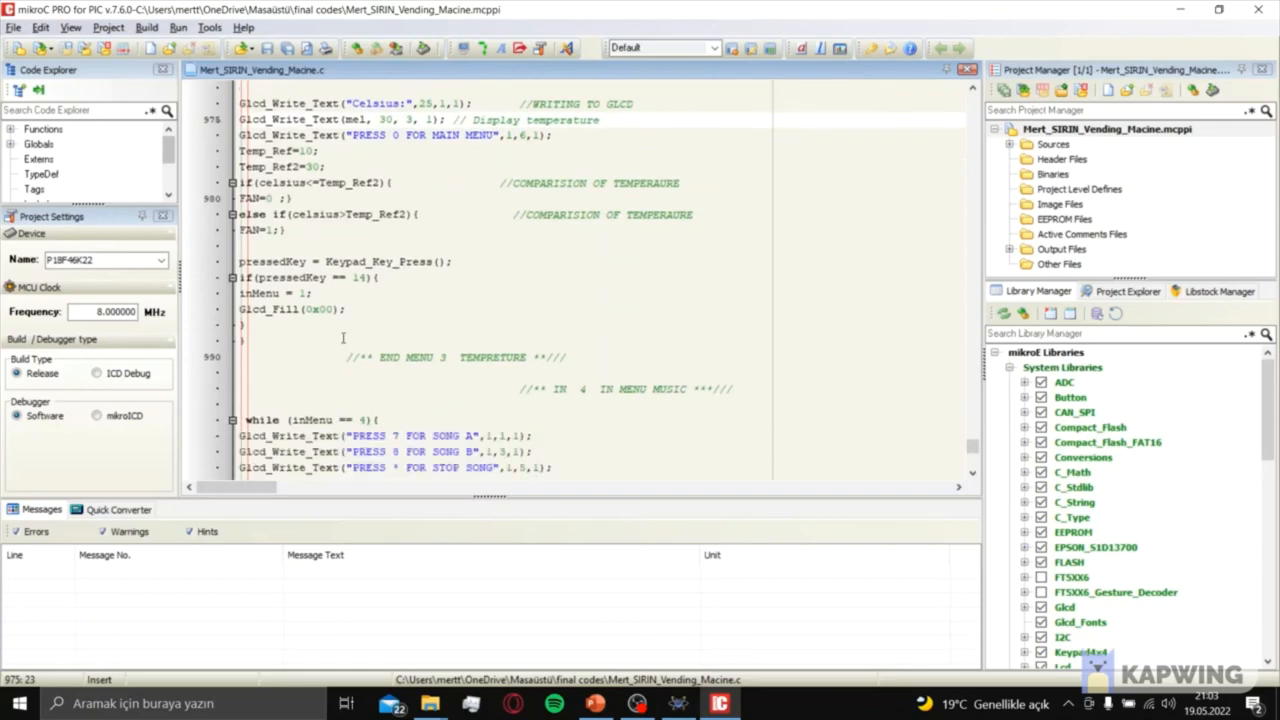
- Review the song A/B music loop, highlighting the song B prompt, then switch to the Proteus schematic
scroll("down", 3)
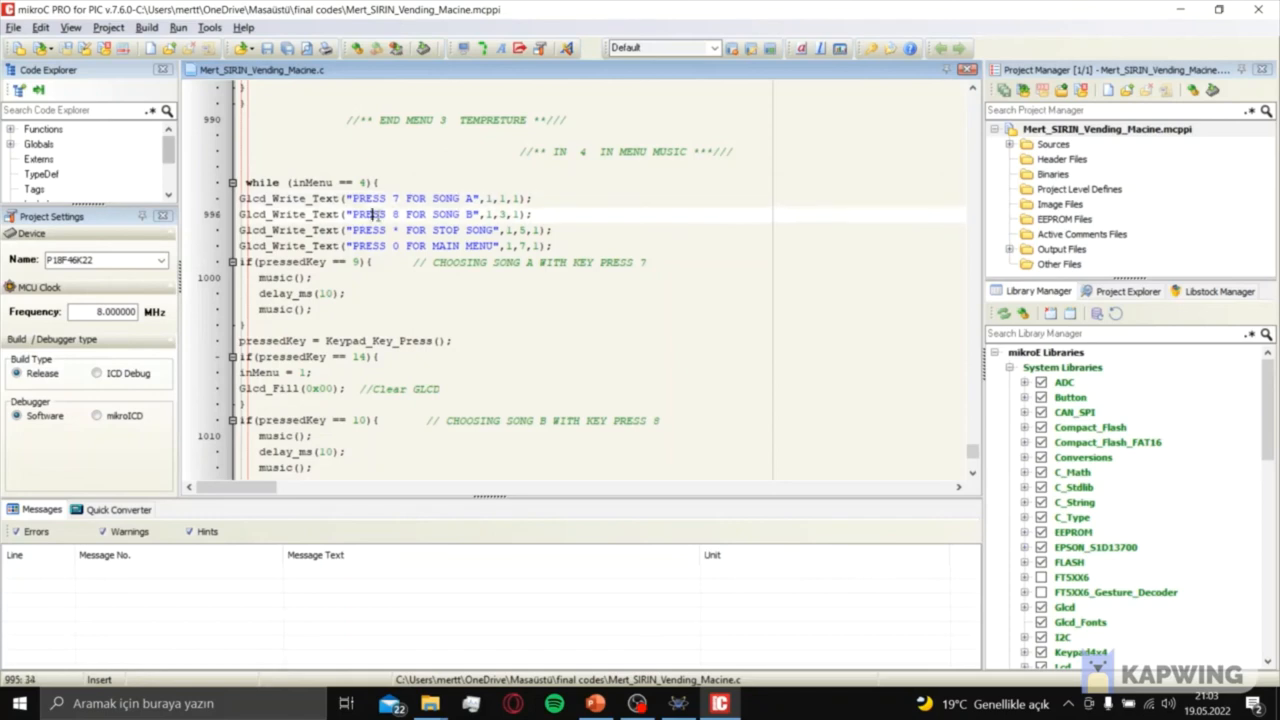
double_click(472, 214)
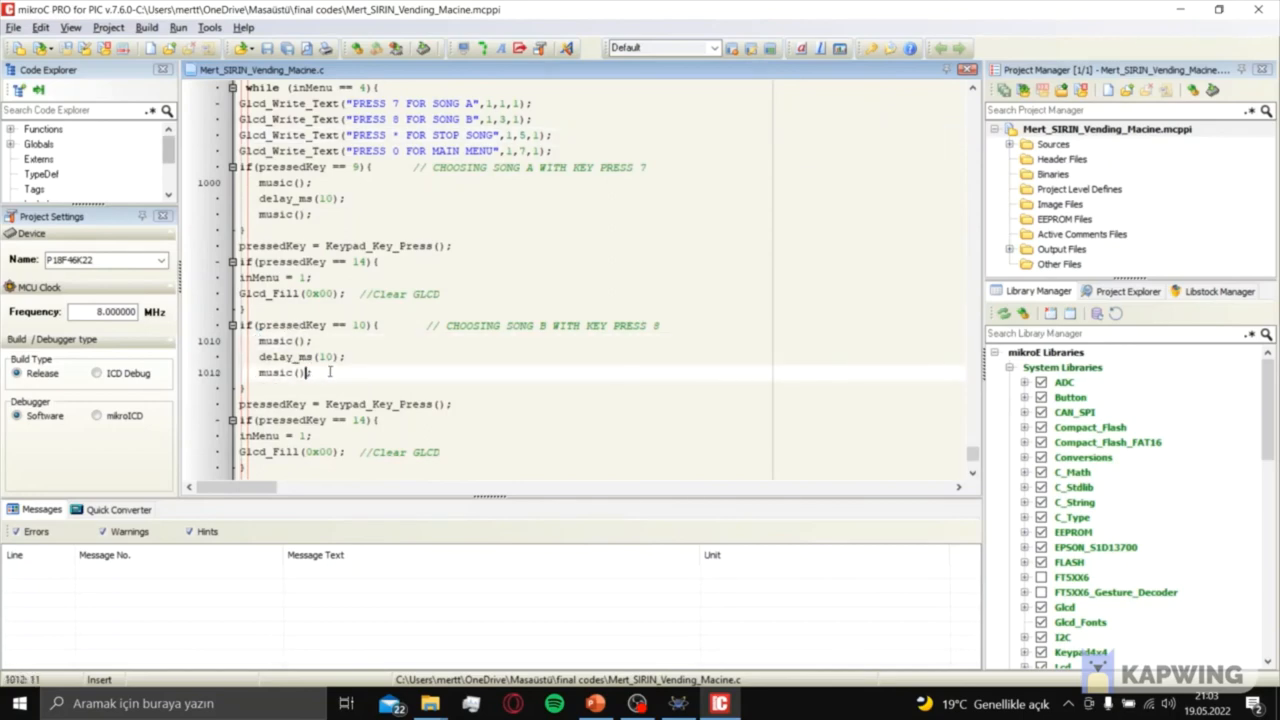
scroll("down", 3)
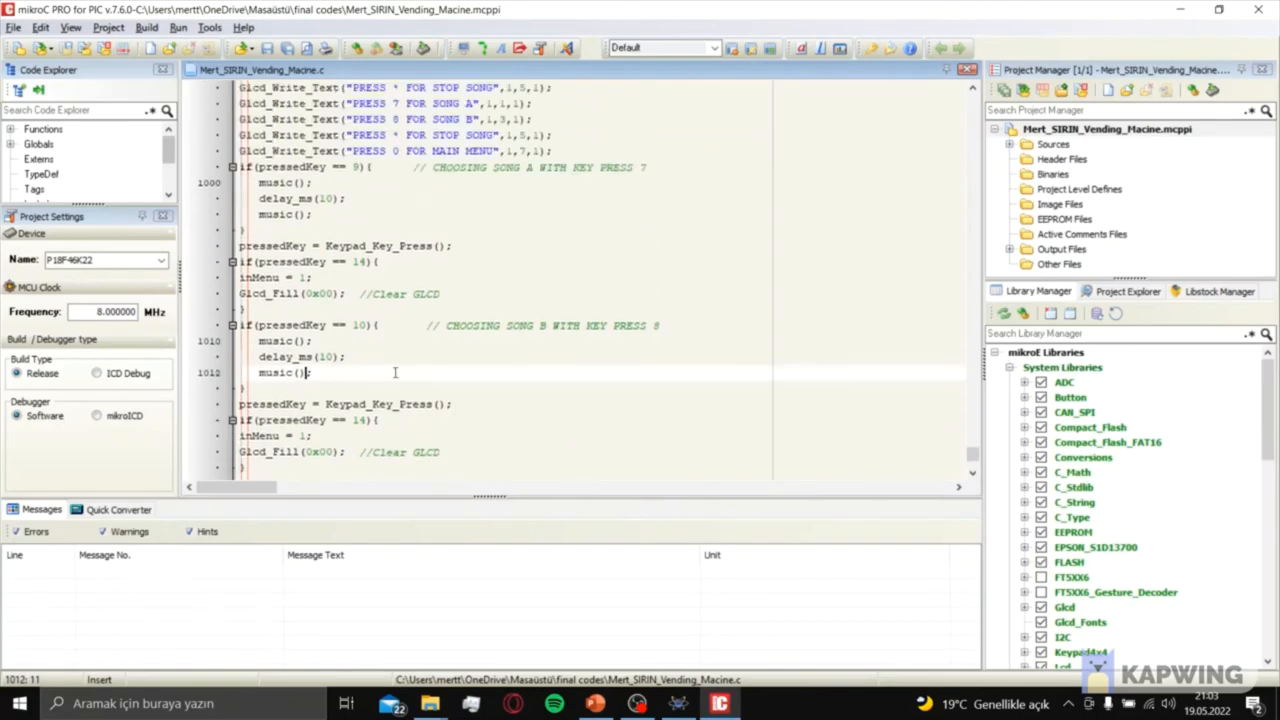
left_click(405, 135)
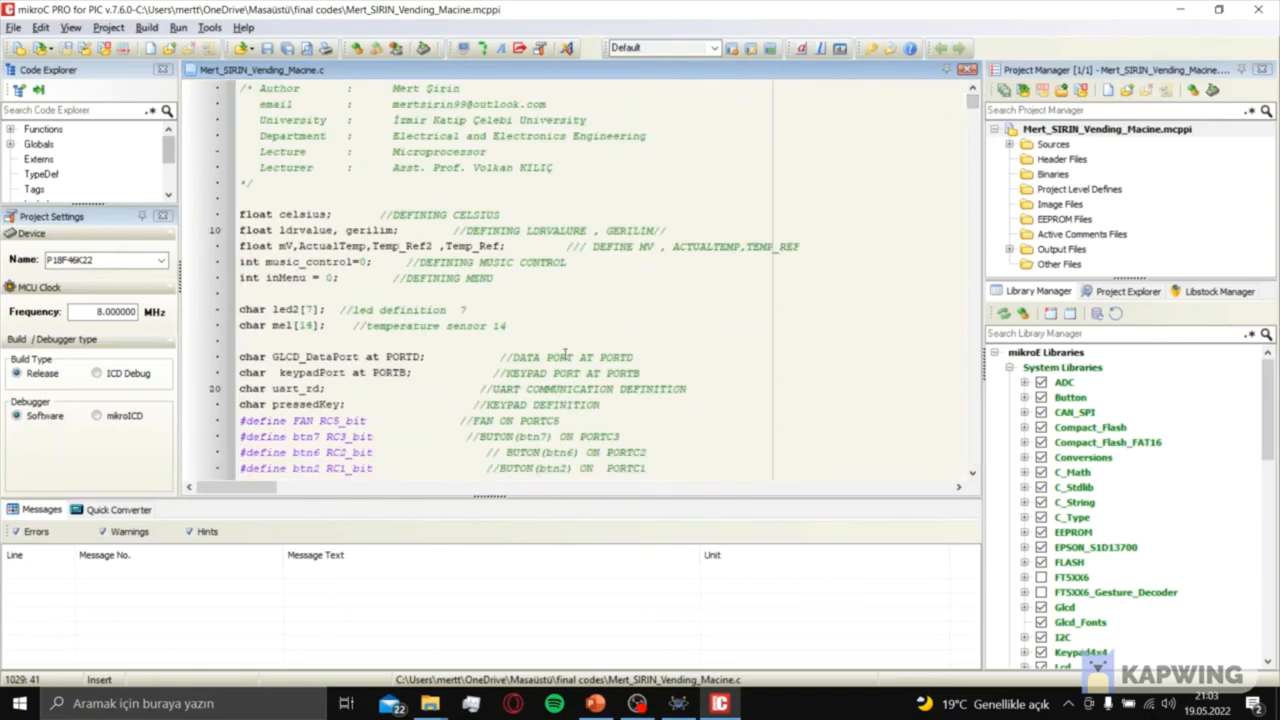
left_click(678, 703)
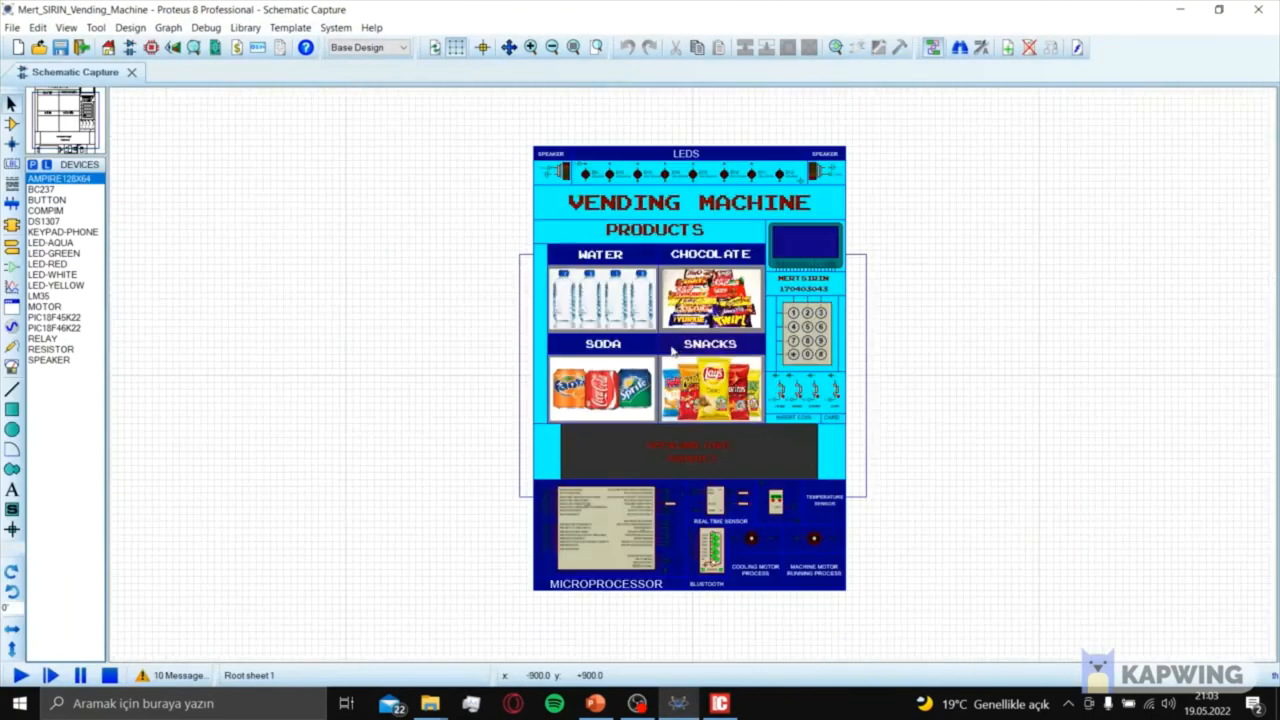